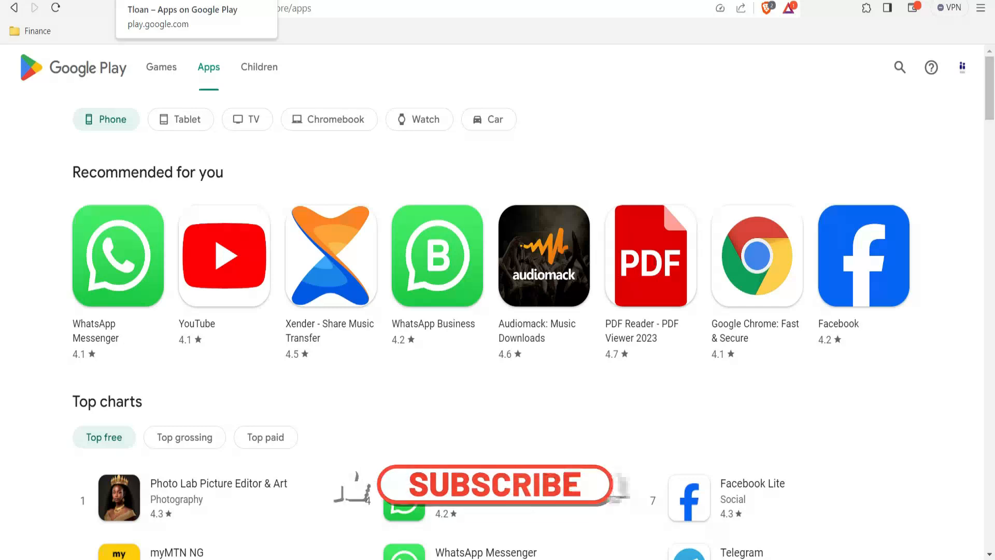
Step: Switch to the Tloan tab showing its Google Play details page by Giasun Technology Nigeria
left_click(495, 485)
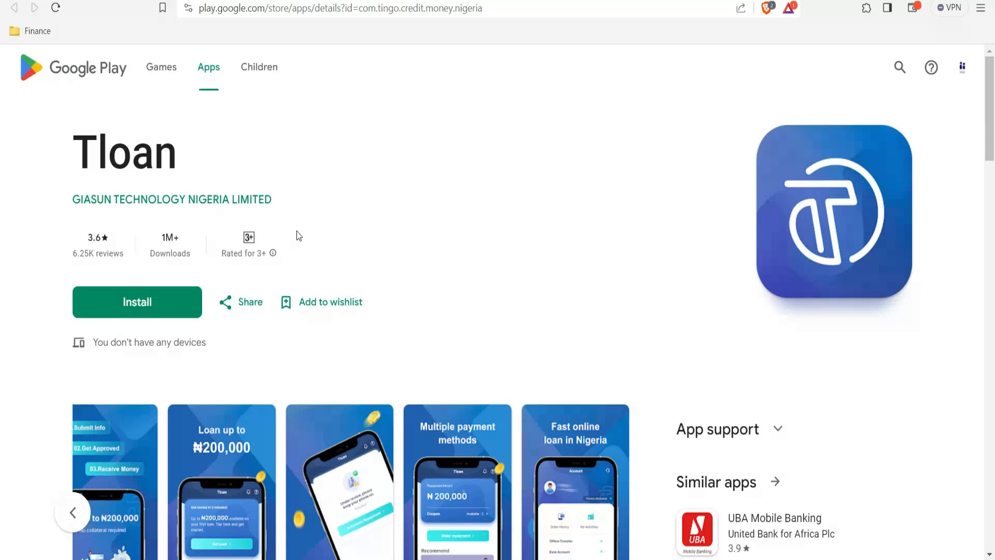
mouse_move(177, 265)
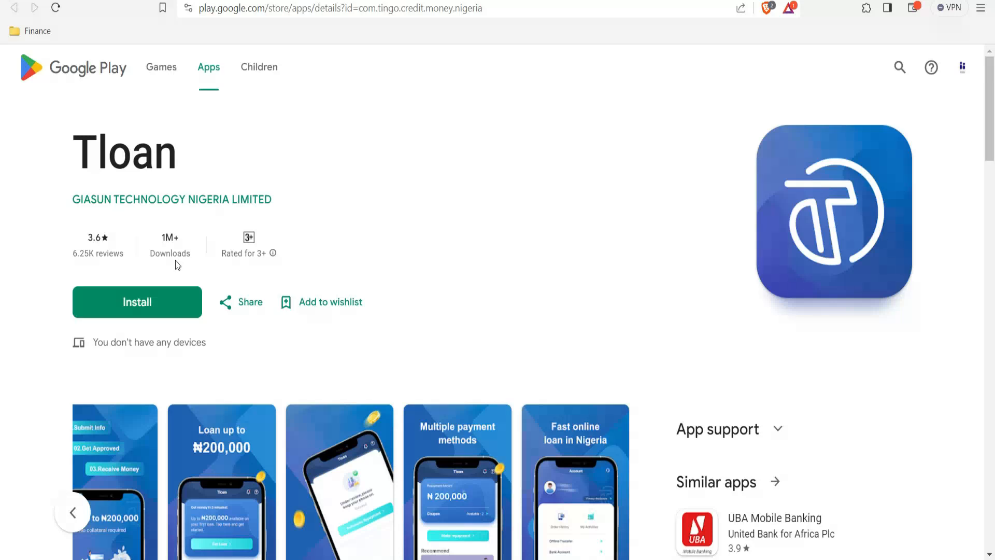
mouse_move(174, 252)
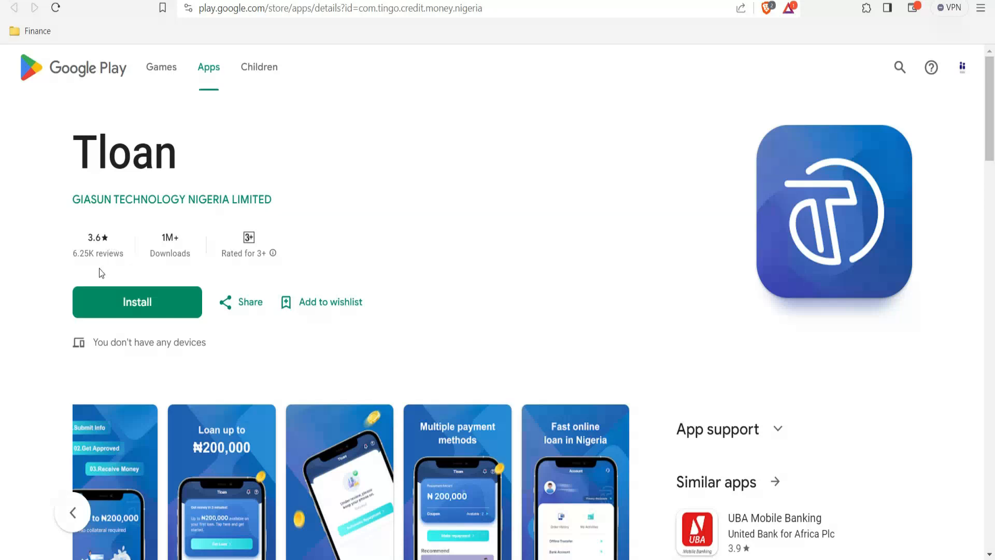
mouse_move(145, 275)
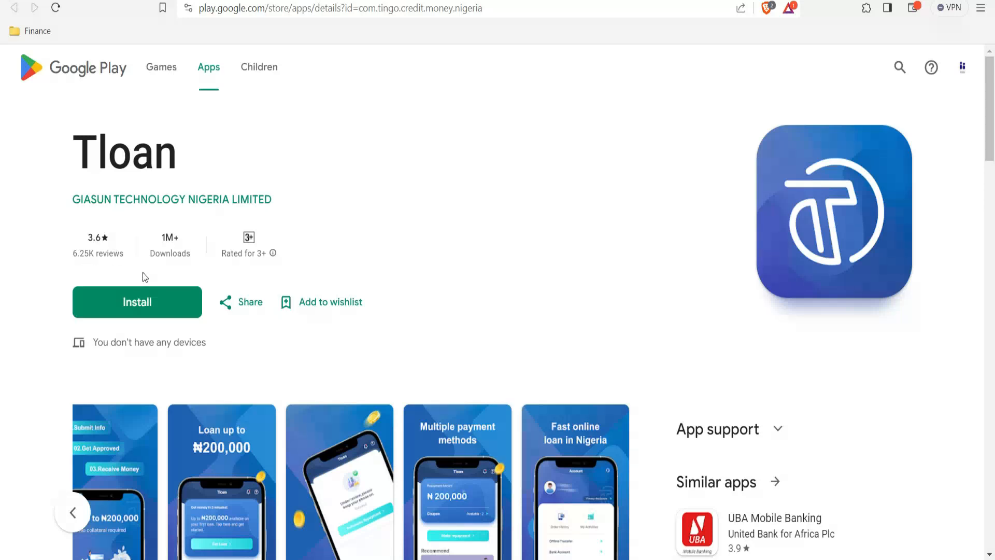
mouse_move(287, 258)
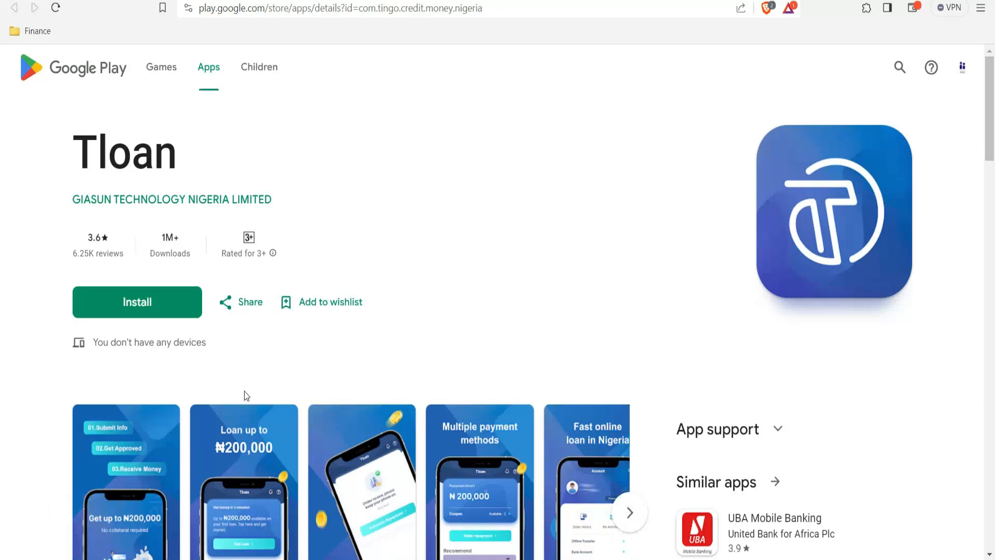
mouse_move(189, 382)
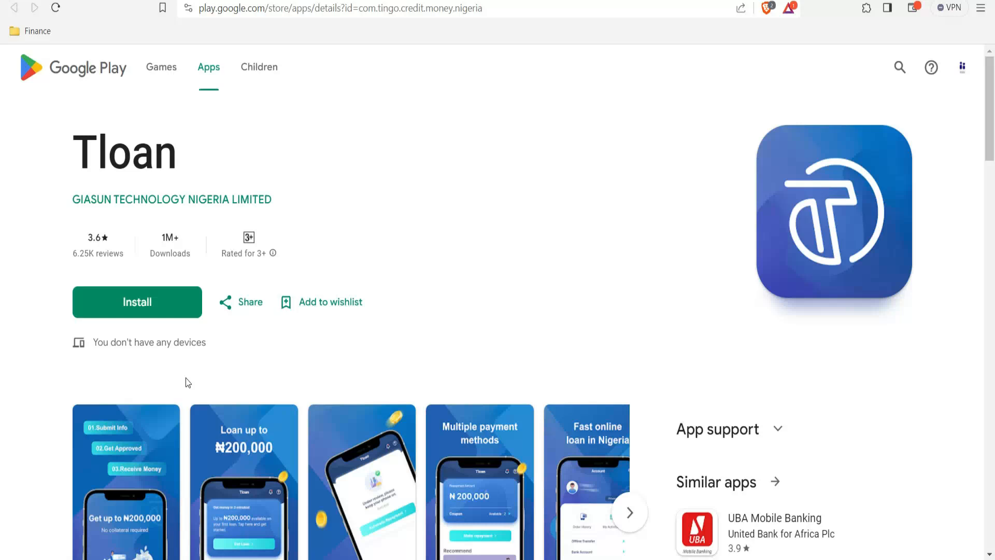
mouse_move(591, 208)
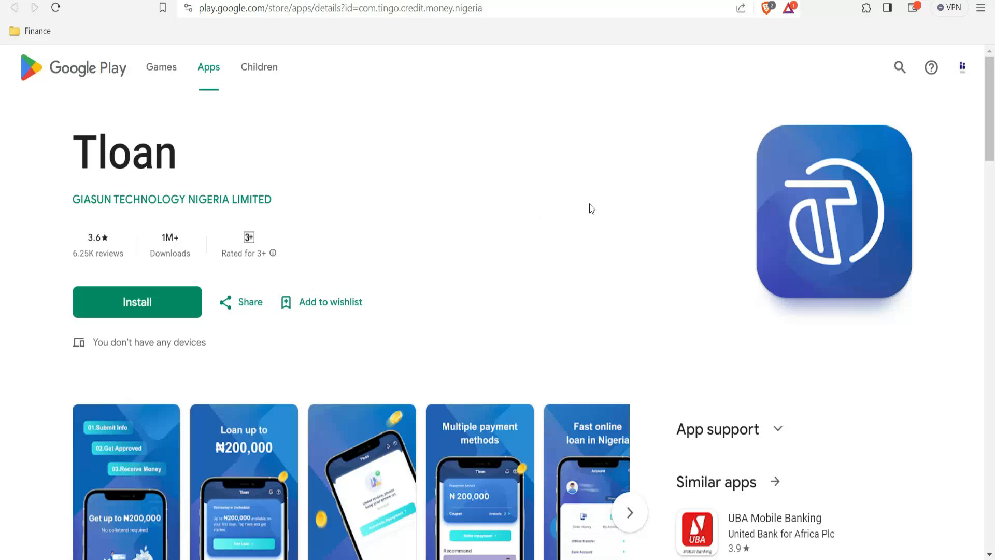
Step: Scroll Tloan's page down to its 3.6-star rating bars and first one-star fraud complaints
scroll("down", 3)
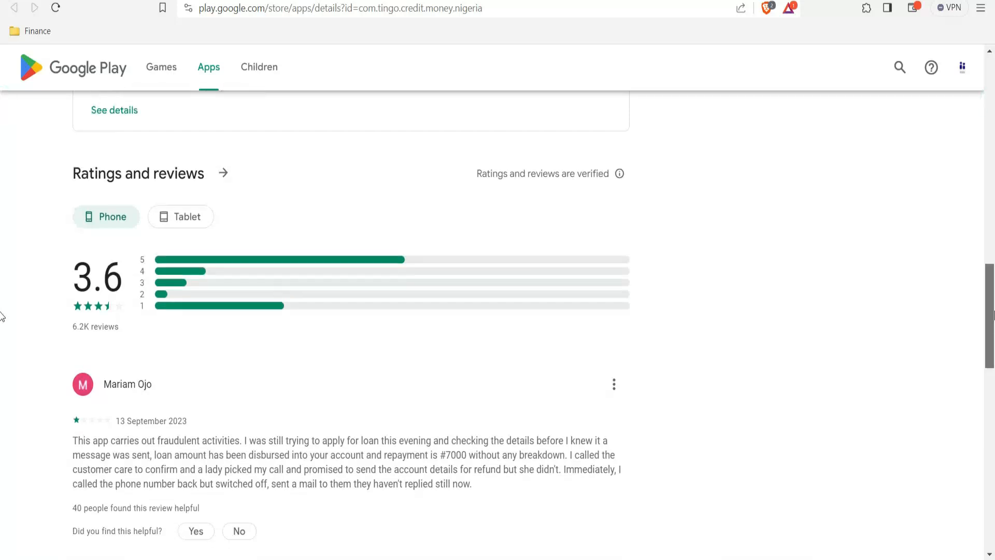
scroll("down", 3)
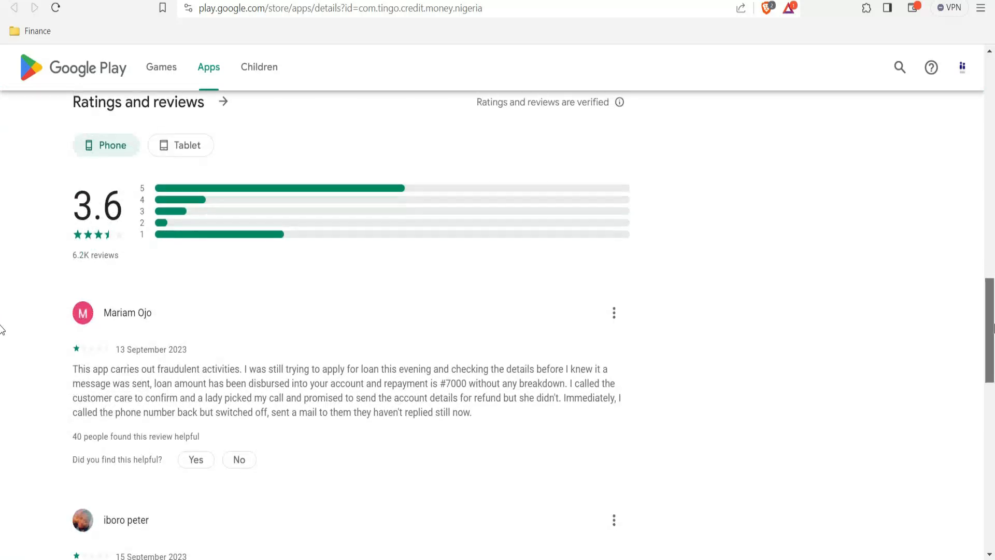
scroll("down", 3)
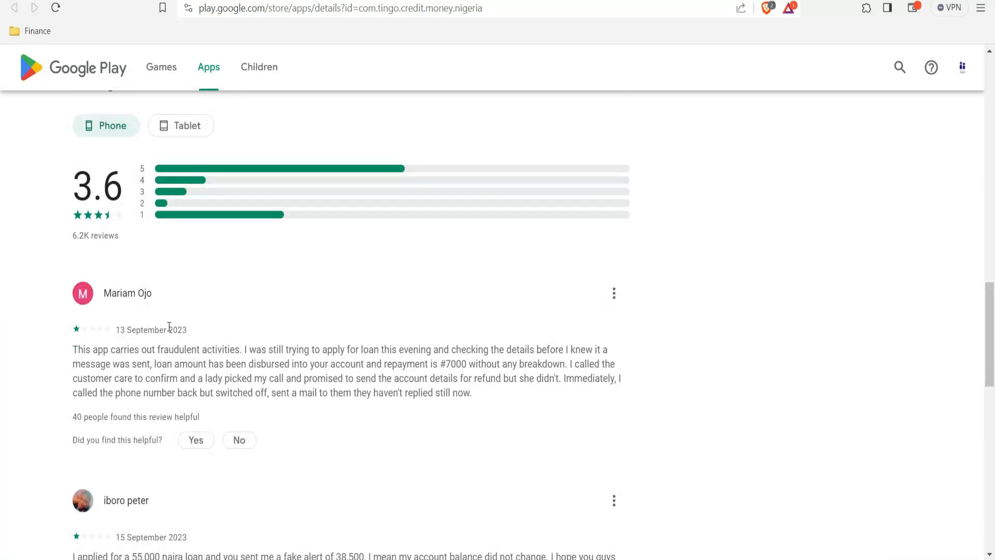
mouse_move(197, 339)
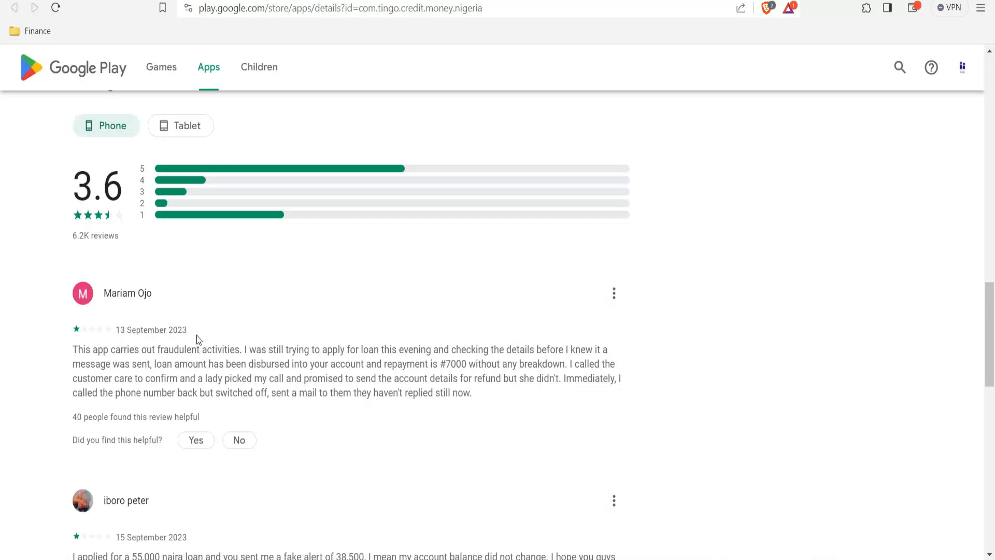
mouse_move(113, 372)
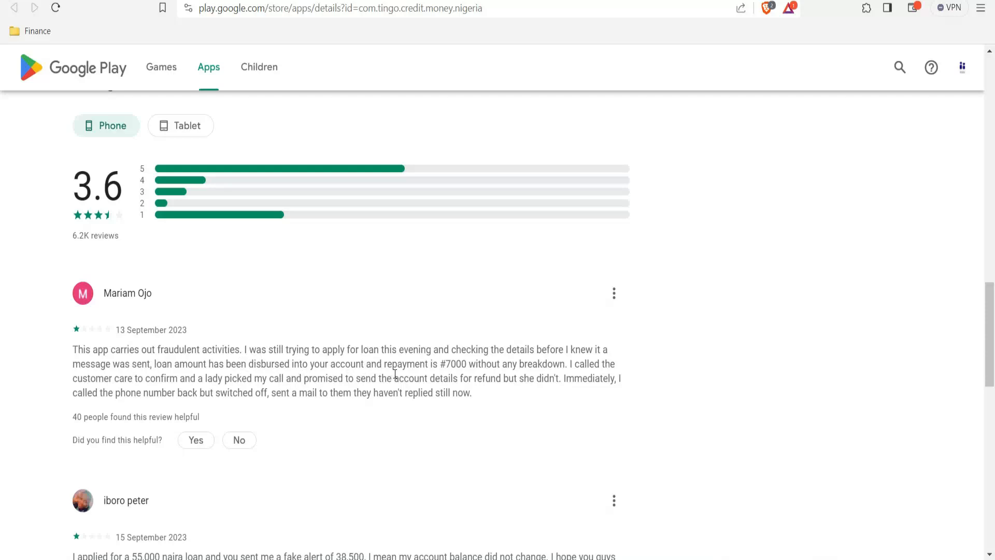
mouse_move(556, 366)
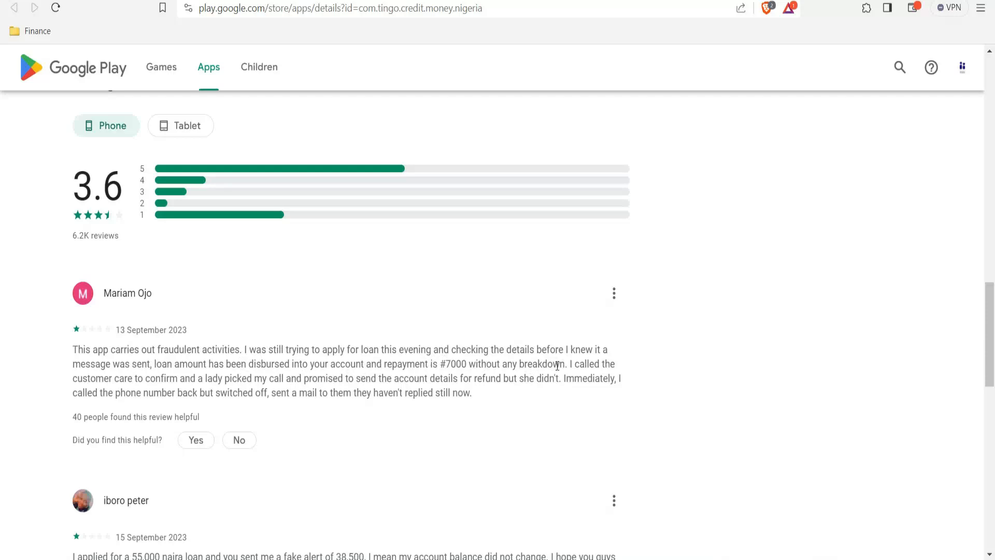
mouse_move(146, 376)
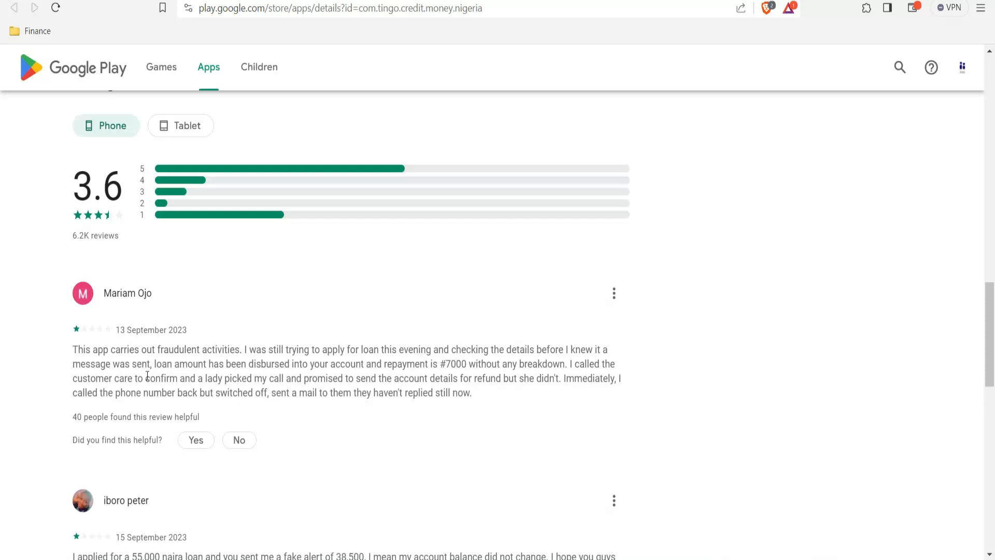
mouse_move(595, 359)
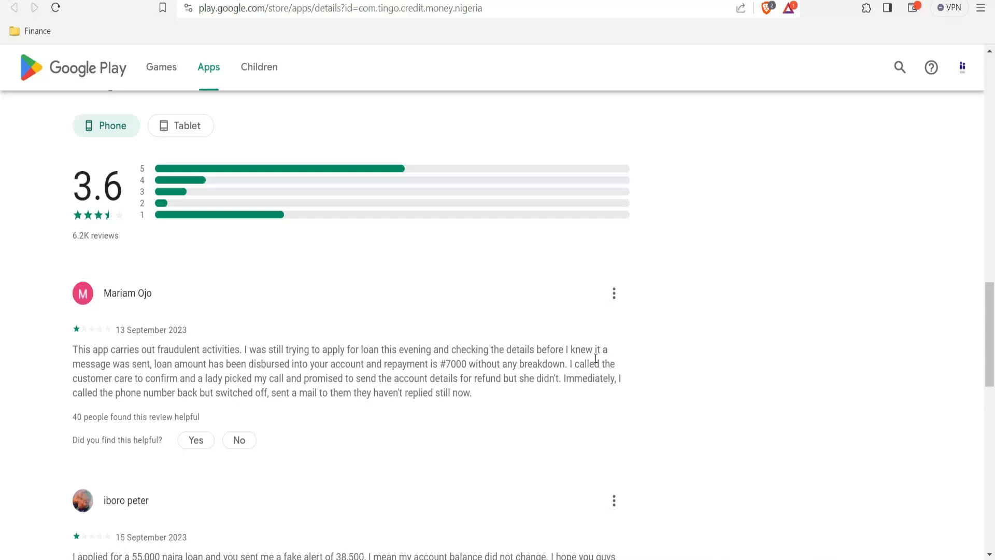
mouse_move(109, 384)
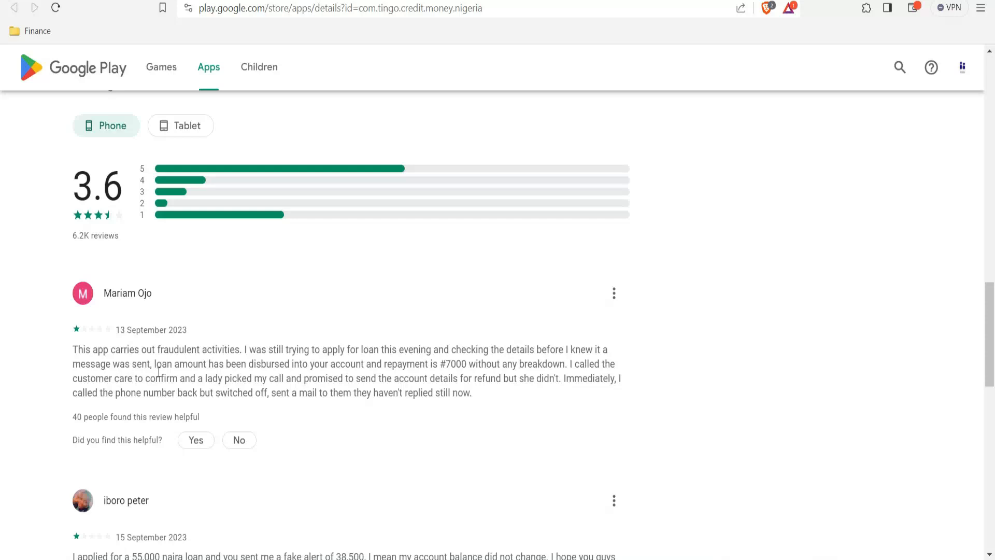
mouse_move(309, 364)
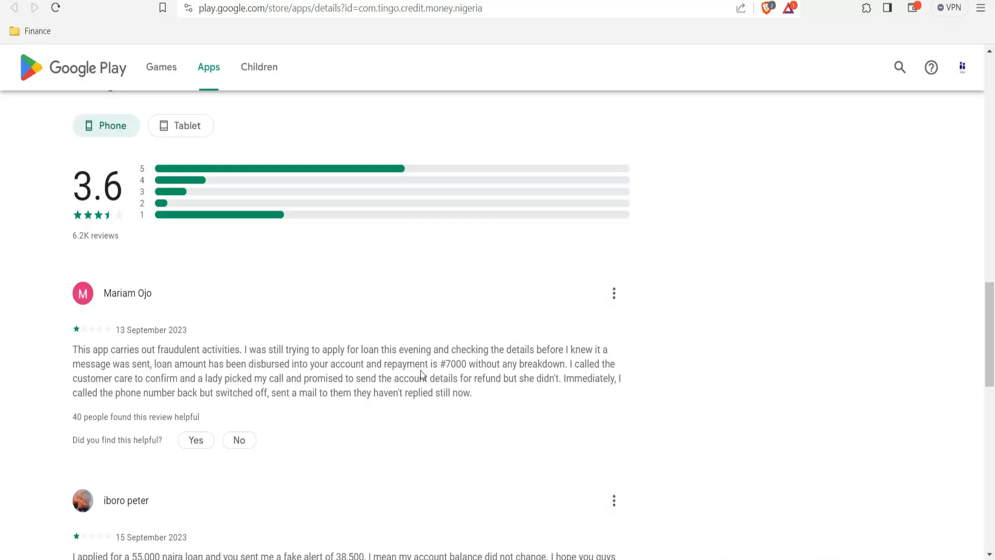
mouse_move(539, 376)
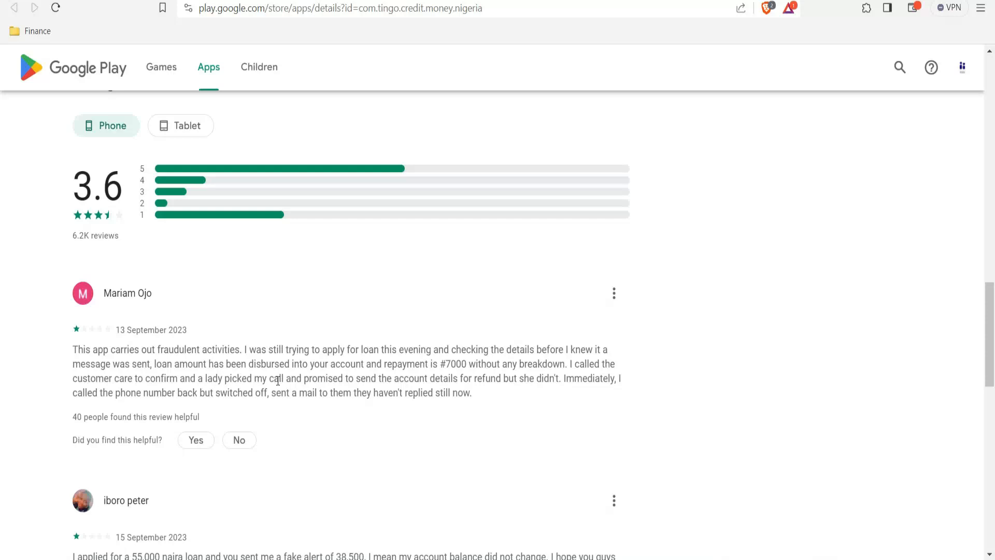
mouse_move(420, 389)
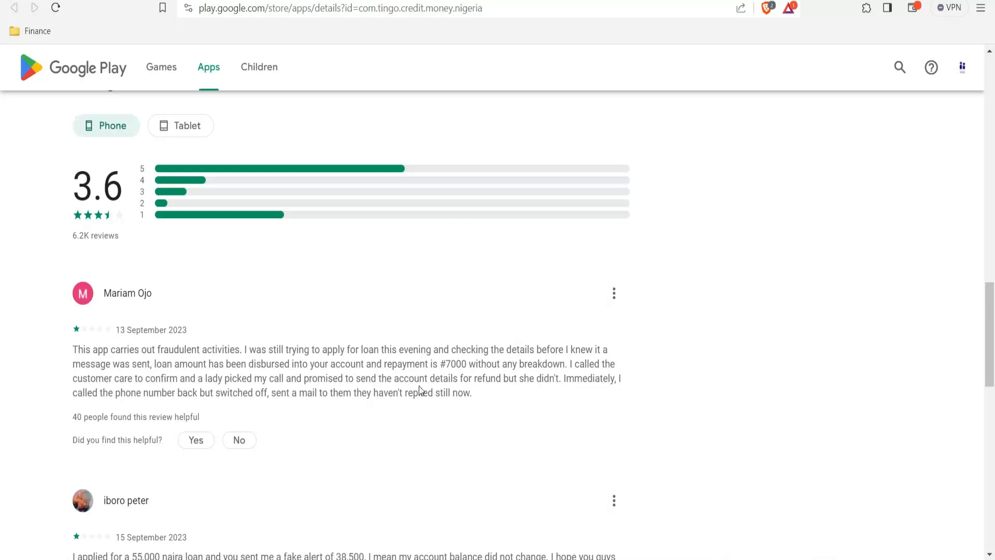
mouse_move(514, 390)
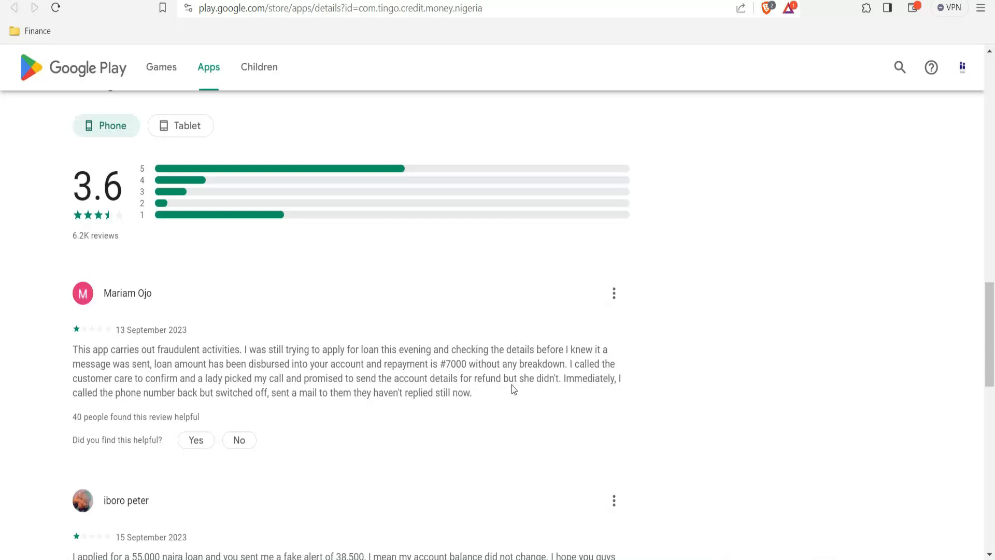
mouse_move(291, 478)
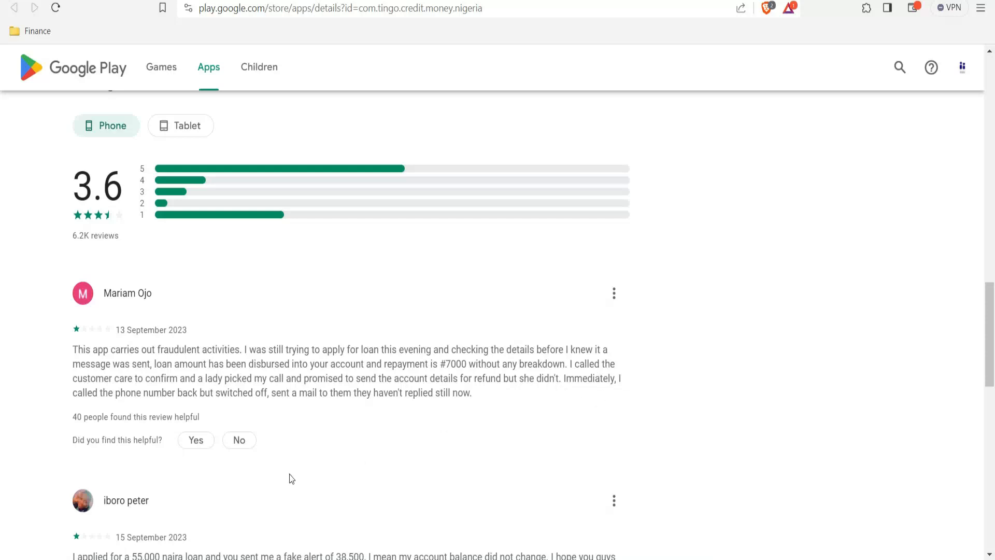
mouse_move(172, 399)
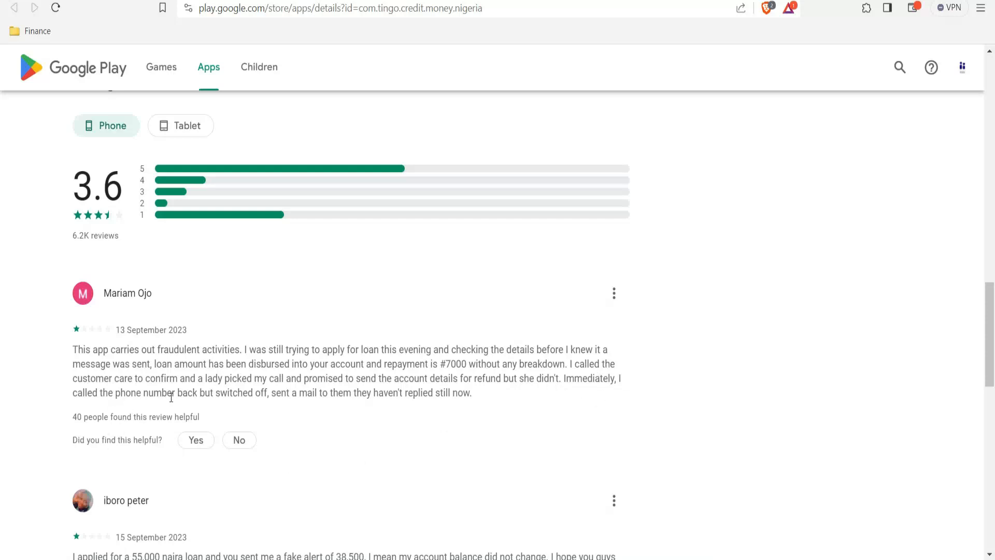
mouse_move(298, 405)
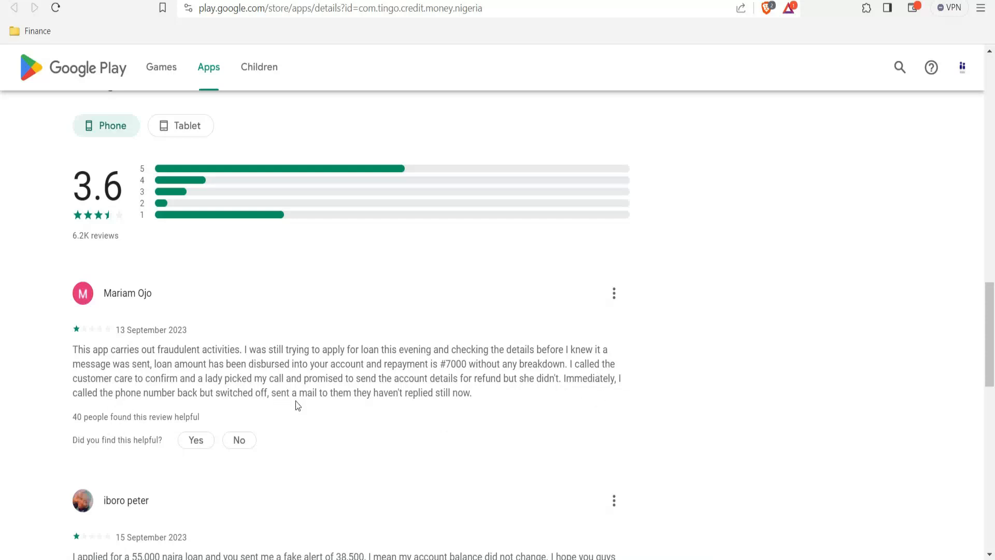
mouse_move(352, 399)
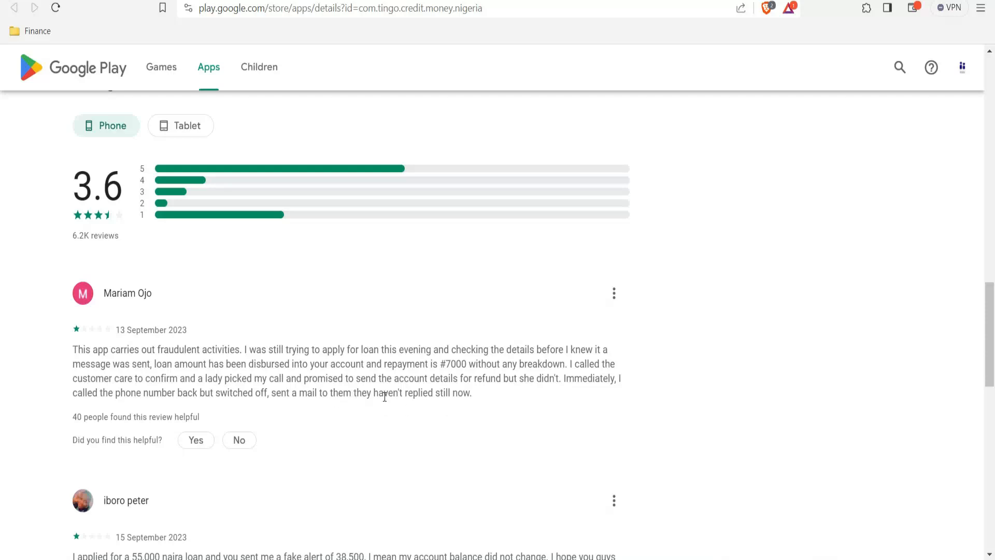
mouse_move(4, 430)
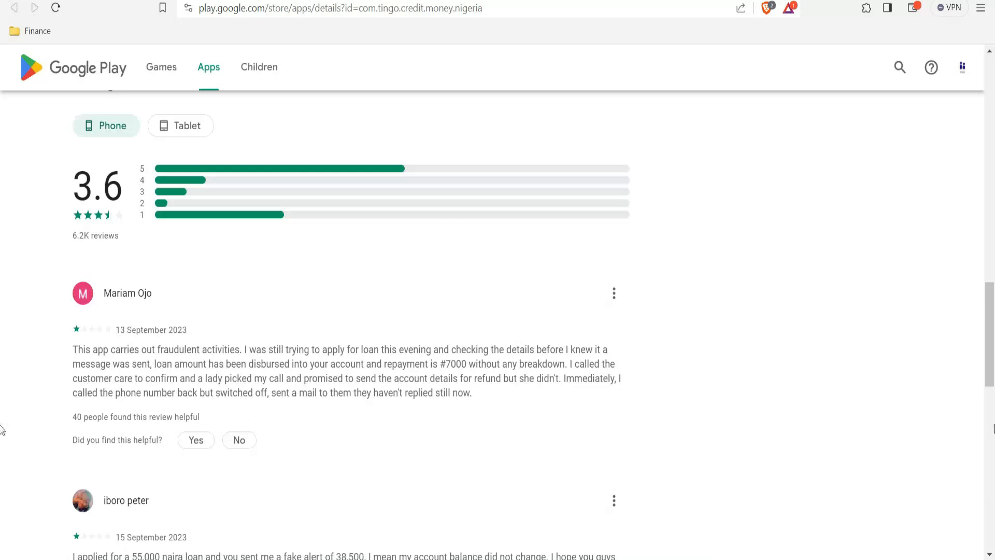
scroll("down", 3)
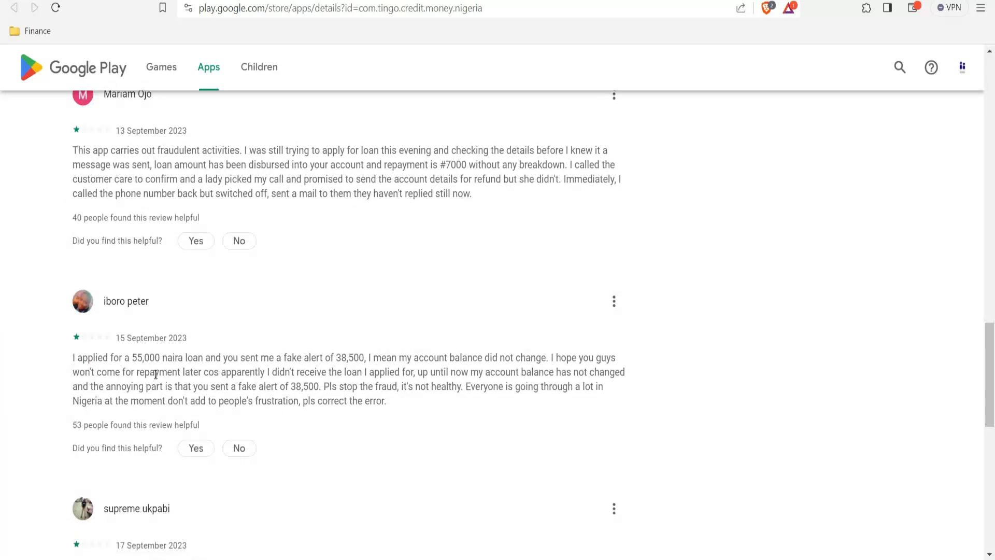
mouse_move(133, 369)
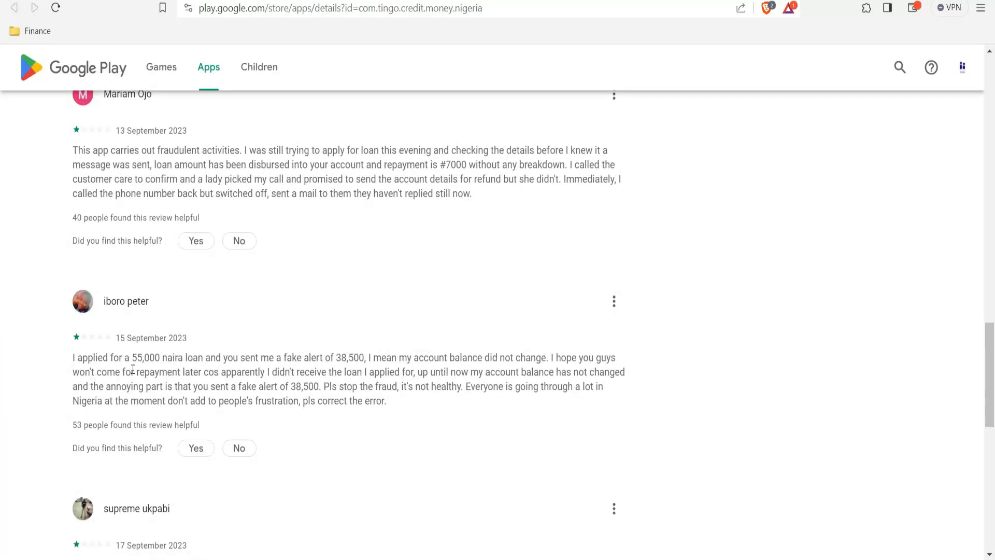
mouse_move(179, 357)
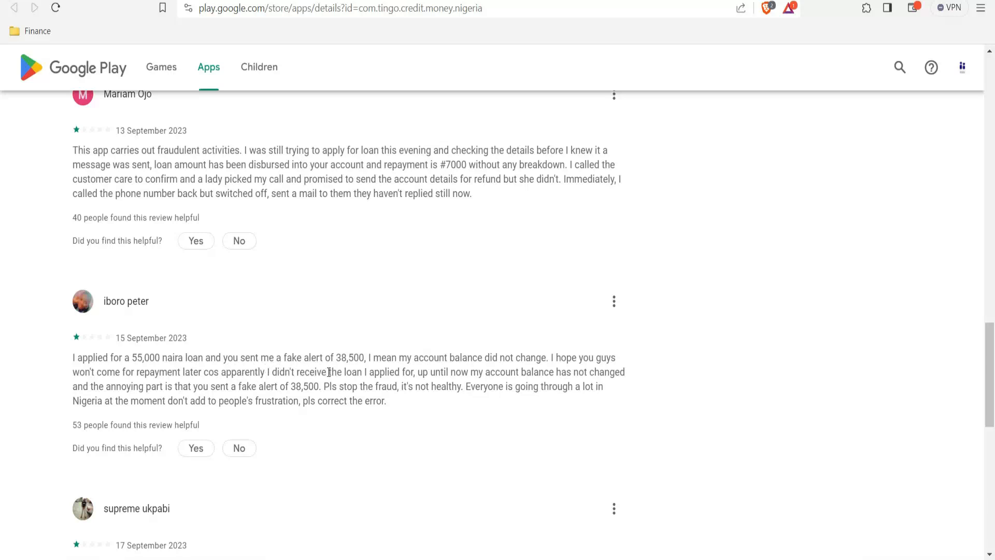
mouse_move(367, 372)
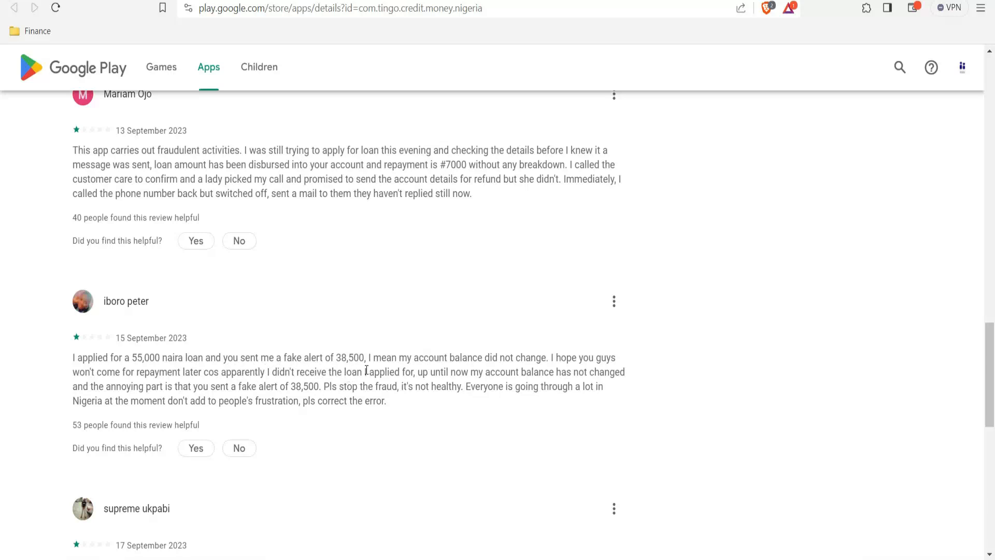
mouse_move(390, 377)
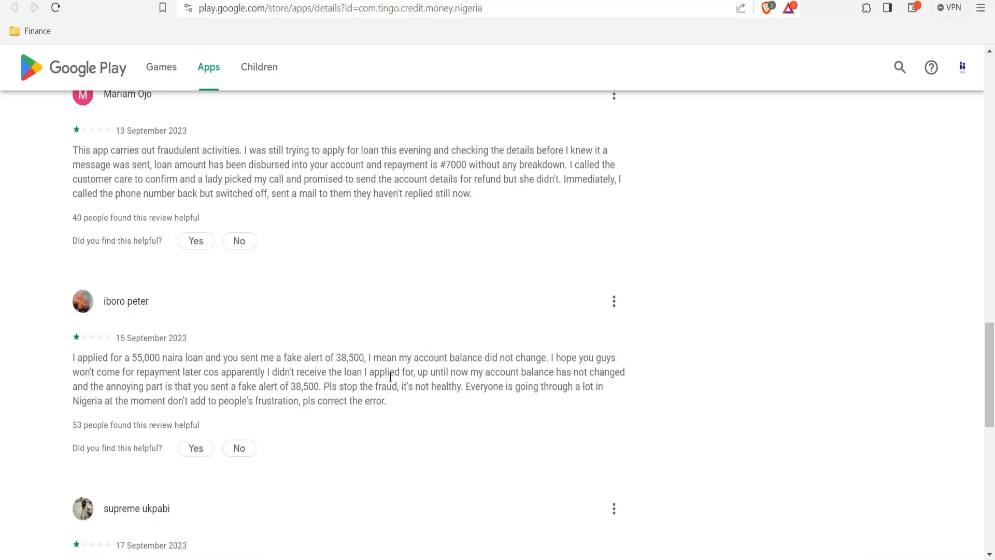
mouse_move(581, 371)
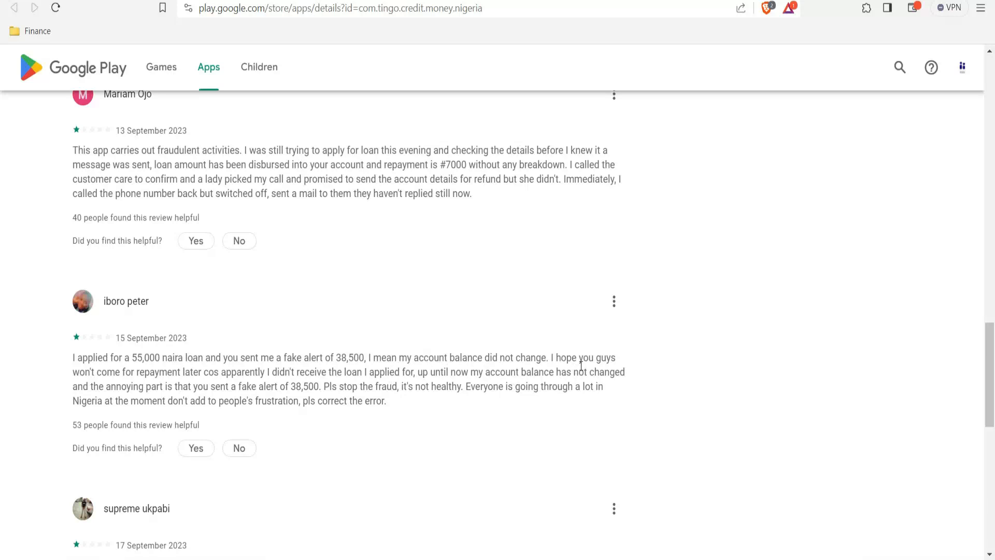
mouse_move(172, 392)
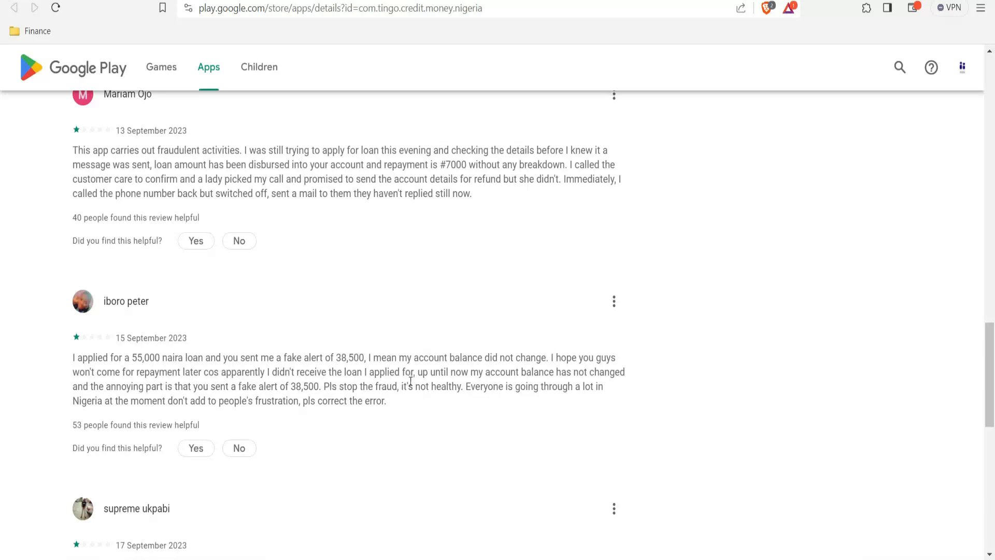
mouse_move(449, 384)
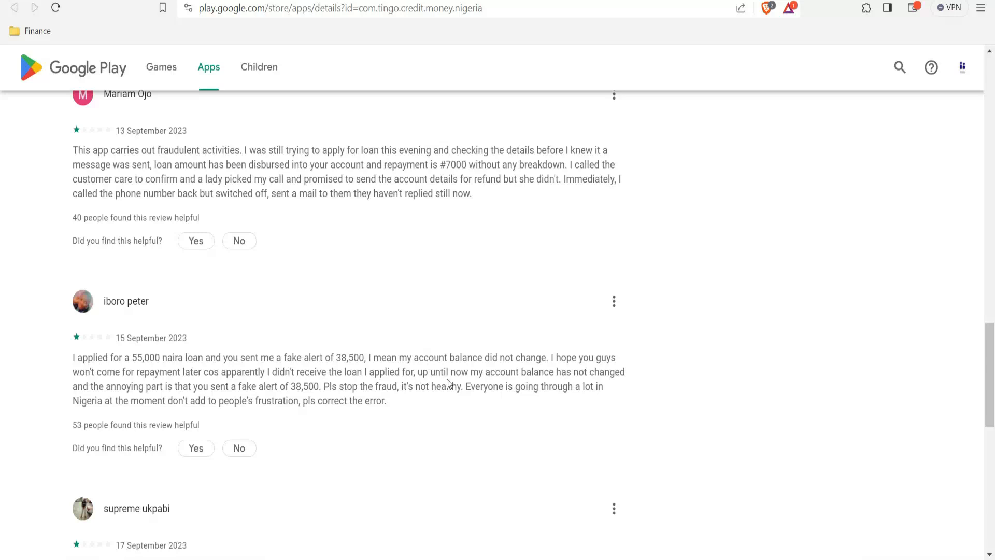
mouse_move(579, 374)
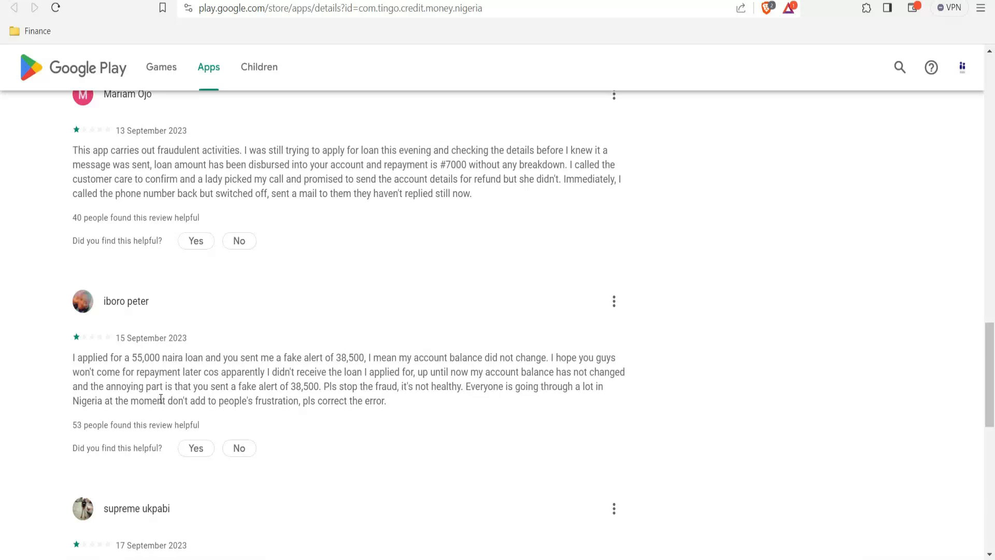
mouse_move(230, 400)
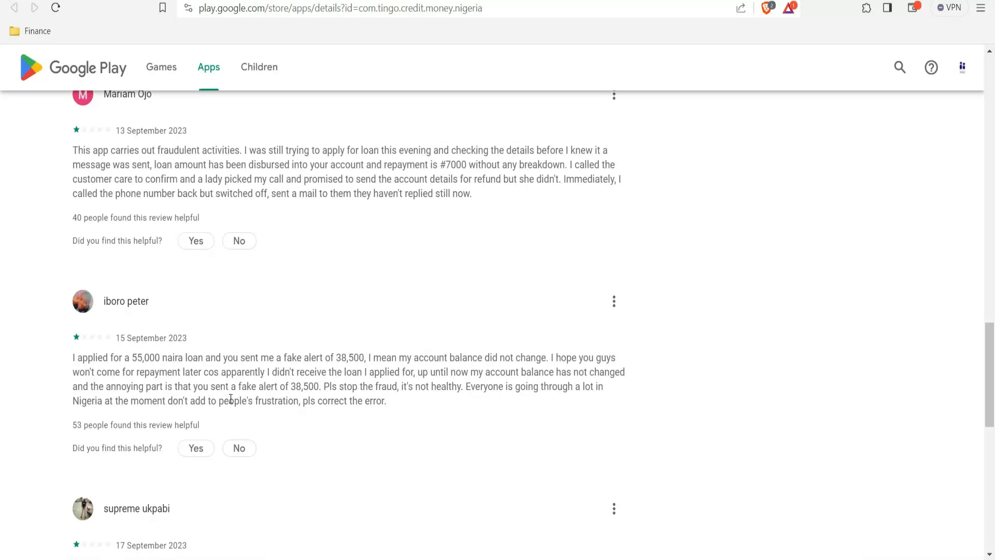
mouse_move(299, 391)
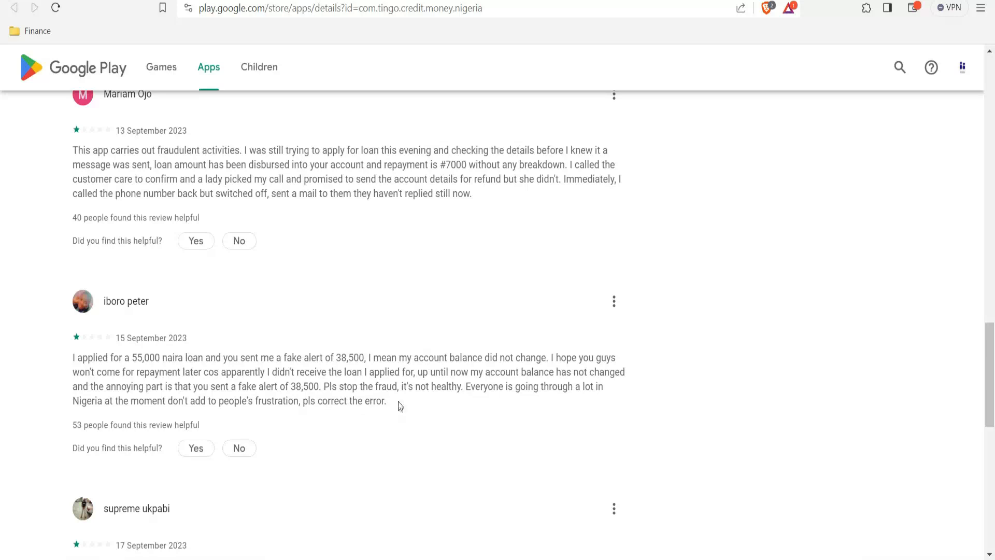
mouse_move(442, 406)
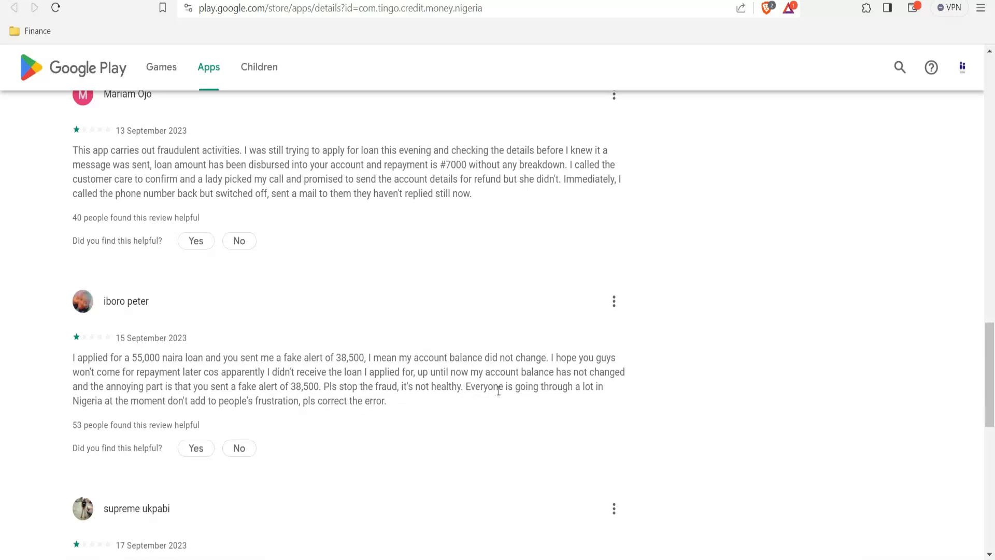
mouse_move(133, 422)
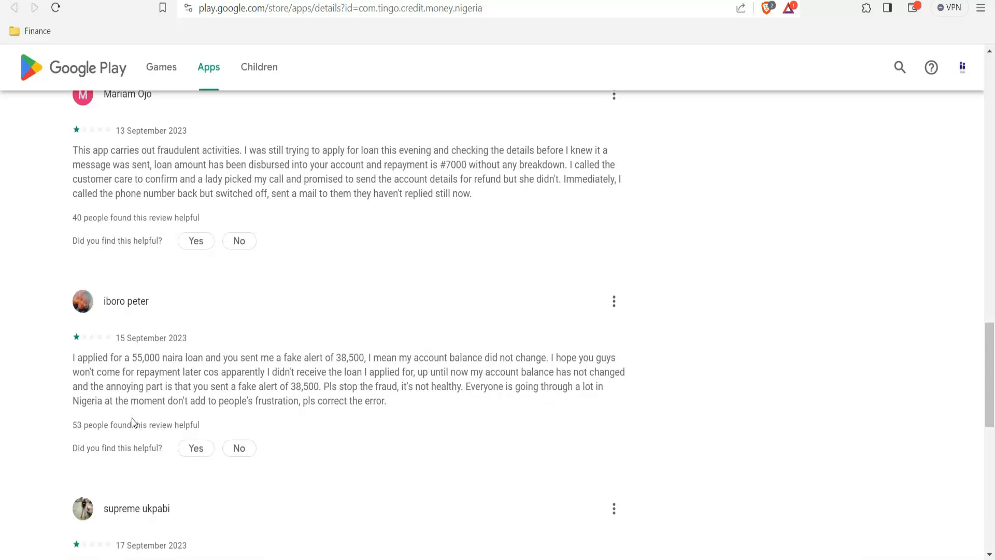
mouse_move(174, 413)
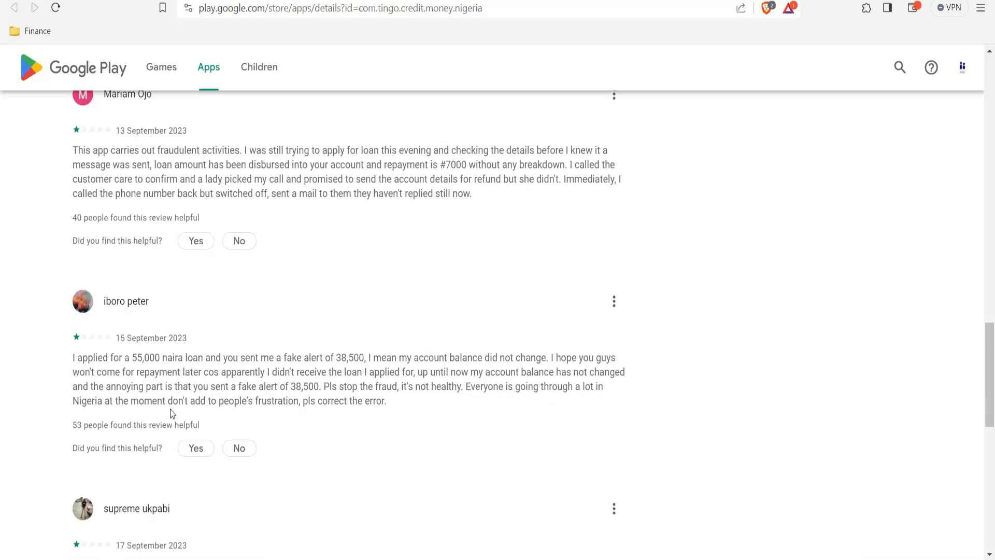
mouse_move(264, 418)
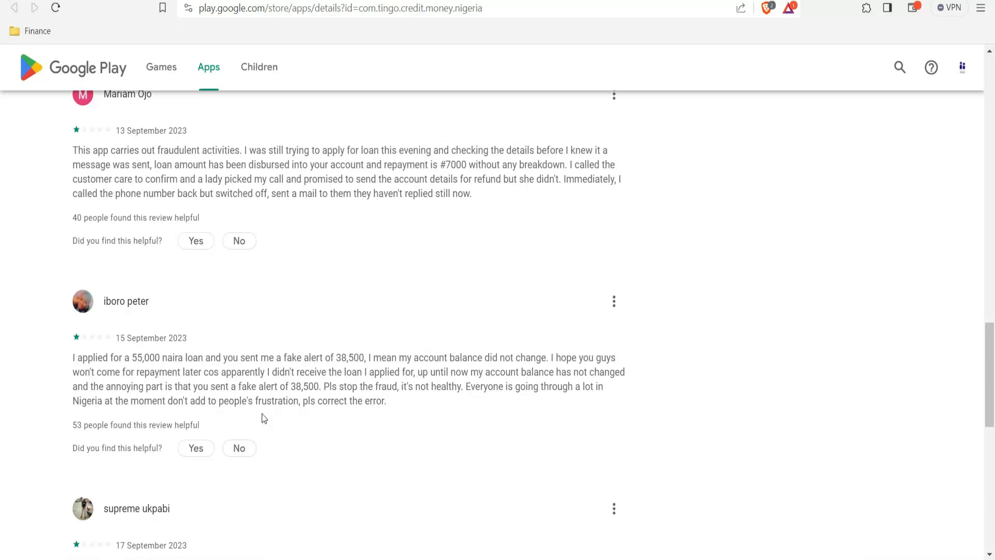
mouse_move(367, 412)
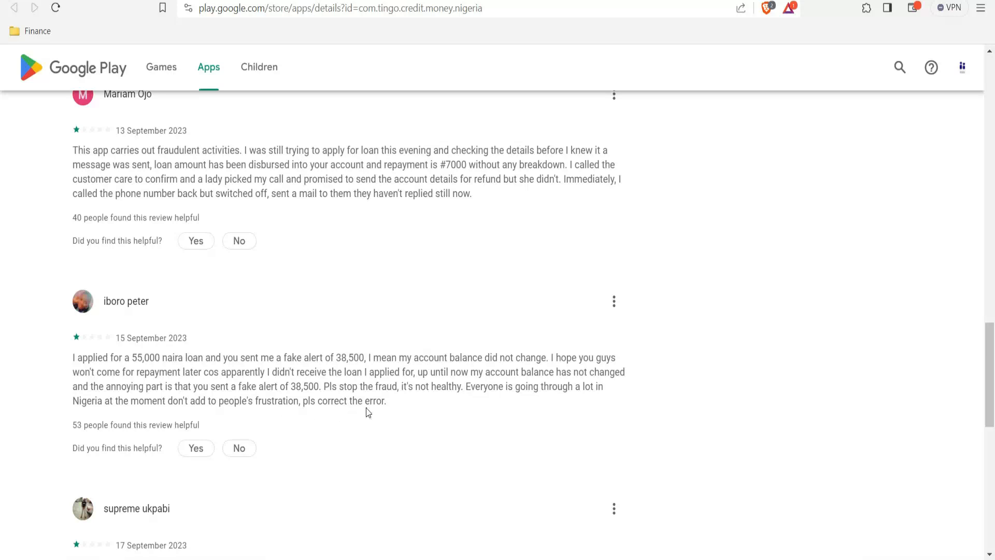
mouse_move(353, 401)
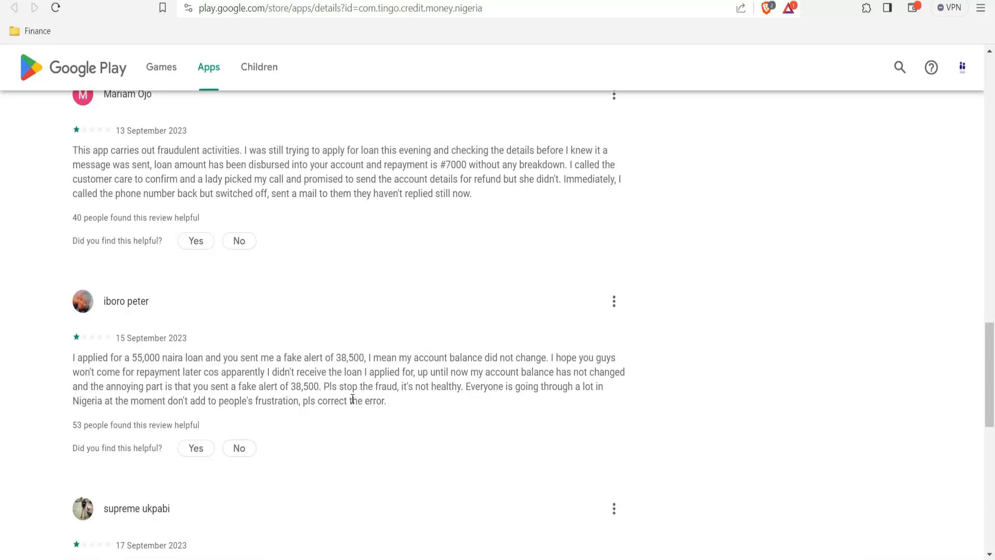
mouse_move(599, 431)
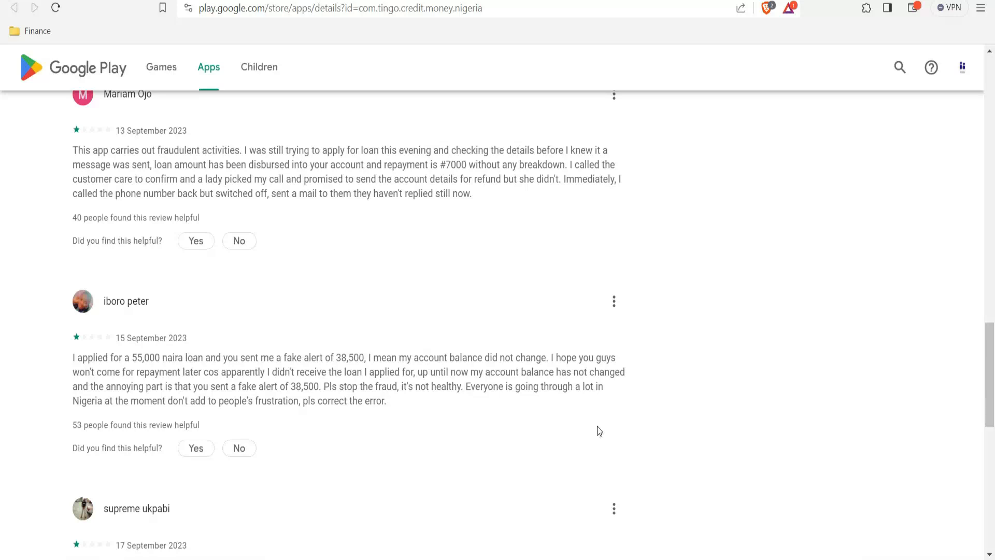
mouse_move(983, 387)
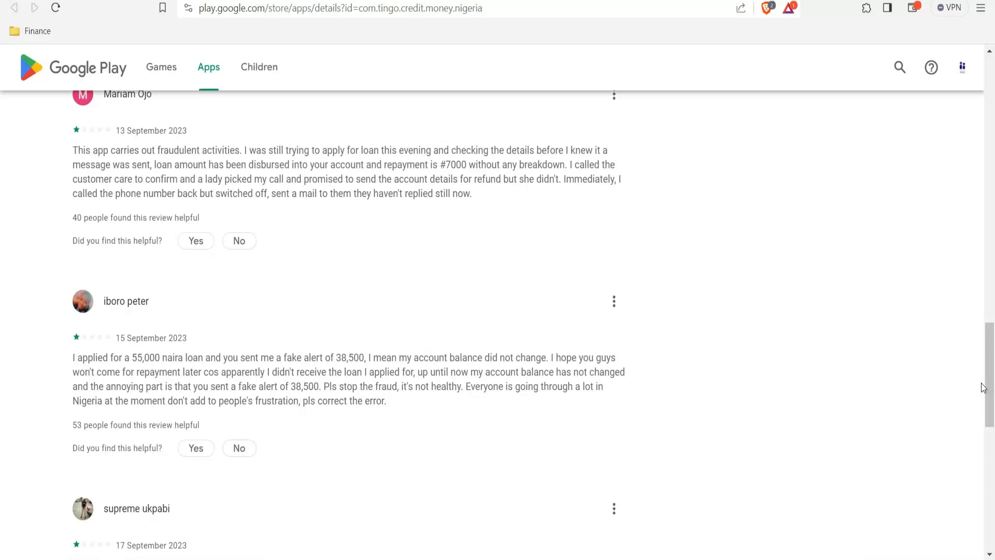
mouse_move(245, 215)
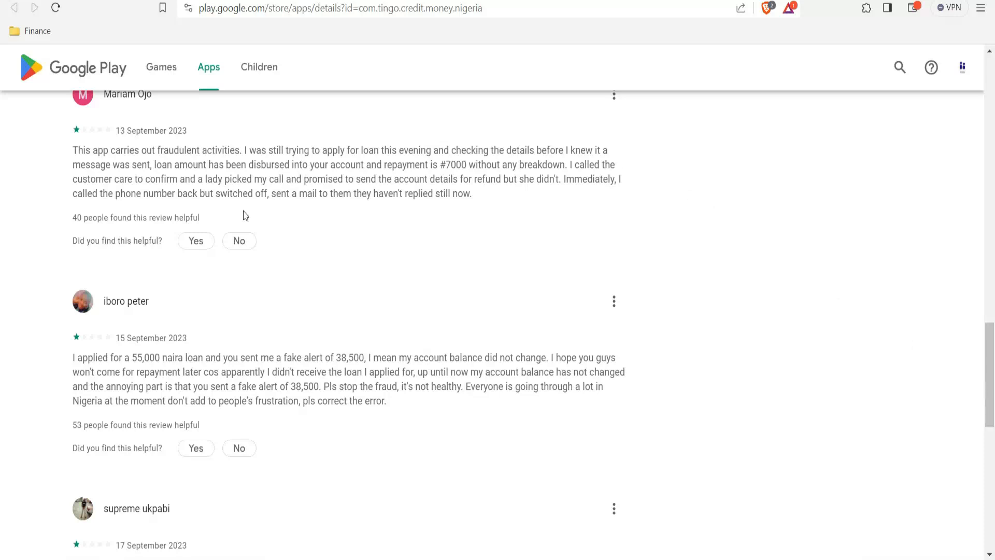
mouse_move(374, 338)
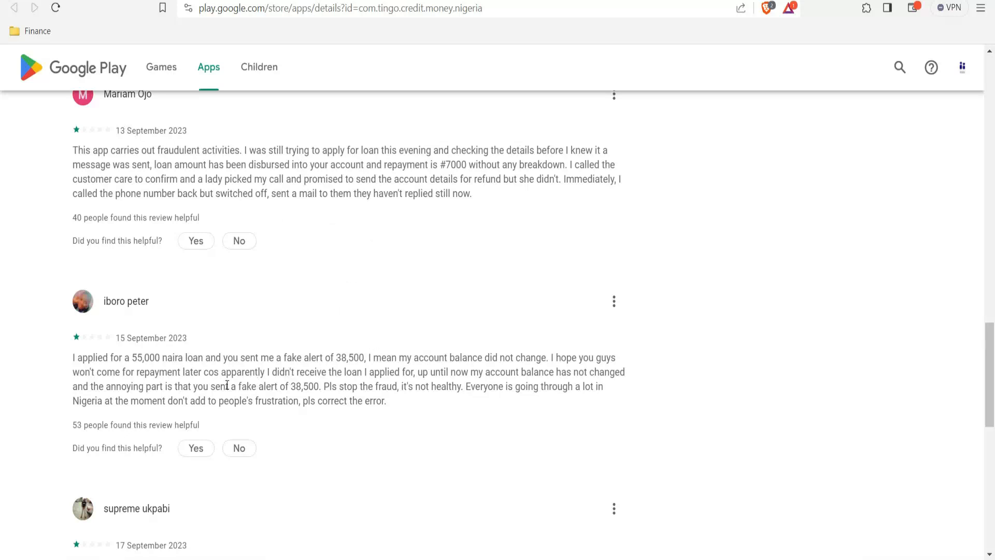
Step: Scroll to Tloan's last one-star review about undisclosed interest and an unrequested disbursement
scroll("down", 3)
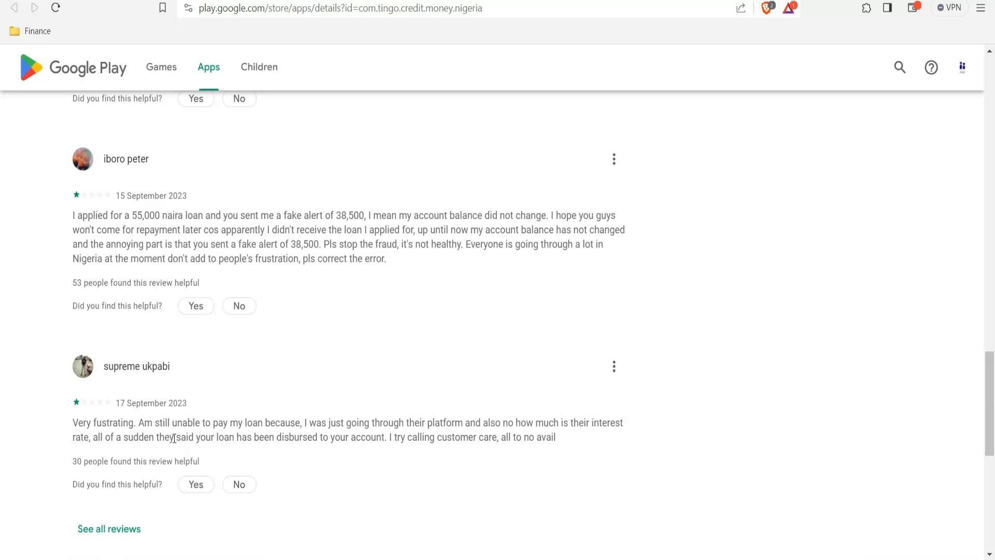
mouse_move(314, 440)
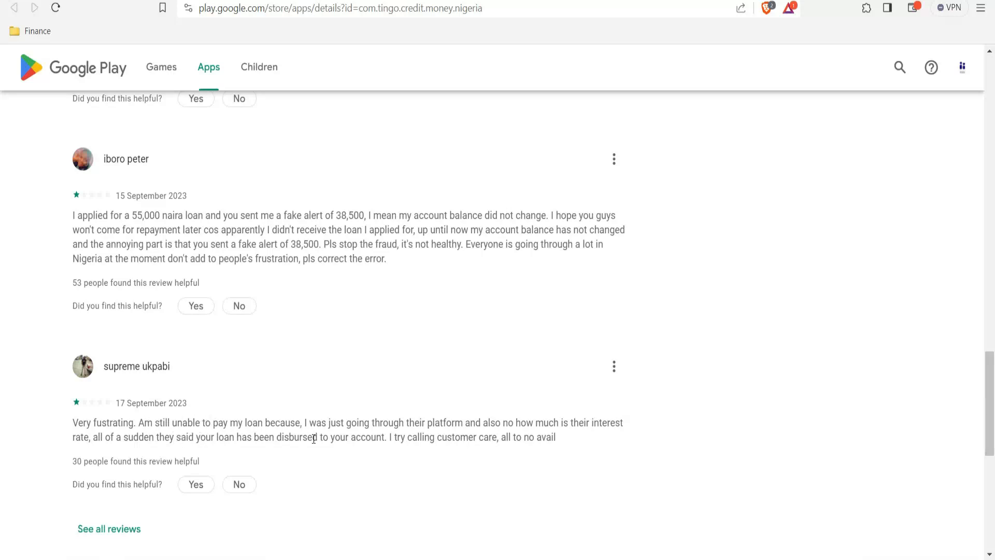
mouse_move(115, 457)
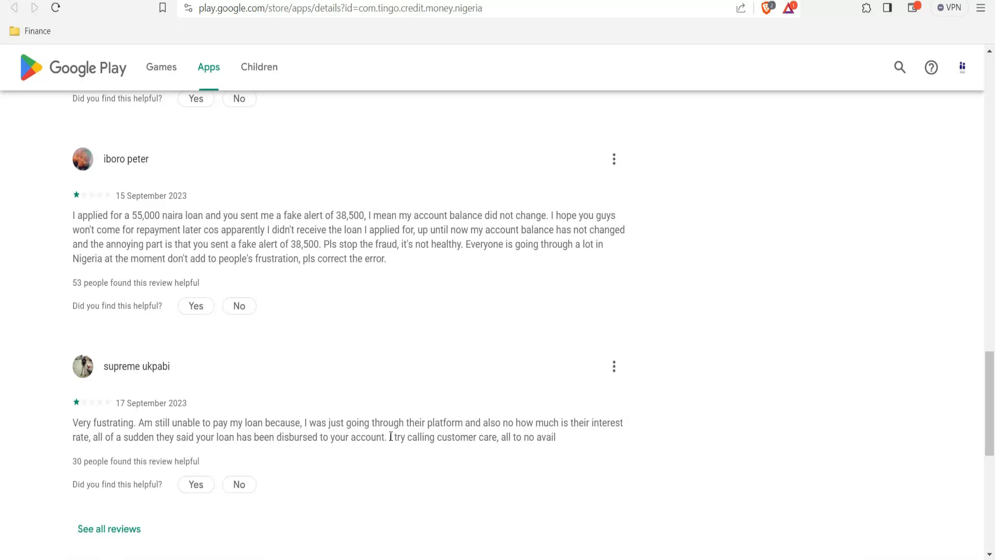
mouse_move(539, 437)
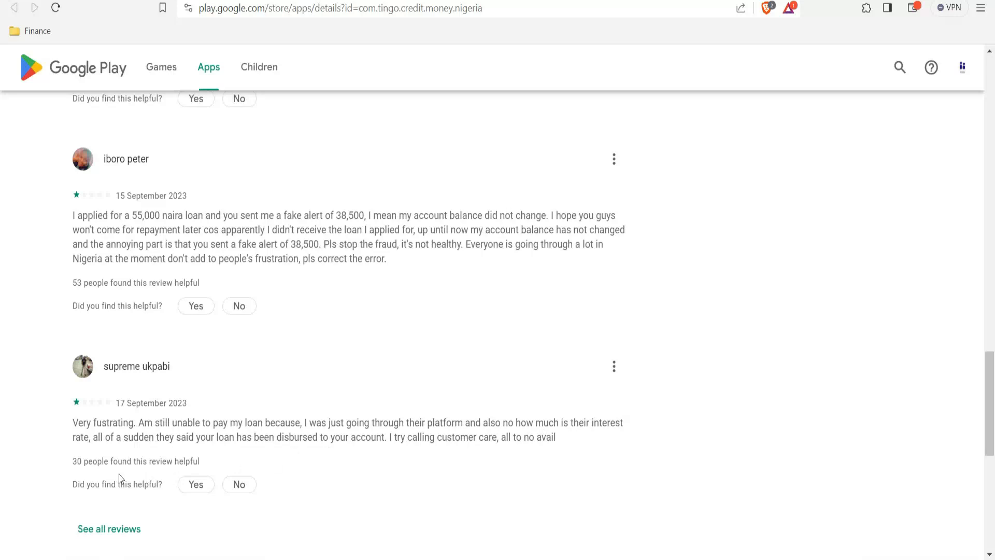
mouse_move(199, 443)
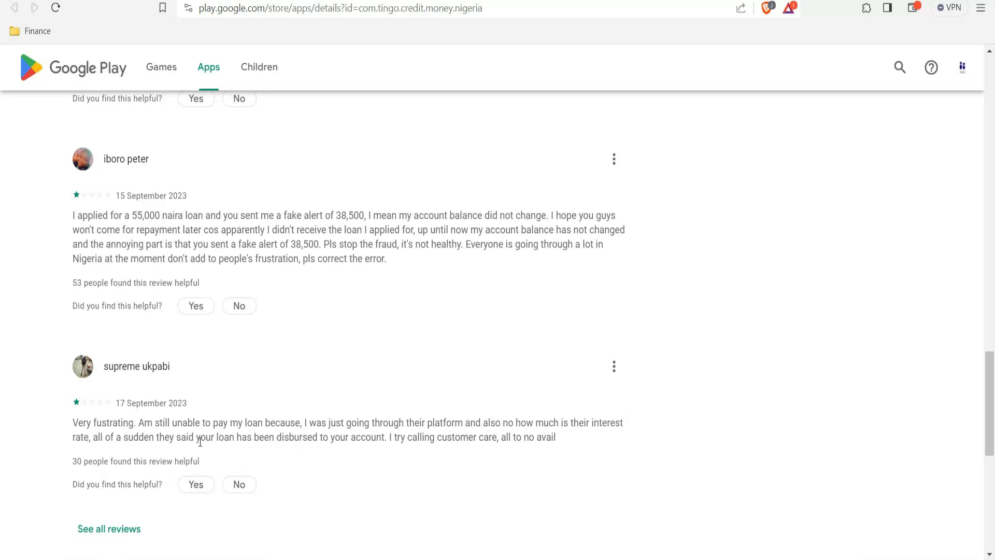
mouse_move(330, 453)
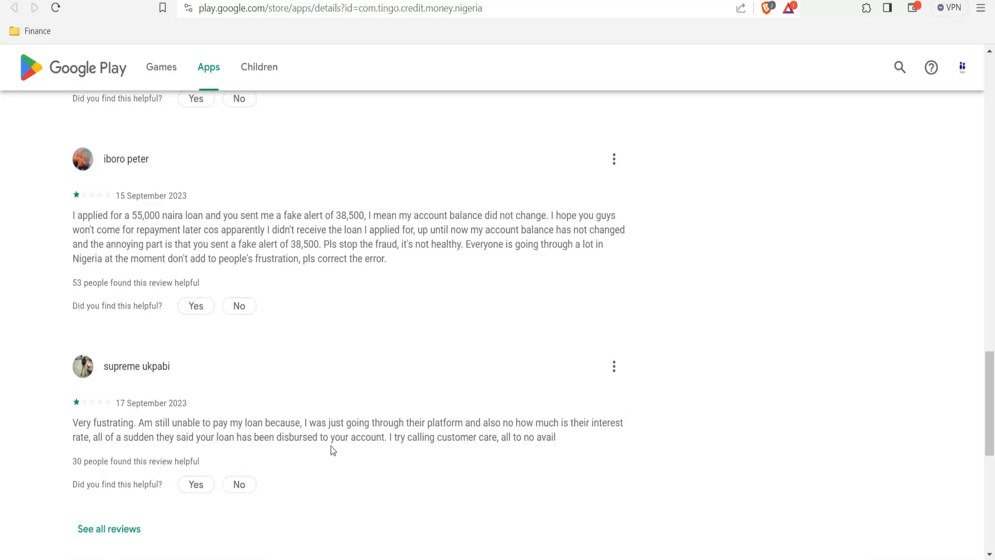
mouse_move(435, 449)
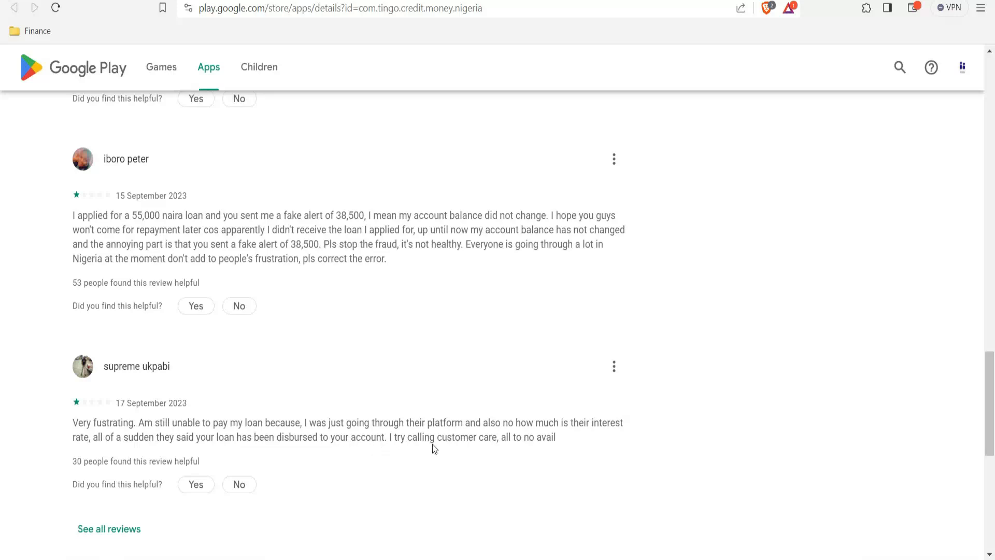
mouse_move(514, 451)
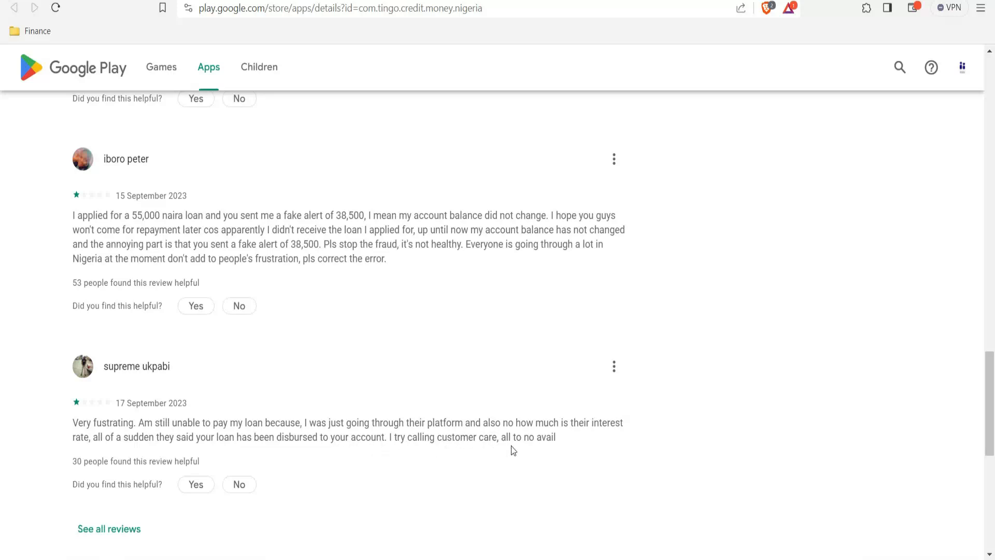
mouse_move(422, 456)
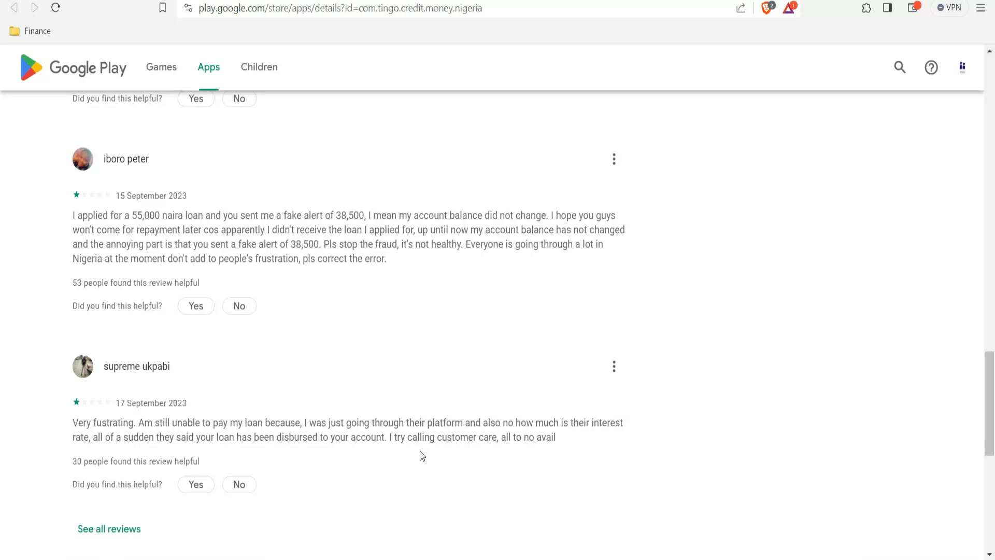
mouse_move(761, 489)
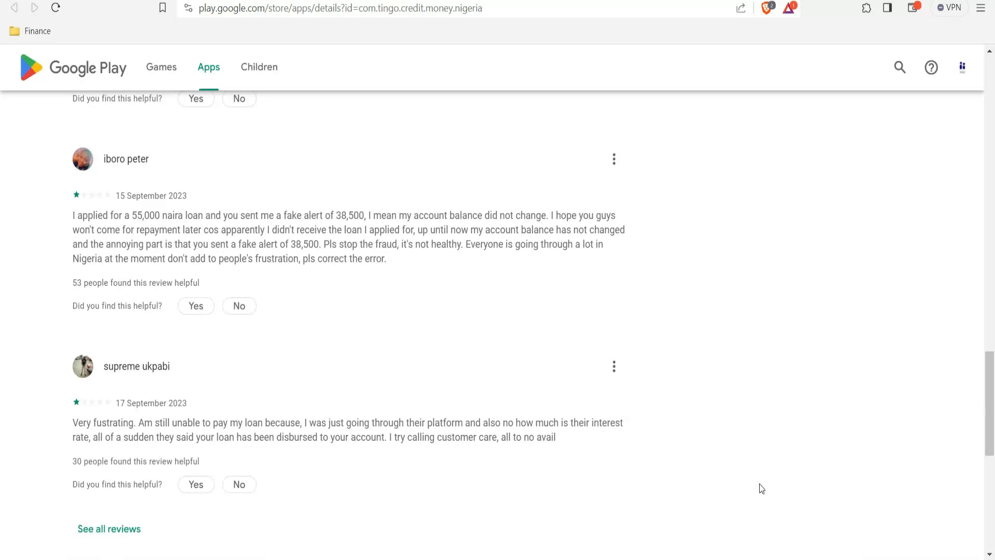
mouse_move(3, 402)
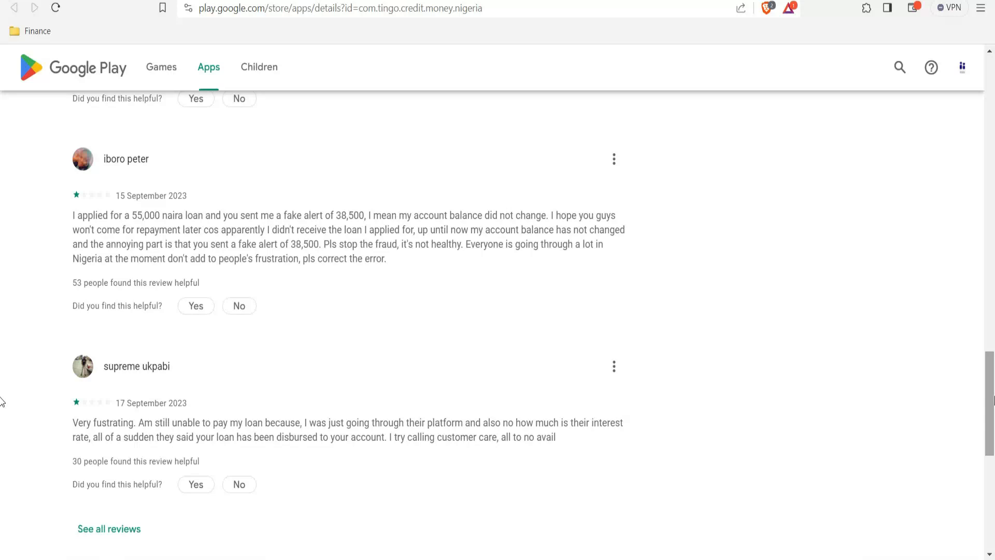
scroll("down", 3)
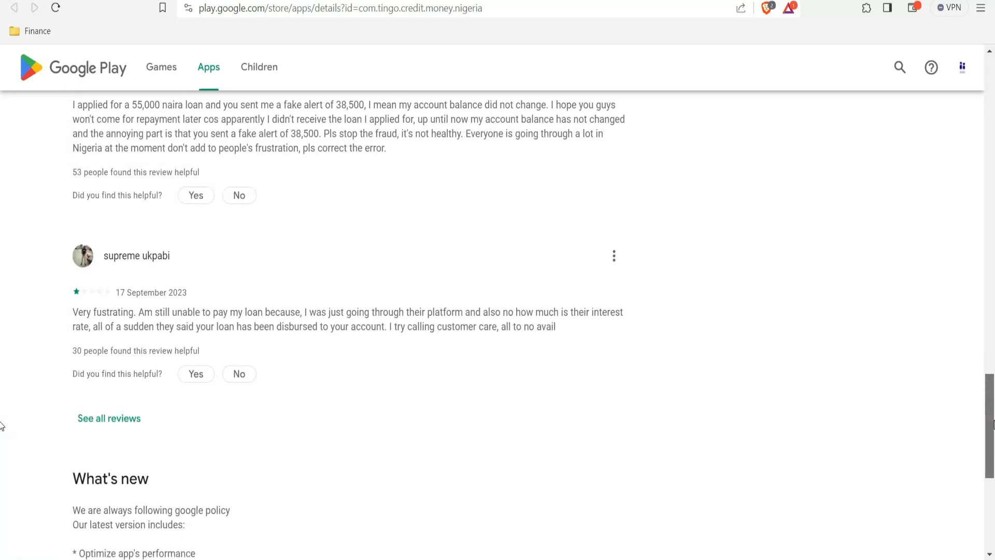
scroll("down", 3)
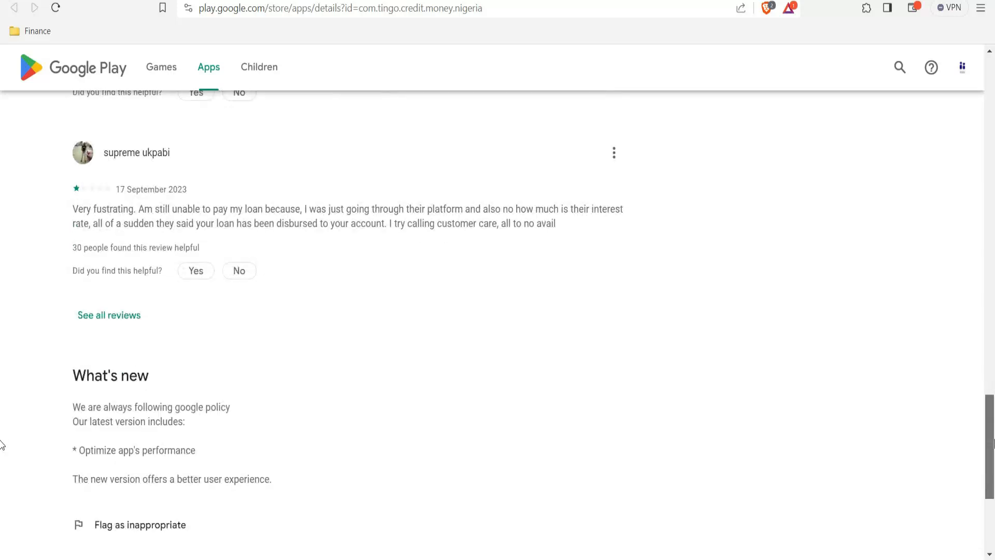
scroll("up", 3)
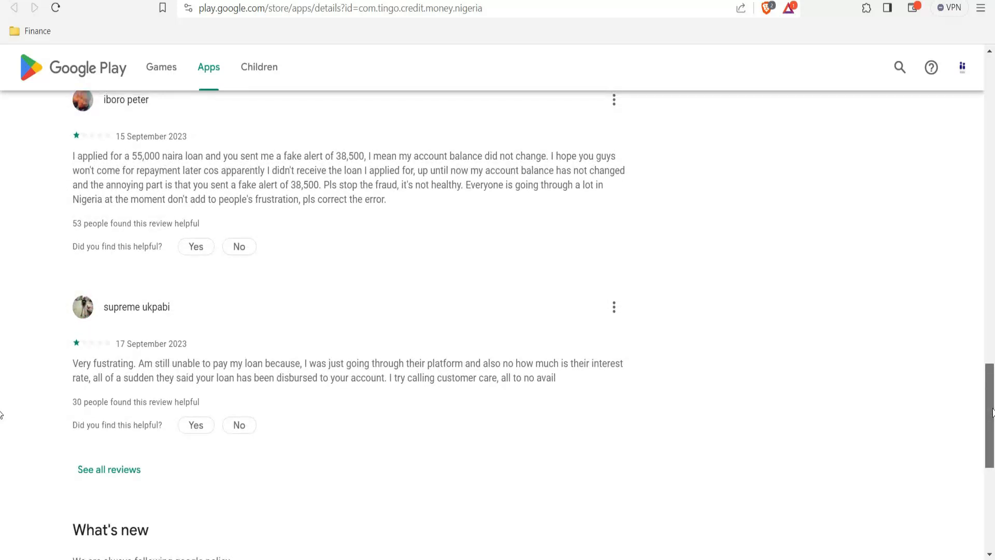
scroll("up", 3)
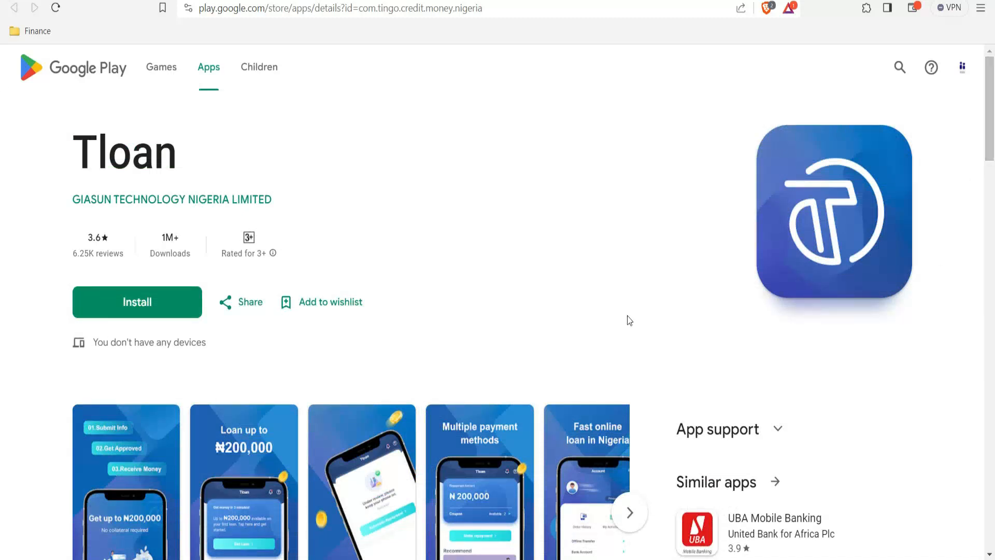
mouse_move(237, 185)
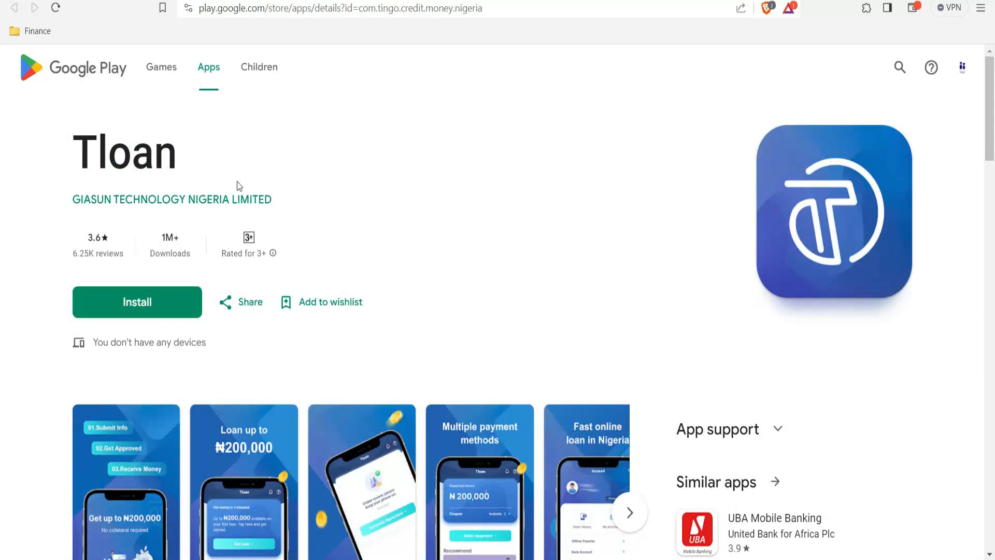
mouse_move(158, 203)
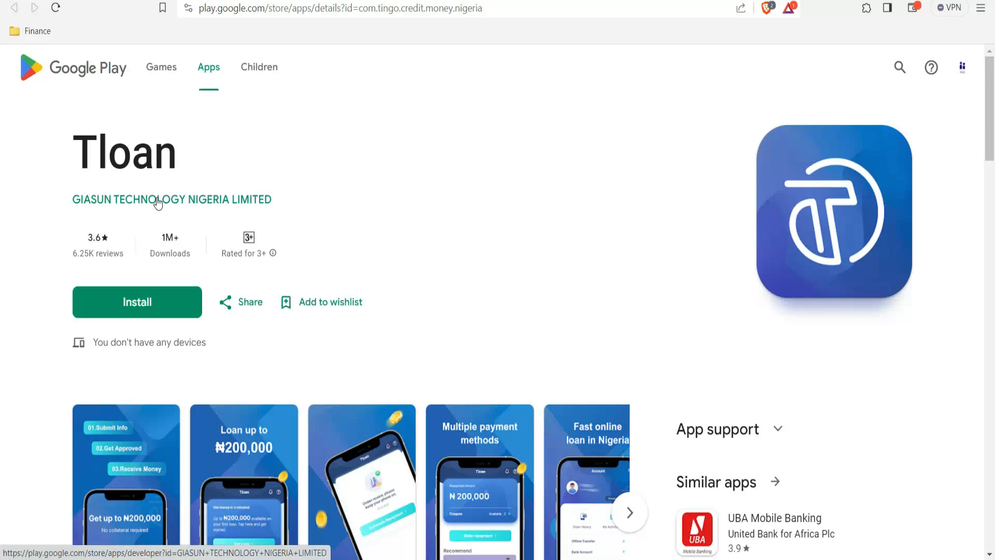
mouse_move(337, 226)
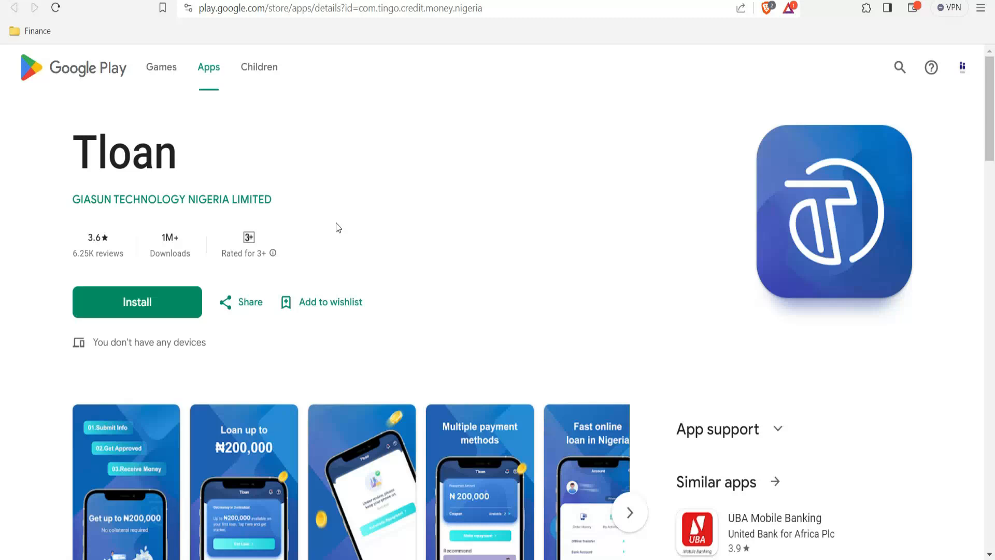
mouse_move(334, 233)
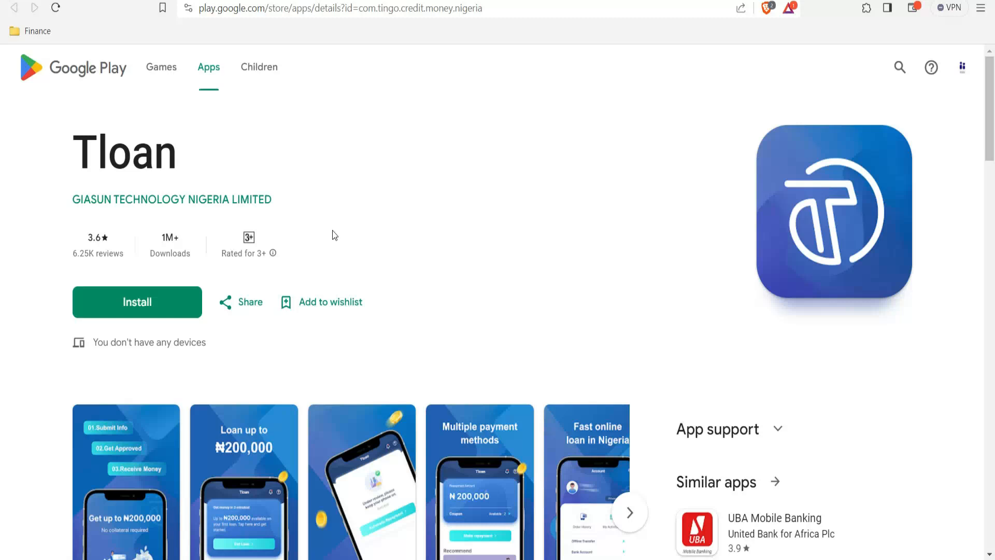
mouse_move(343, 240)
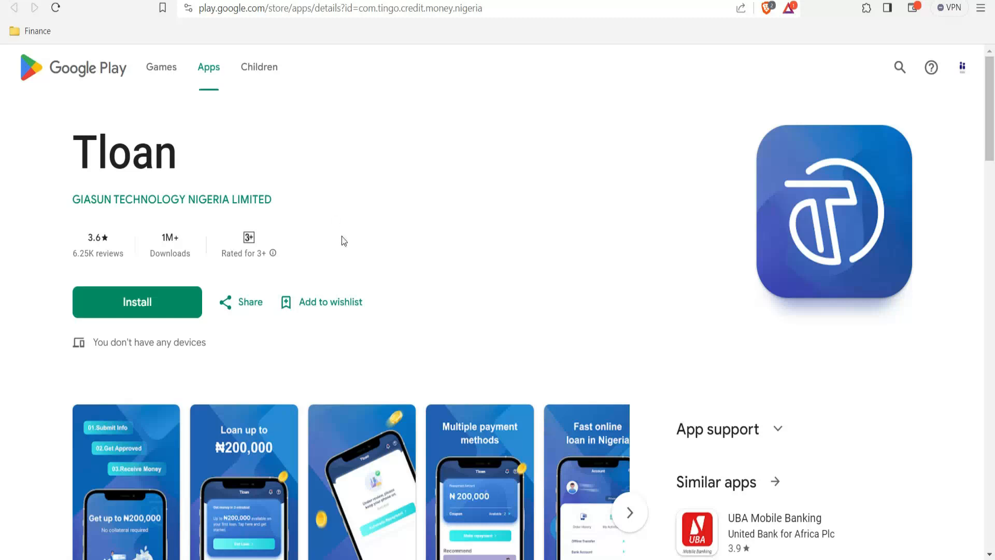
mouse_move(232, 67)
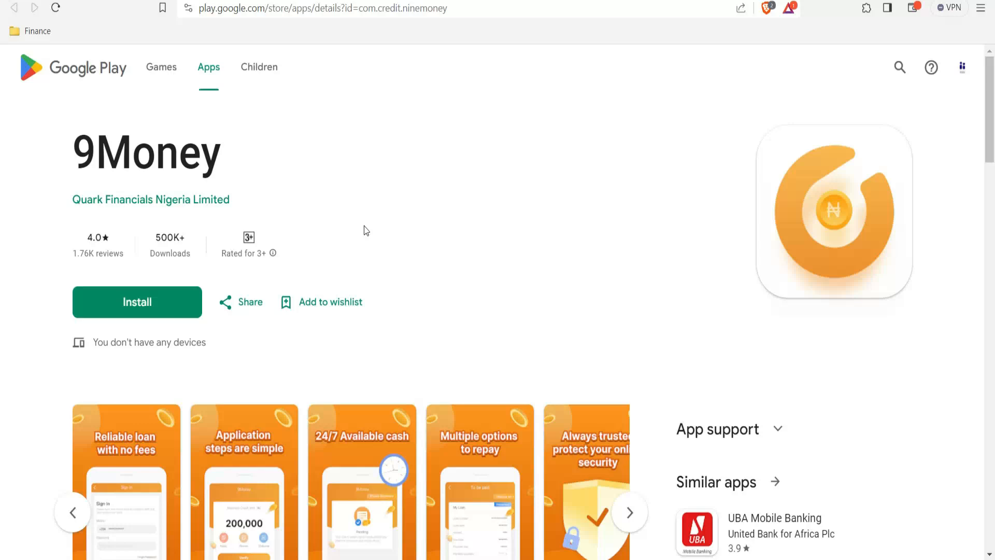
mouse_move(243, 189)
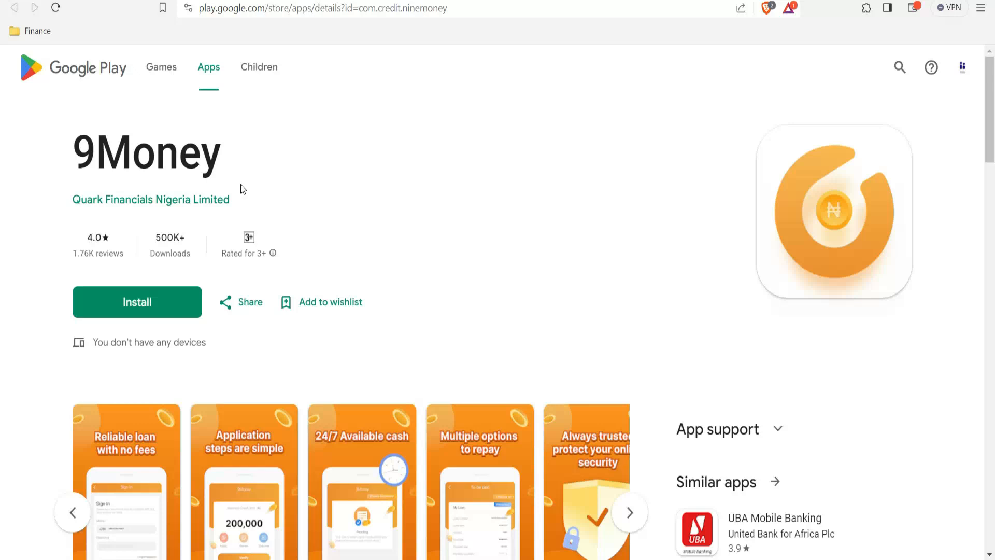
mouse_move(264, 203)
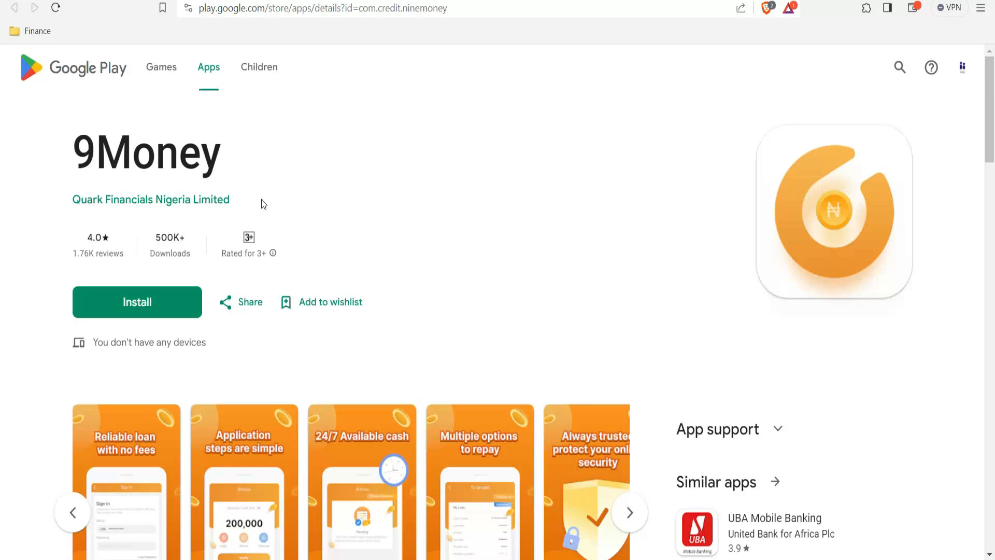
mouse_move(205, 237)
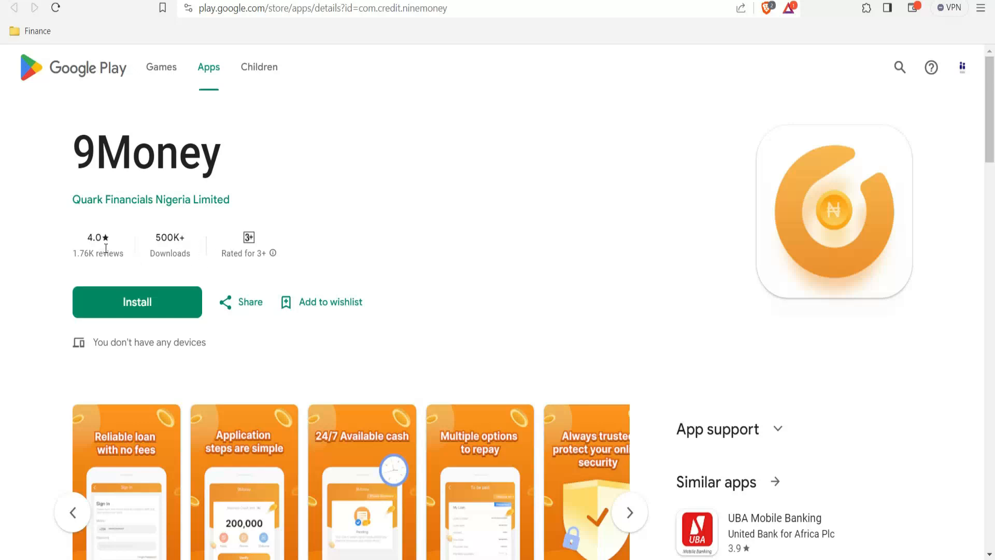
mouse_move(87, 269)
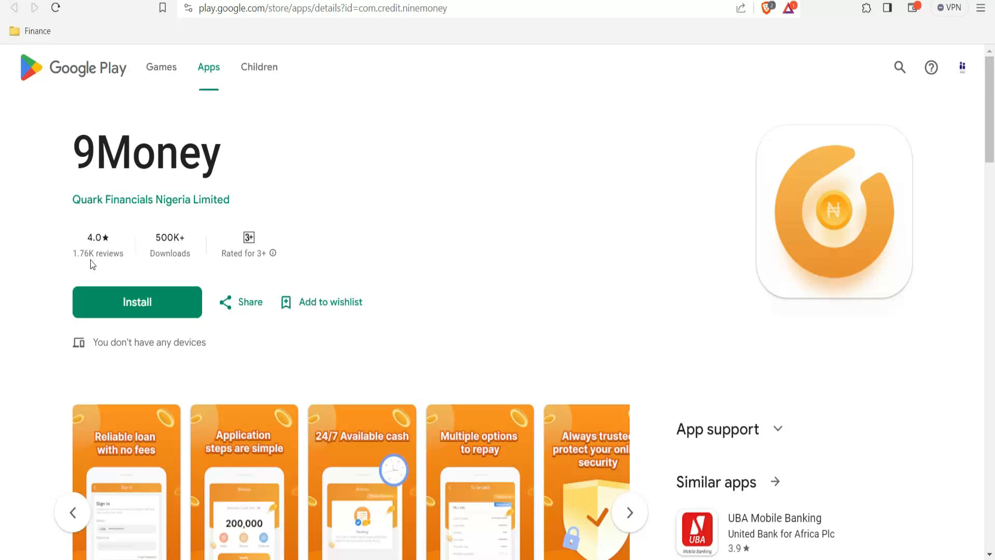
mouse_move(175, 381)
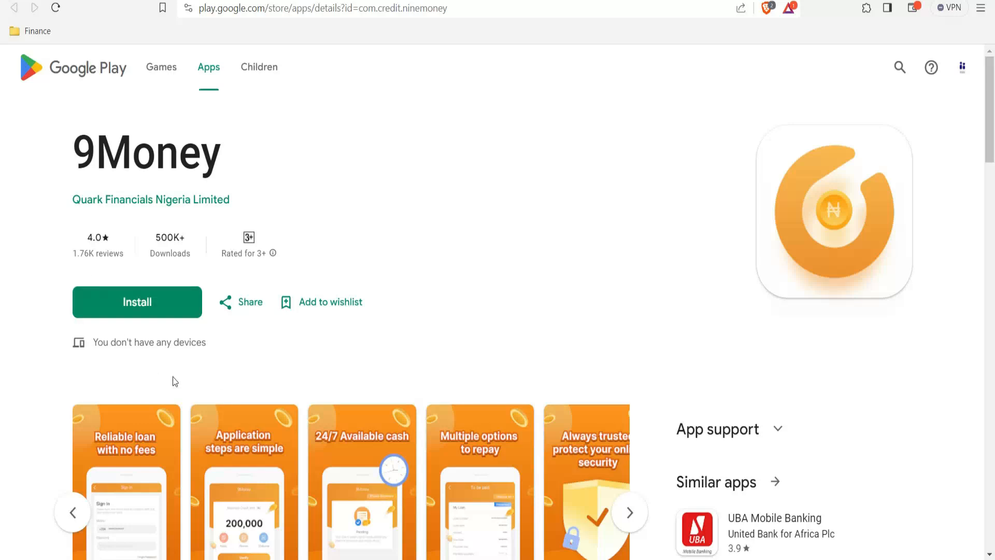
mouse_move(300, 381)
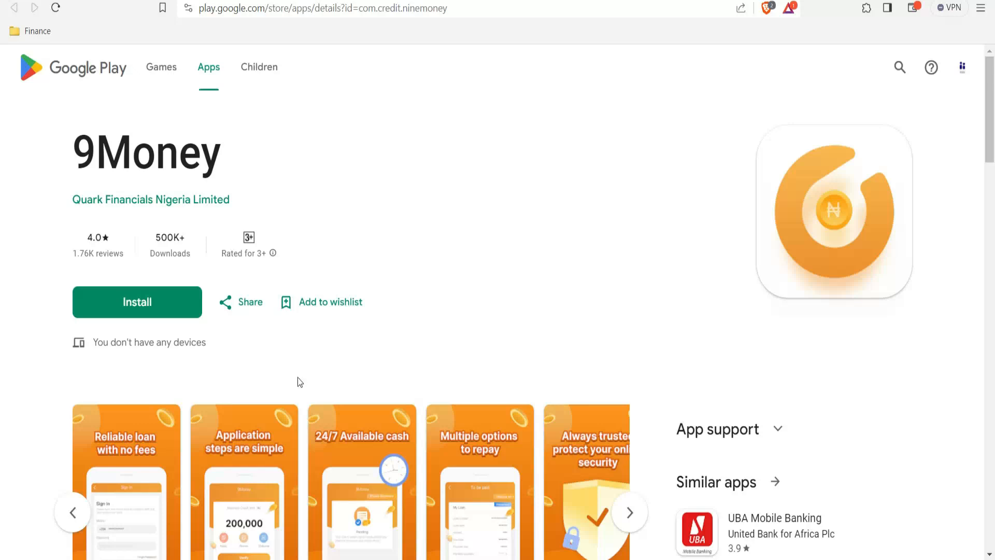
Step: Page the 9Money screenshot carousel back to earlier shots, then forward to later ones
left_click(74, 512)
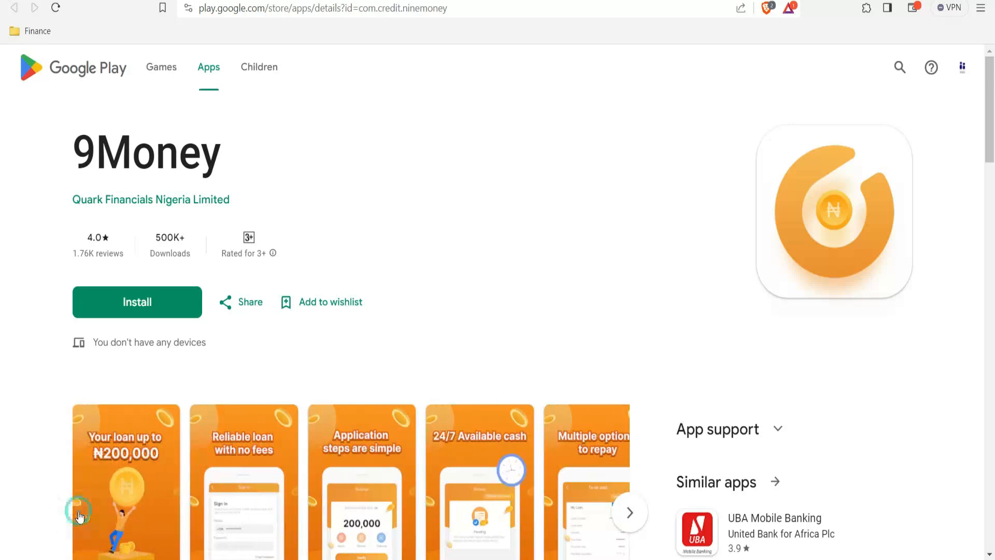
mouse_move(384, 463)
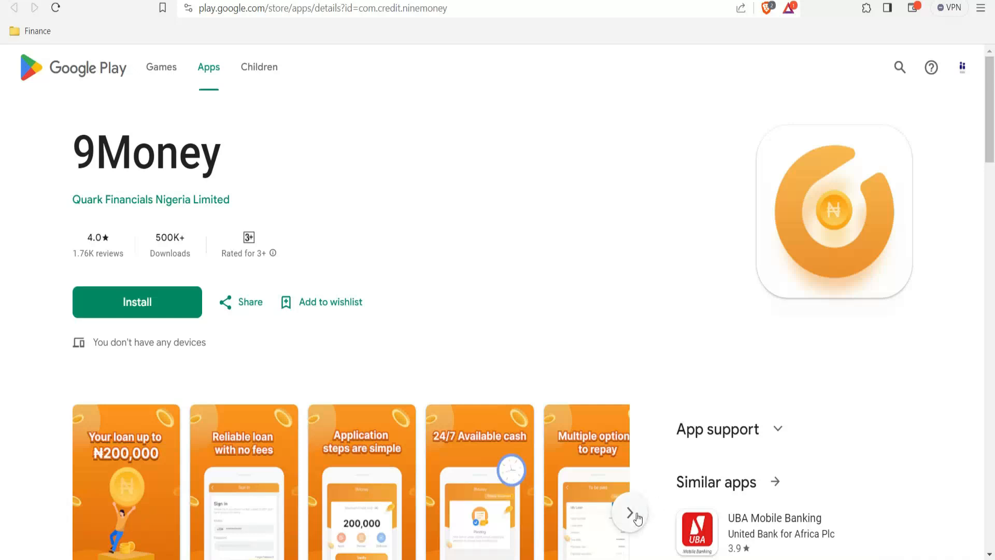
left_click(631, 512)
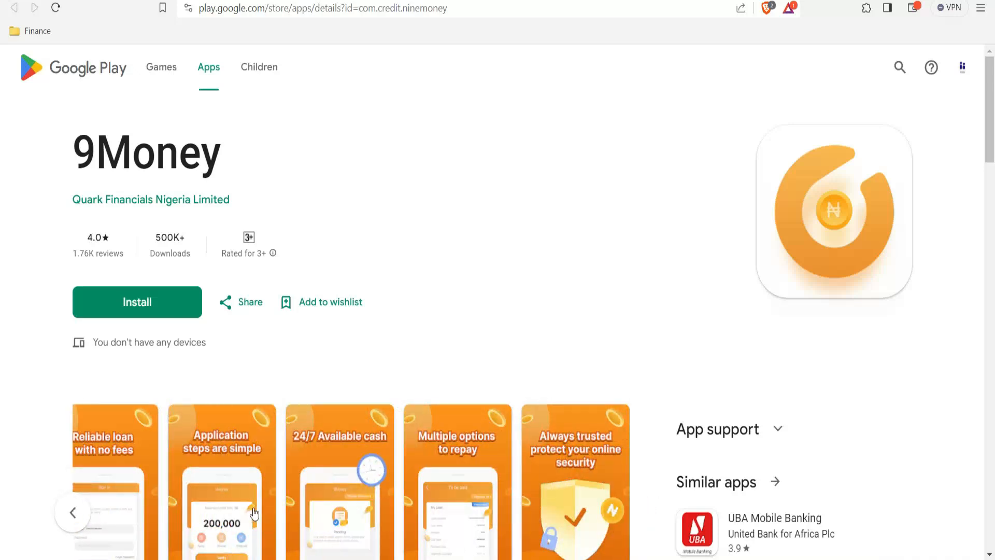
mouse_move(484, 454)
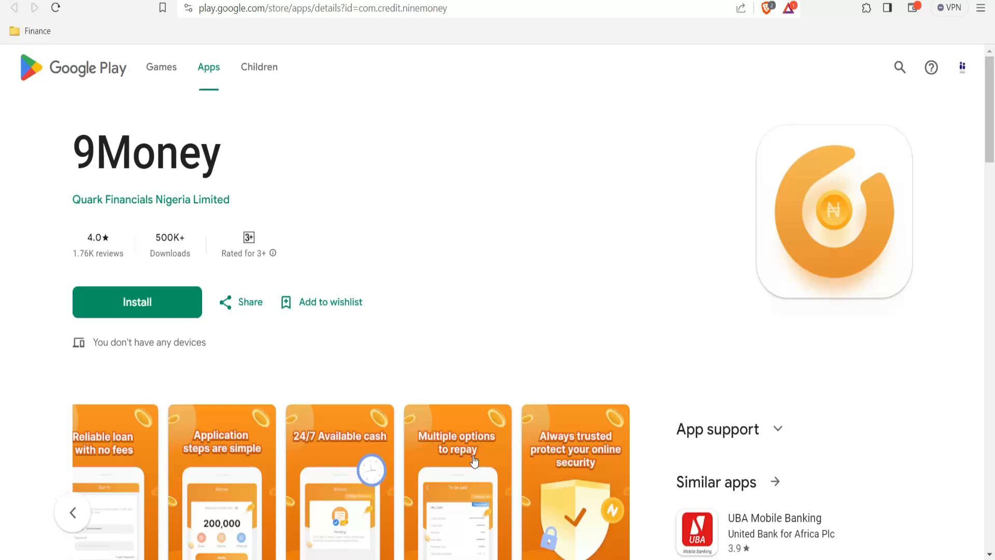
mouse_move(384, 407)
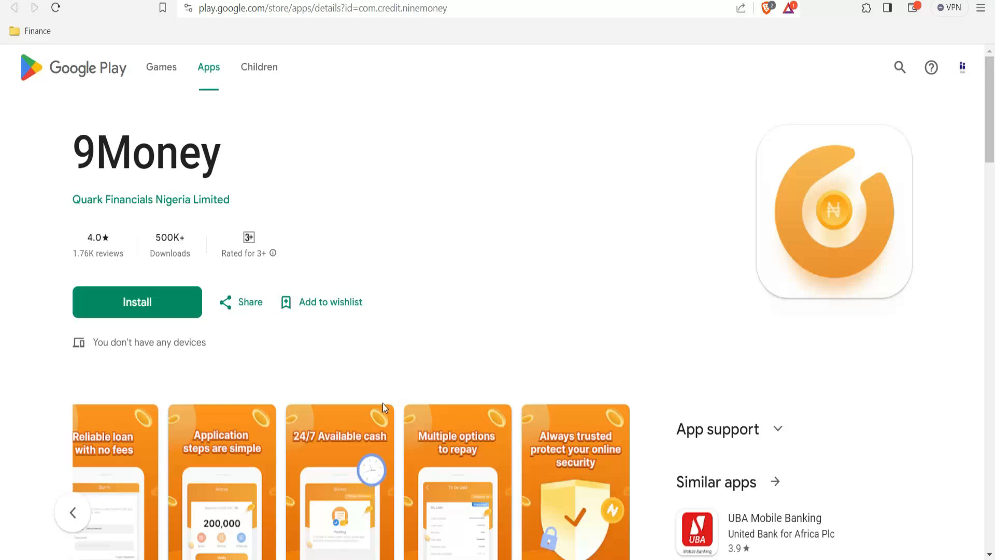
mouse_move(463, 396)
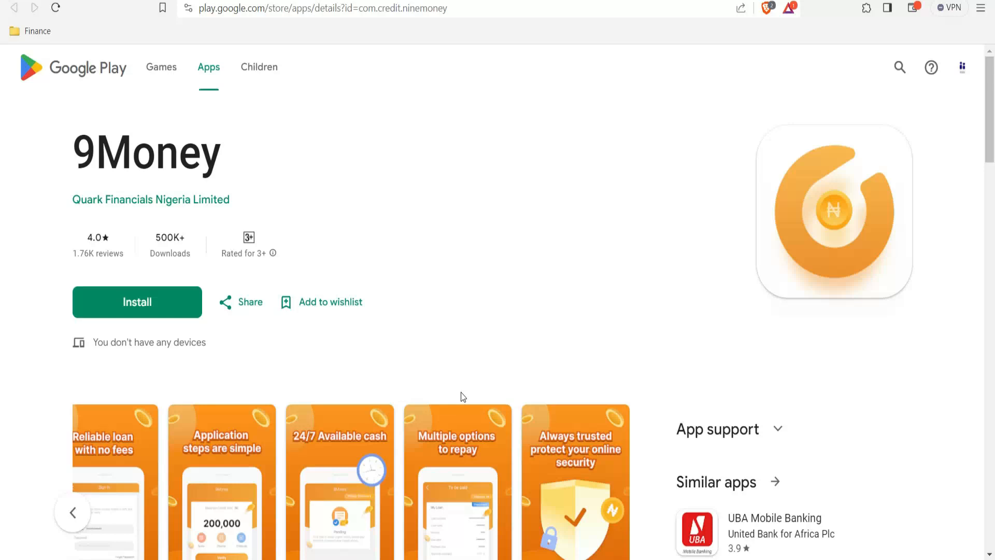
mouse_move(435, 376)
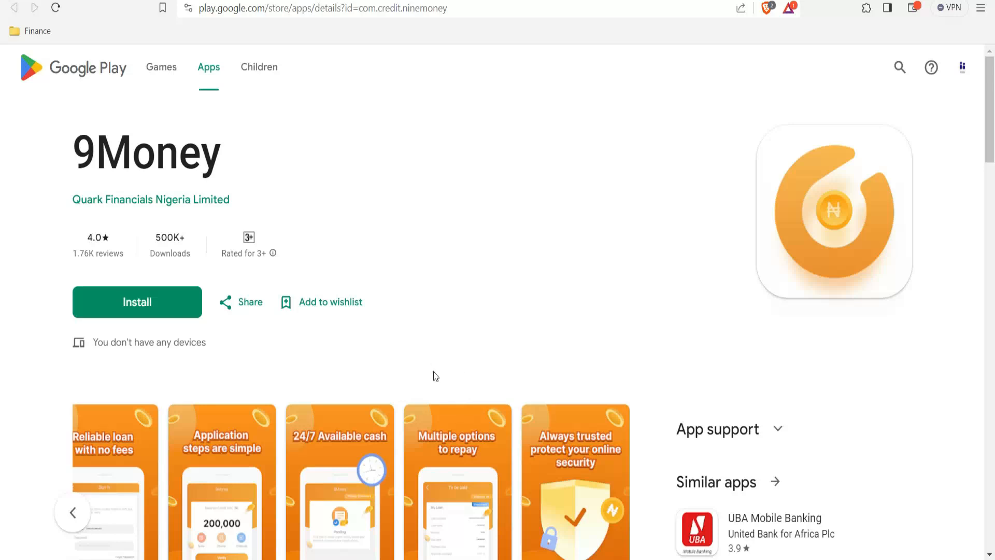
mouse_move(982, 138)
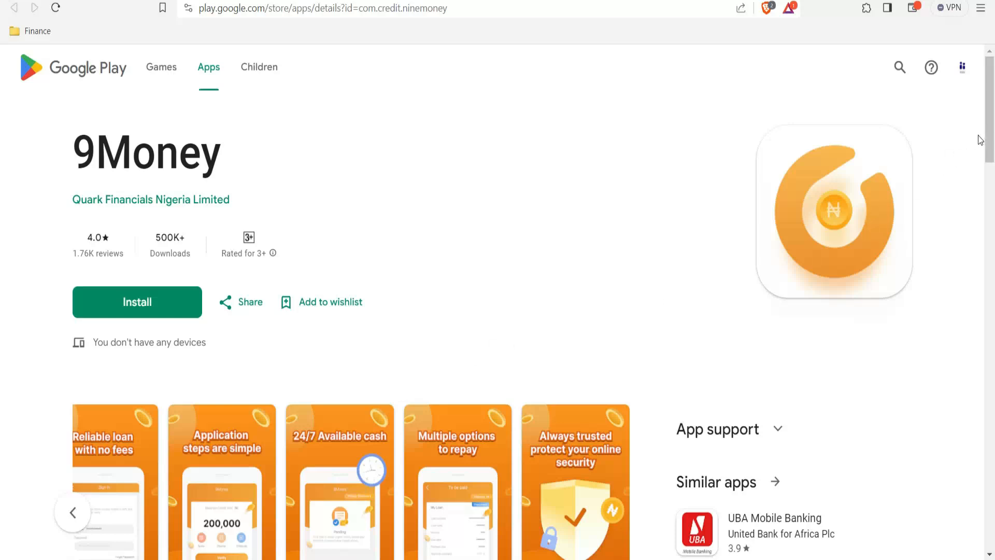
mouse_move(965, 142)
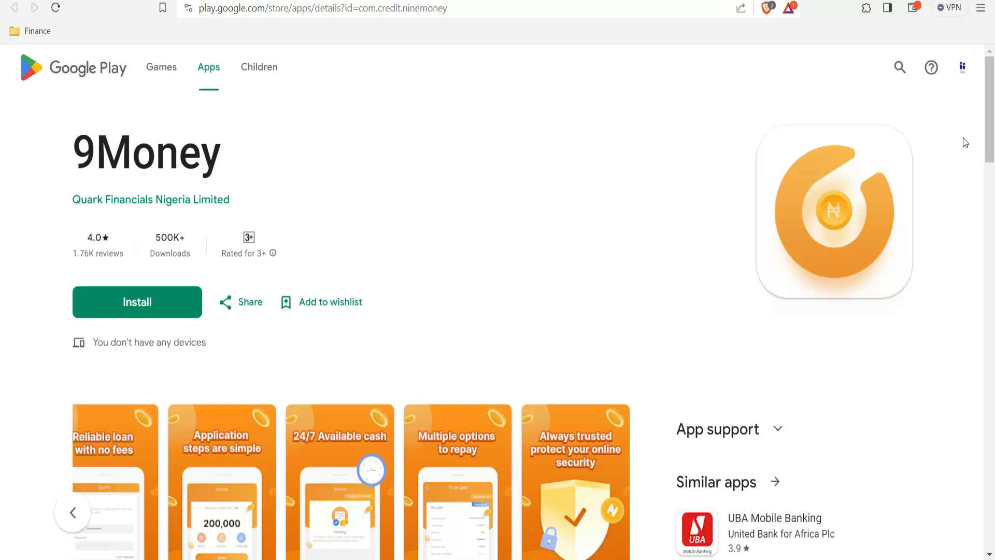
mouse_move(901, 155)
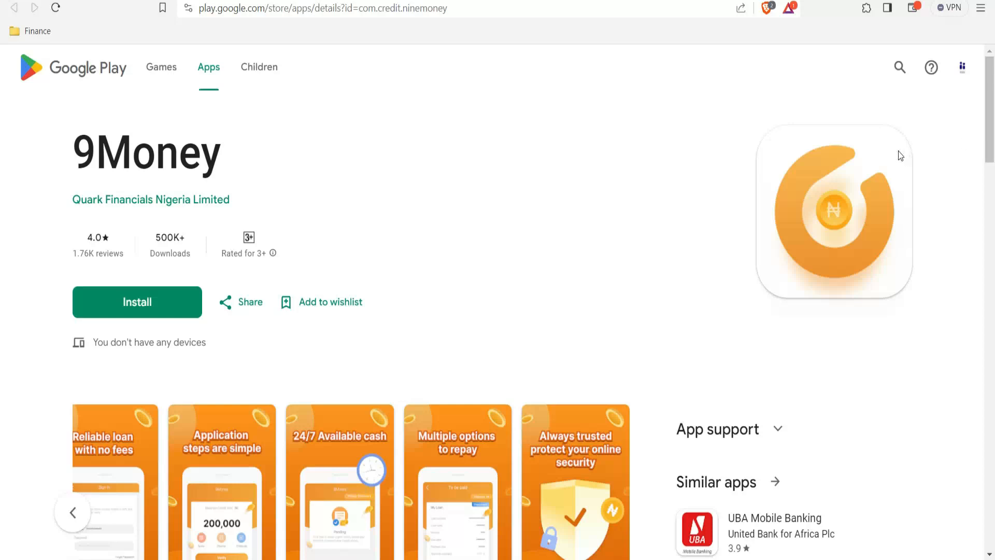
mouse_move(919, 135)
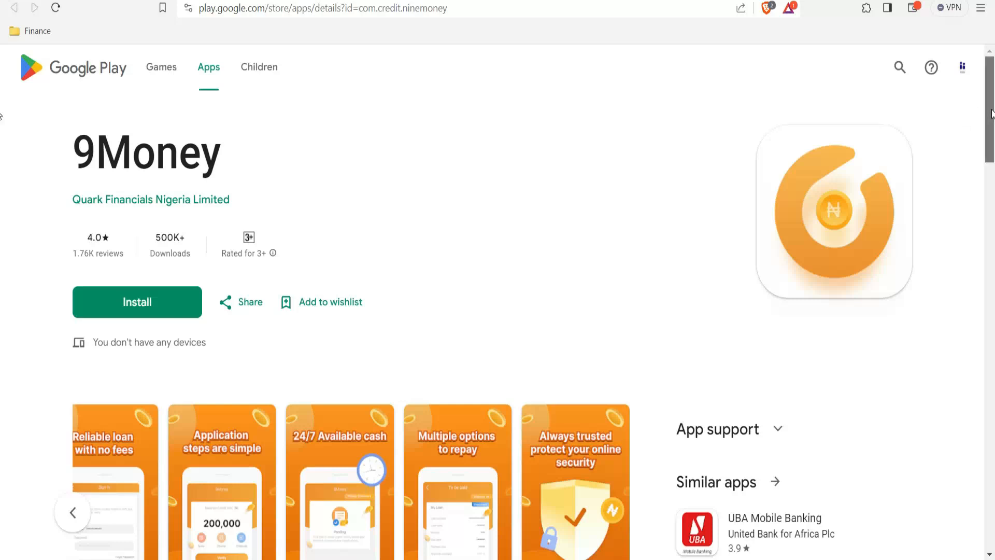
scroll("down", 3)
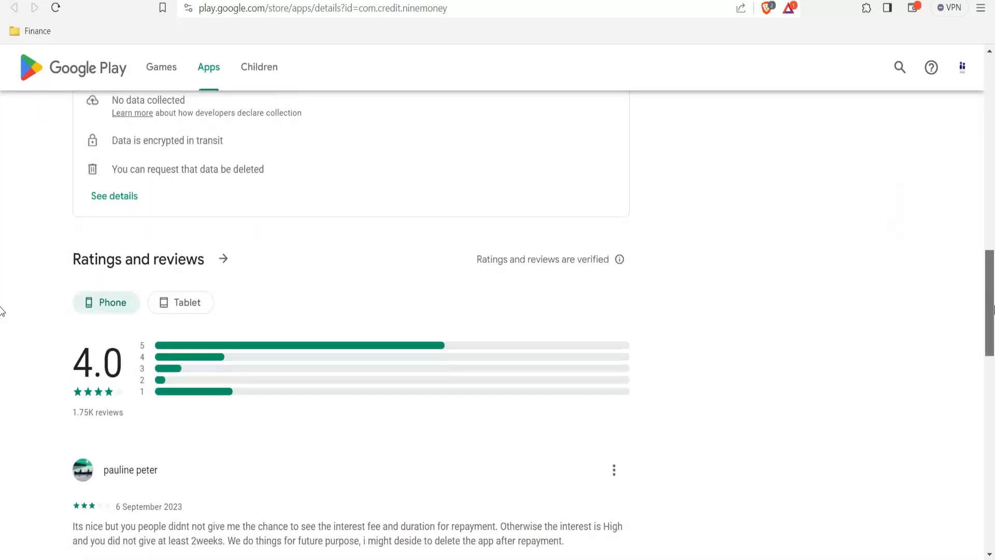
scroll("down", 3)
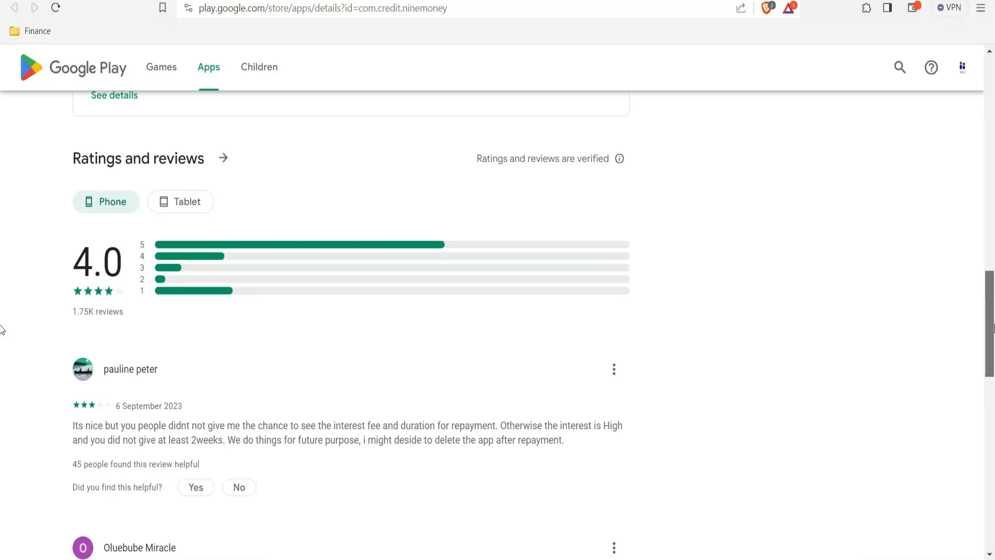
scroll("down", 3)
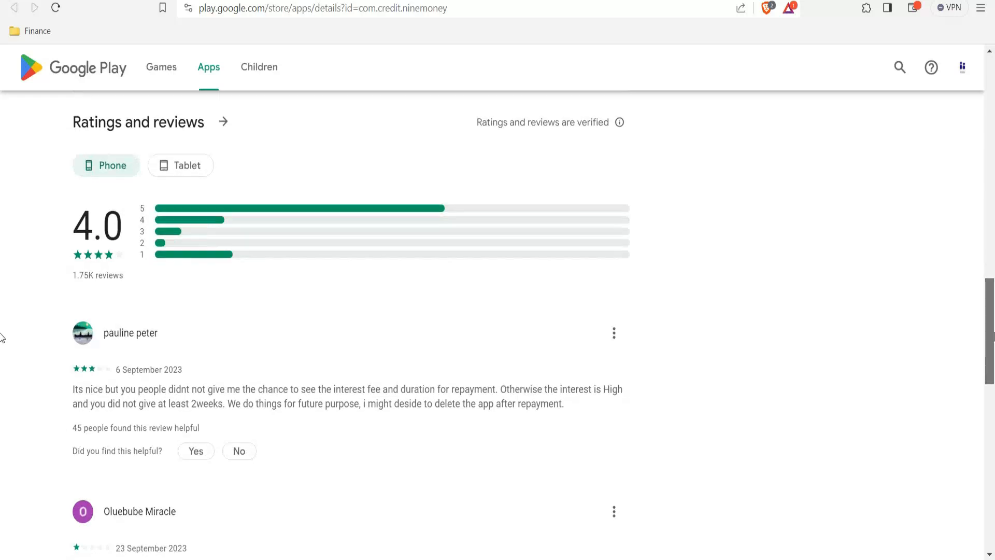
scroll("down", 3)
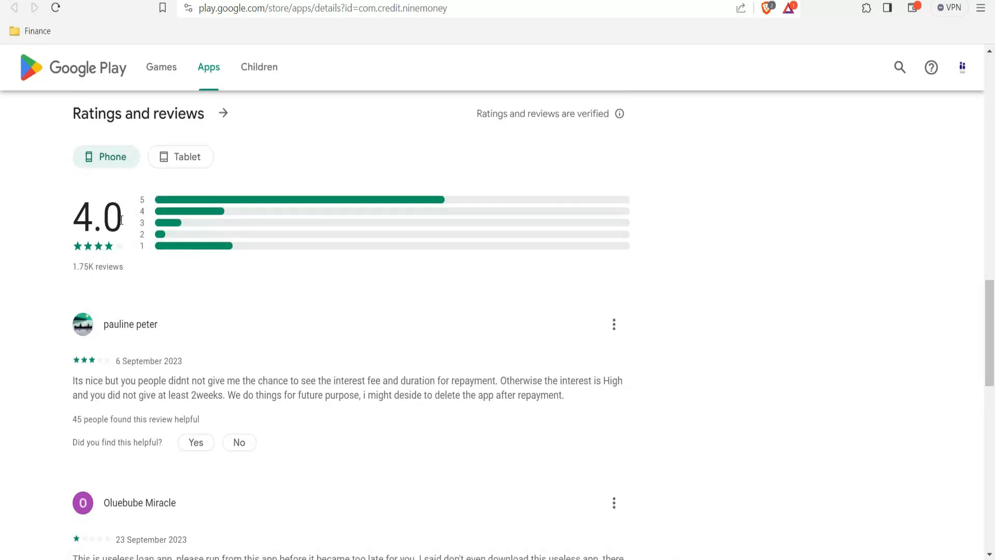
mouse_move(243, 204)
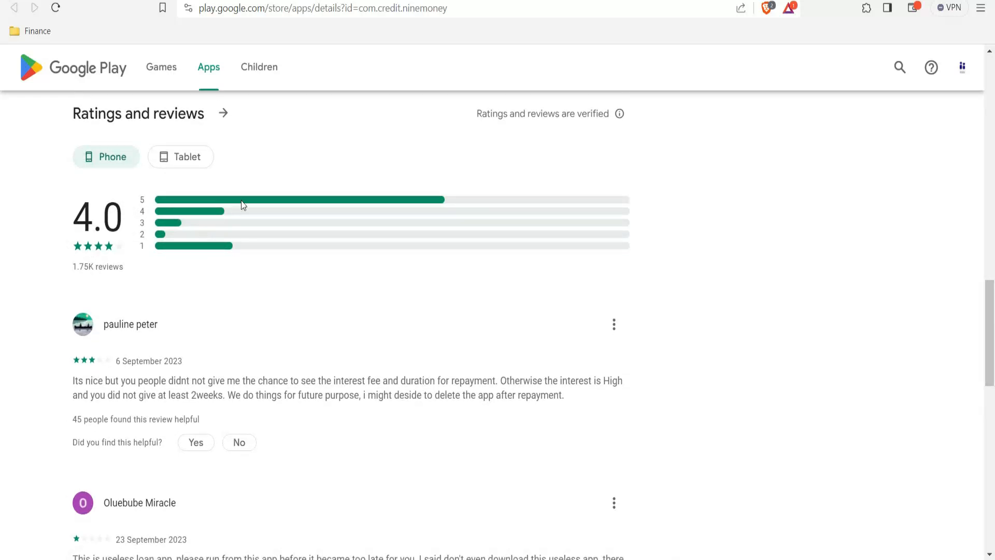
mouse_move(228, 253)
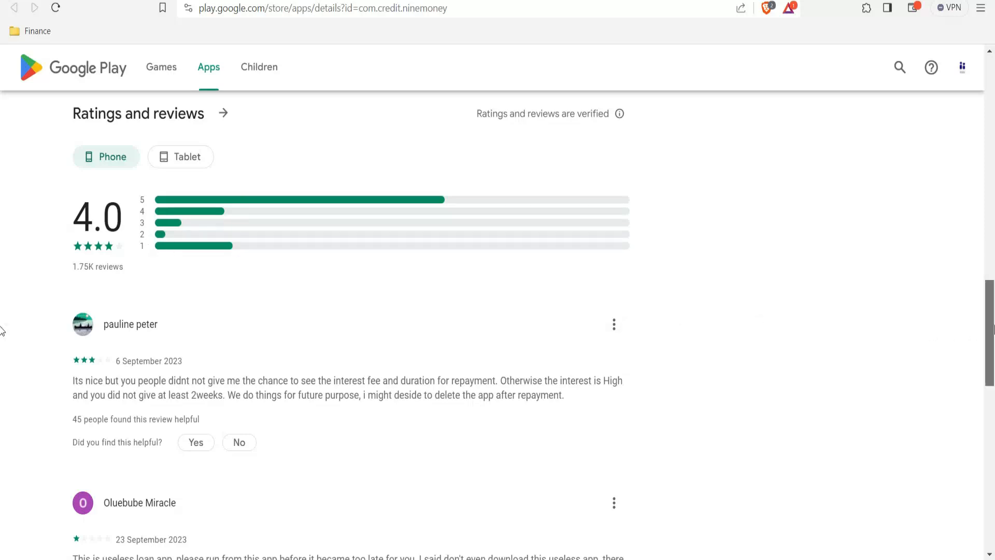
scroll("down", 3)
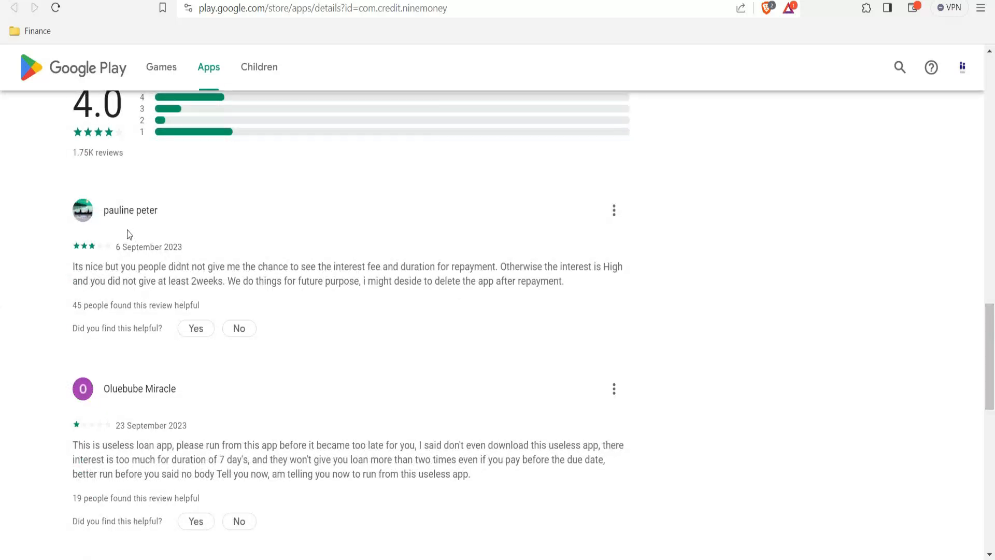
mouse_move(98, 299)
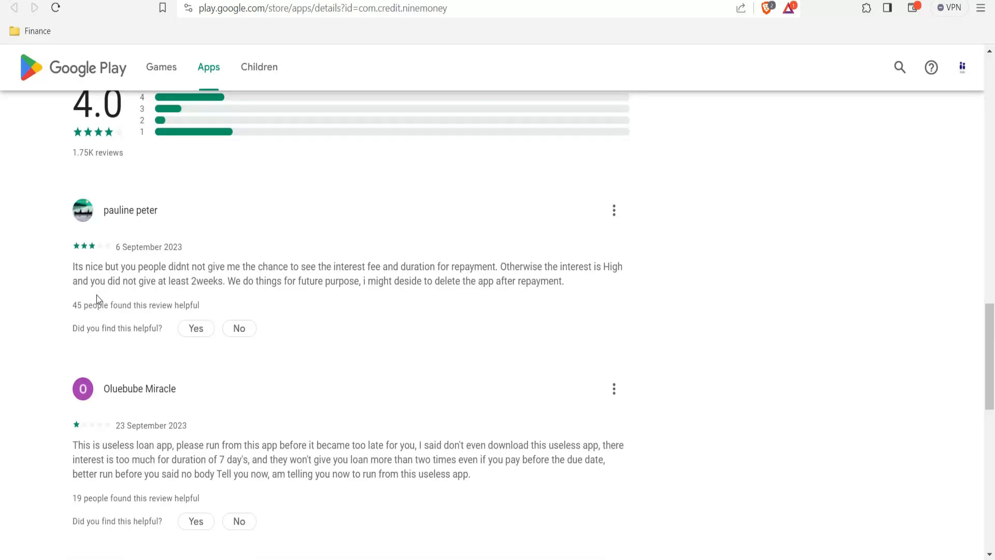
mouse_move(200, 272)
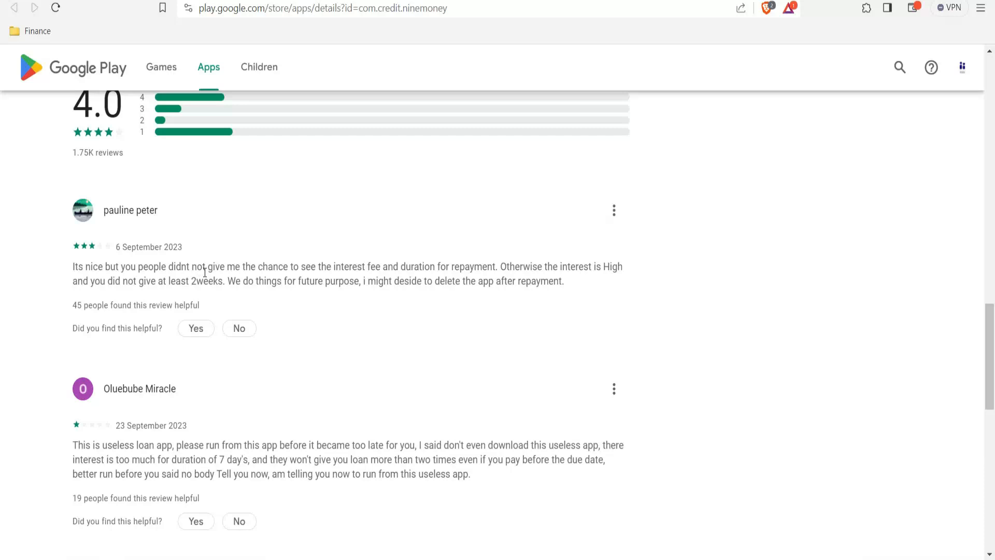
mouse_move(324, 281)
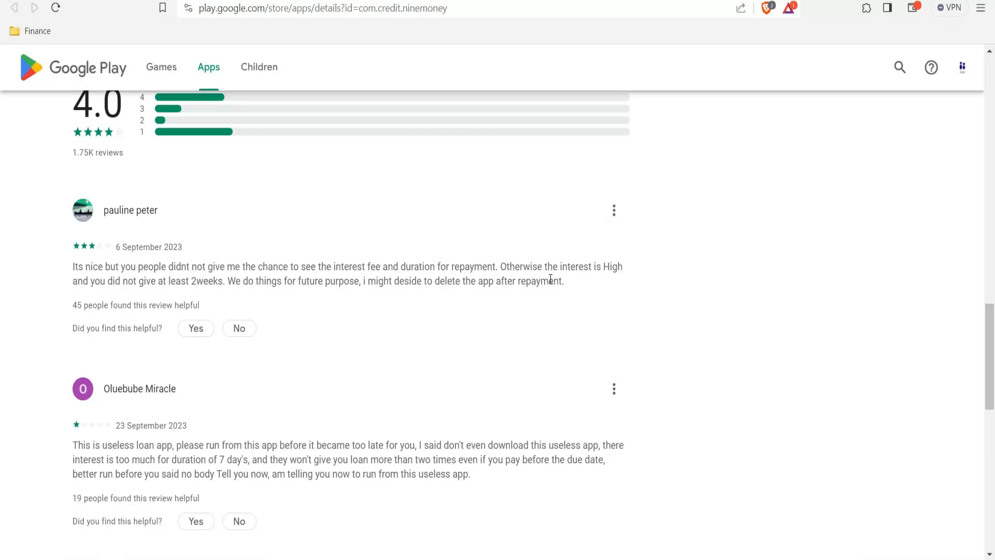
mouse_move(112, 303)
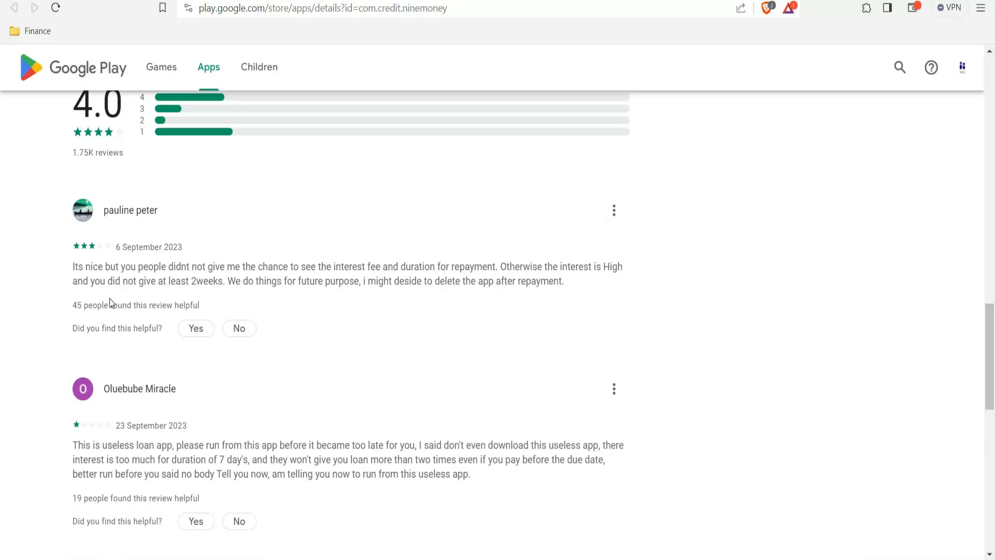
mouse_move(147, 292)
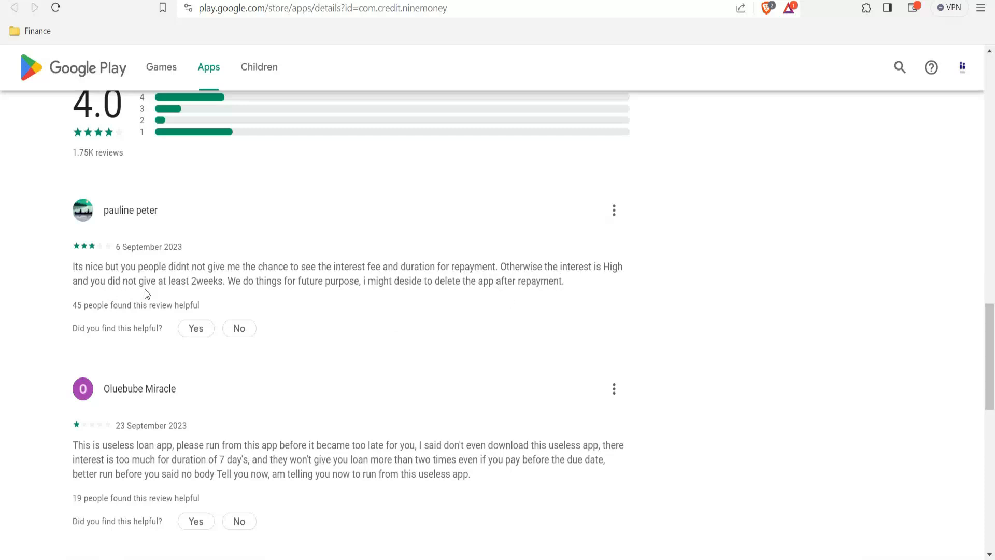
mouse_move(259, 282)
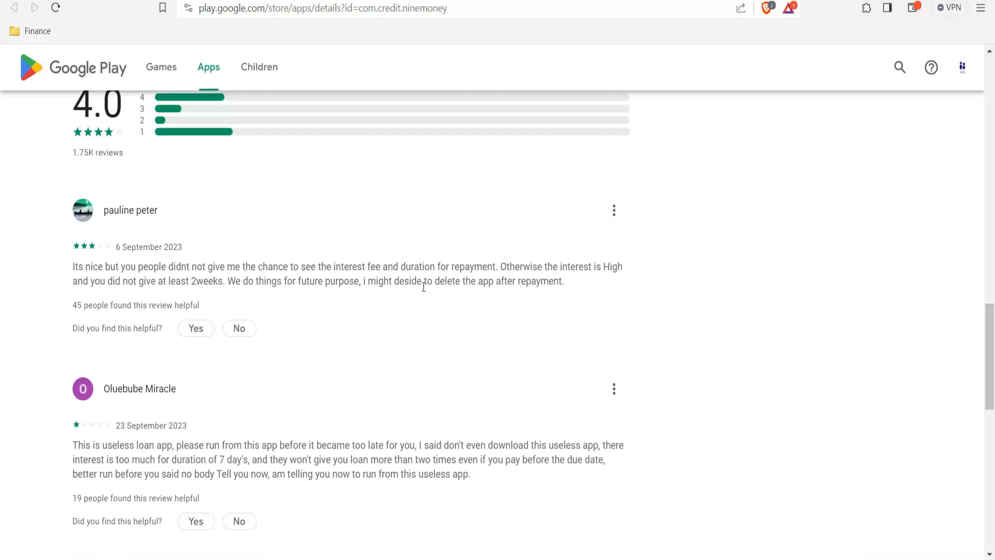
mouse_move(490, 311)
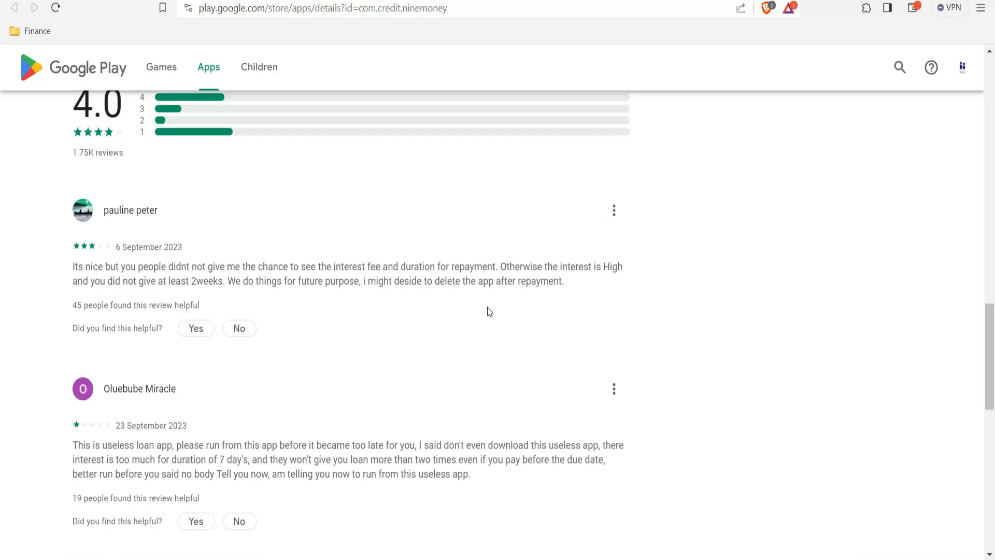
mouse_move(718, 395)
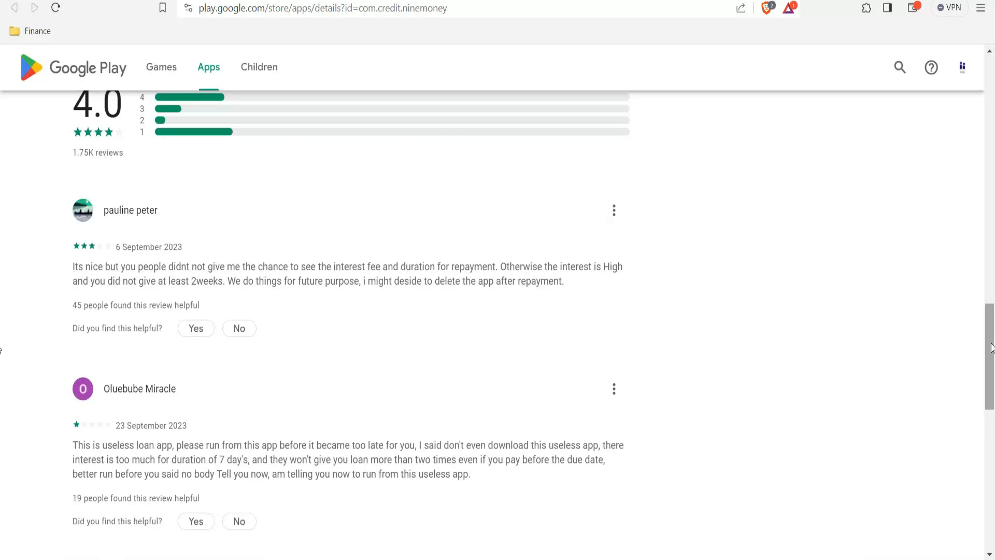
Step: Scroll down to reveal a third one-star 9Money review about a loan never disbursed
scroll("down", 3)
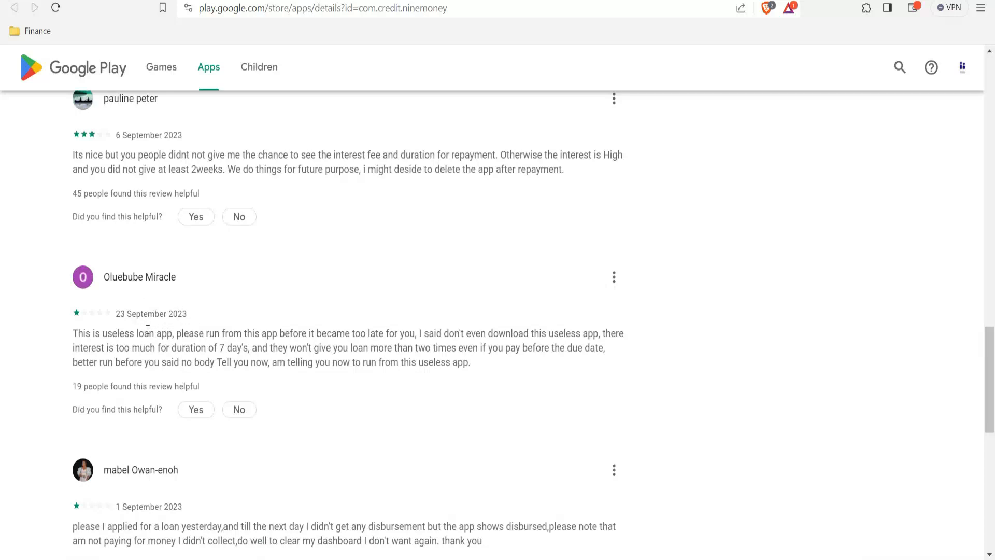
mouse_move(136, 356)
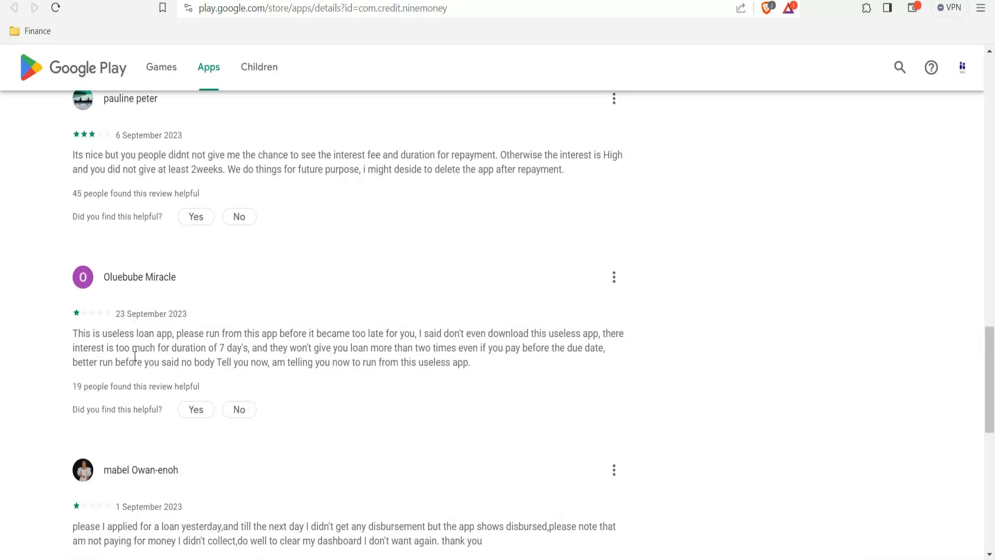
mouse_move(224, 337)
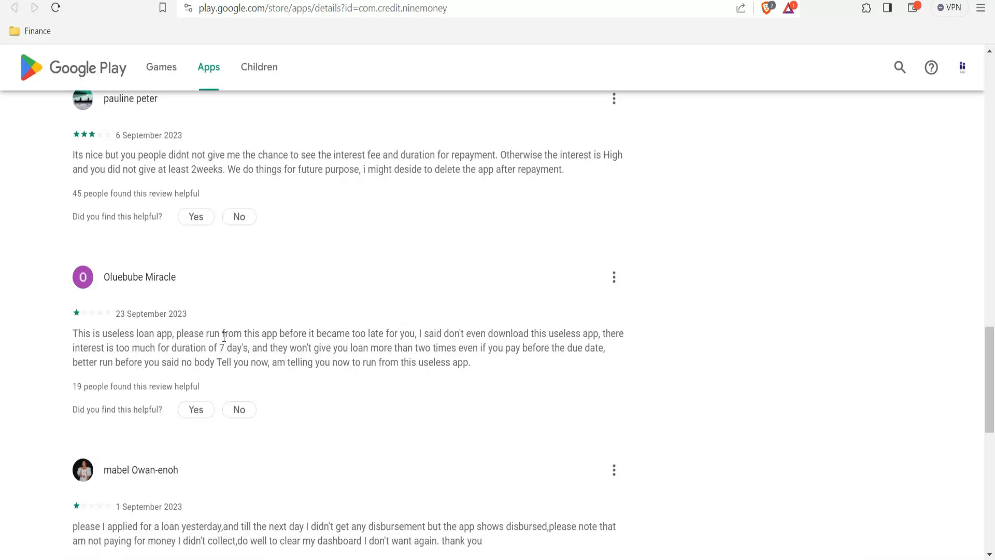
mouse_move(299, 345)
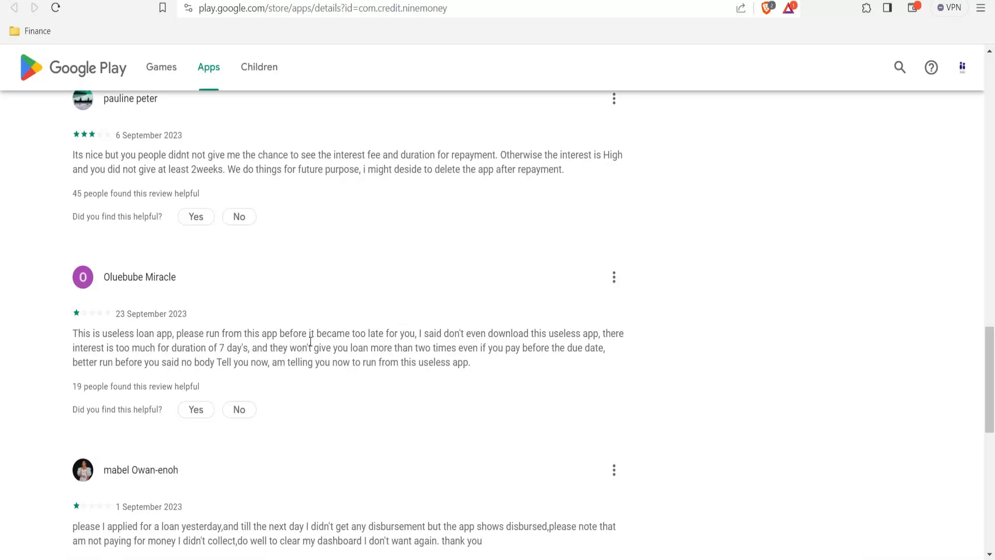
mouse_move(450, 344)
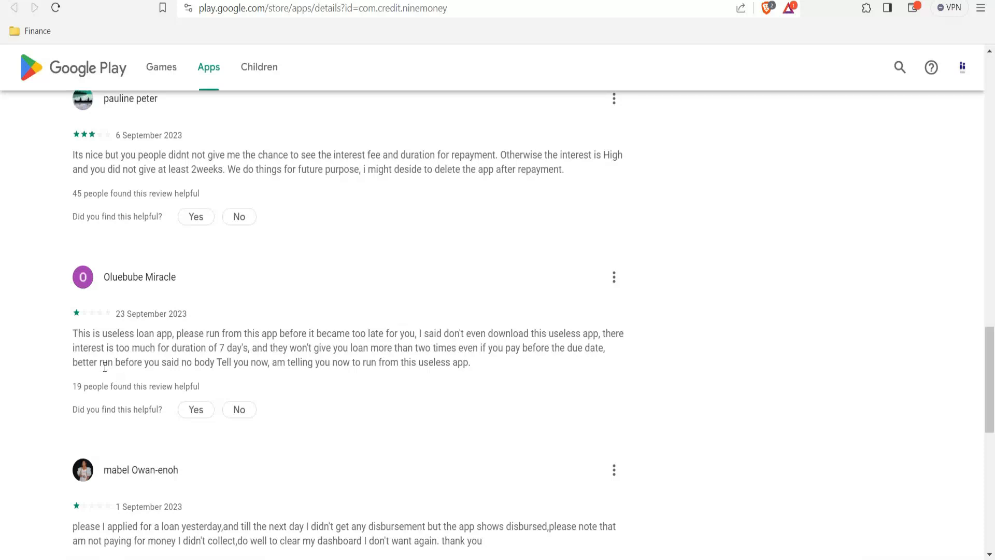
mouse_move(156, 356)
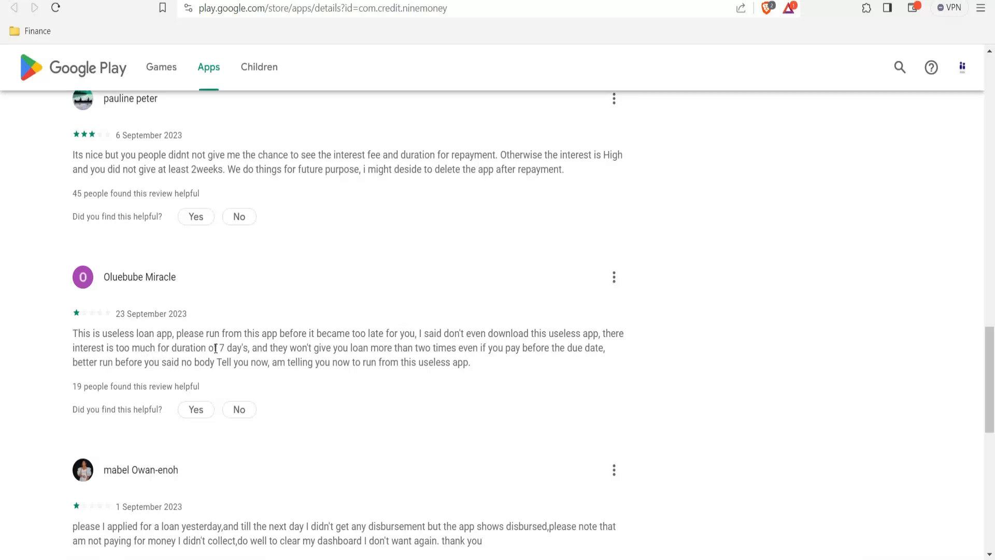
mouse_move(305, 353)
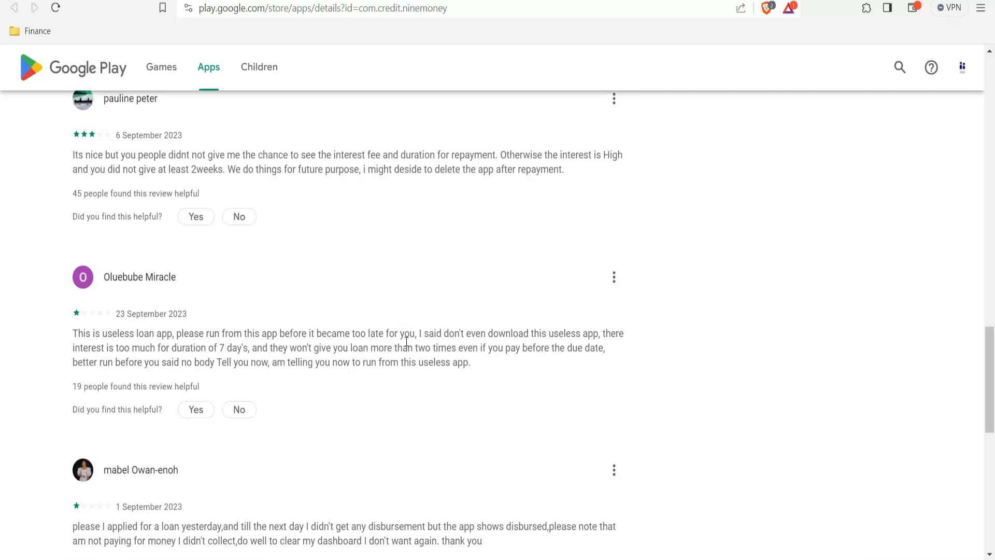
mouse_move(517, 354)
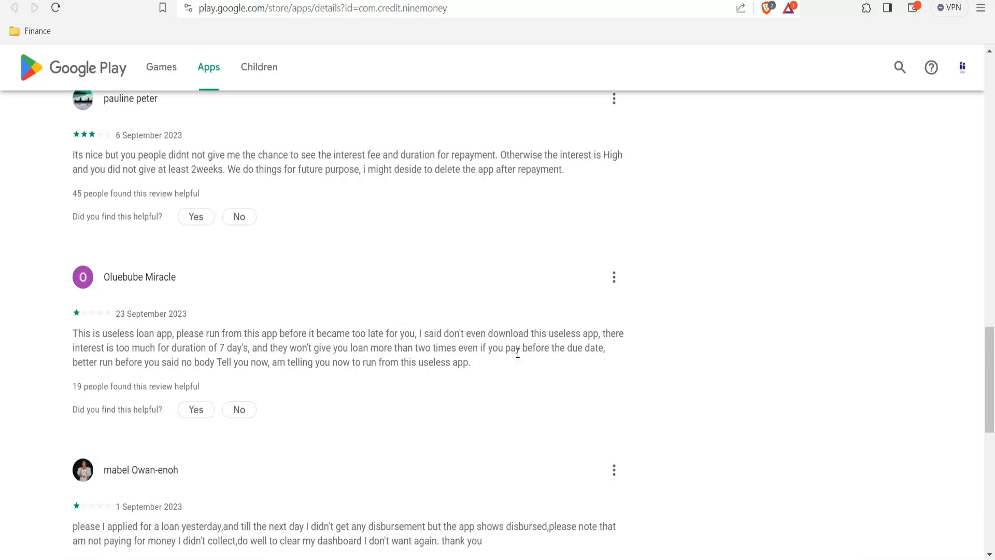
mouse_move(112, 367)
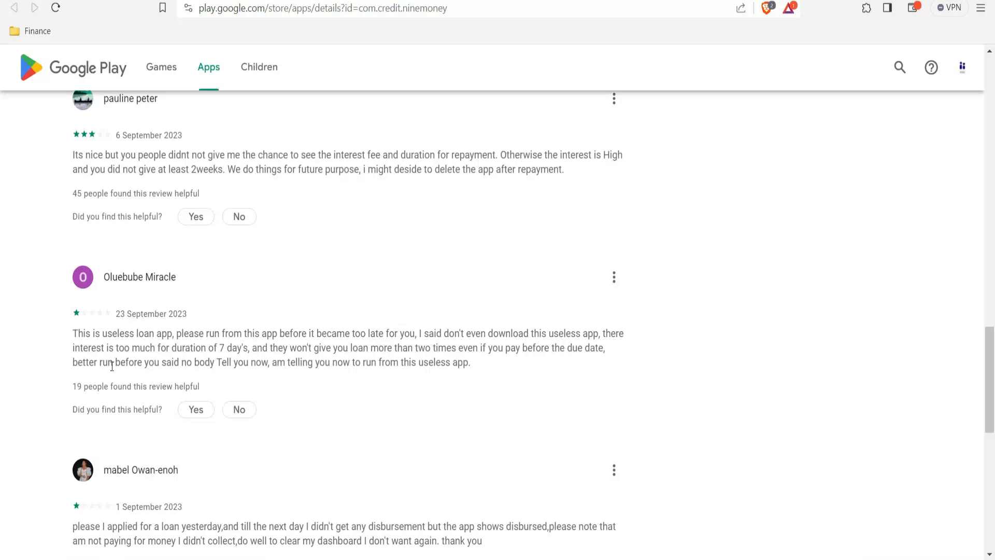
mouse_move(196, 365)
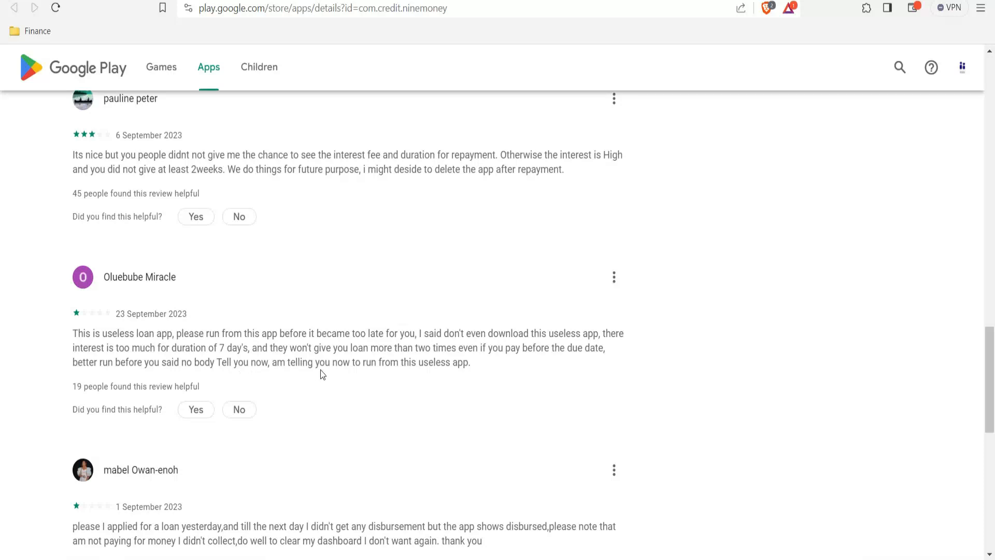
mouse_move(352, 377)
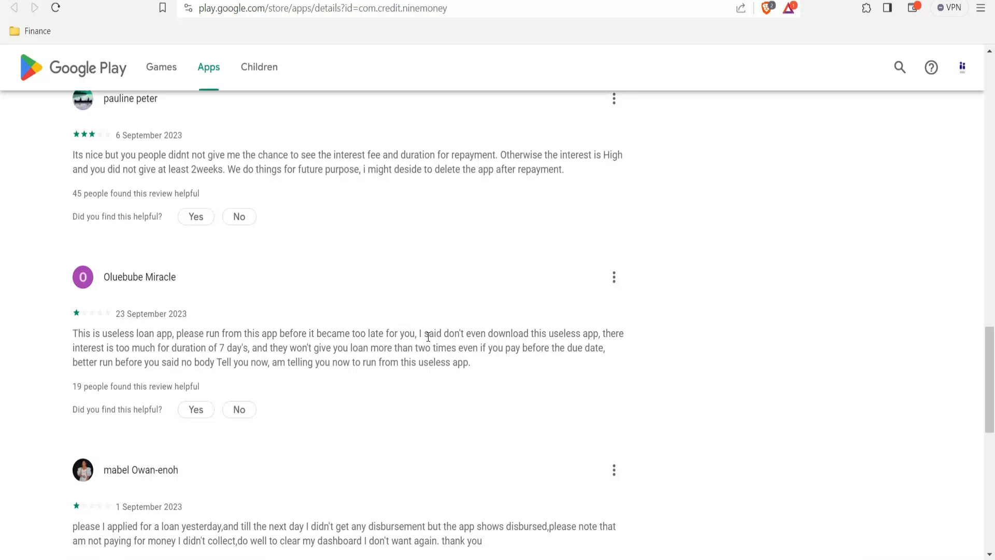
mouse_move(792, 441)
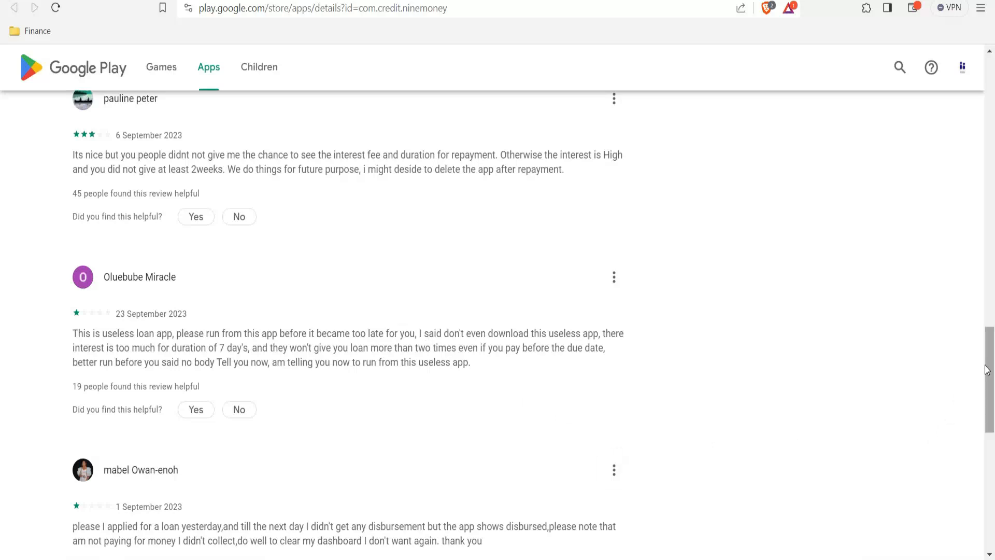
Step: Scroll to the end of 9Money's reviews, showing the full third review with 72 helpful votes
scroll("down", 3)
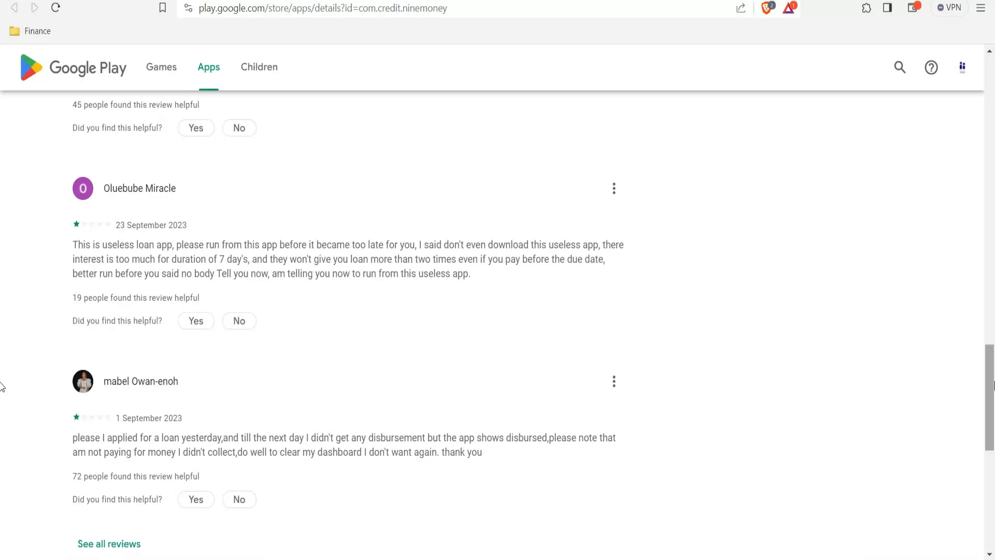
mouse_move(55, 476)
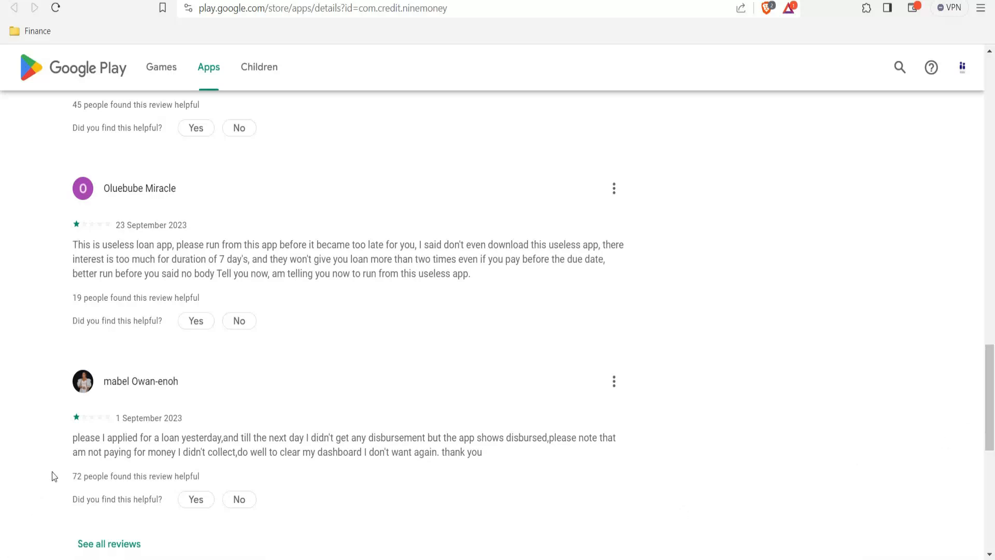
mouse_move(118, 453)
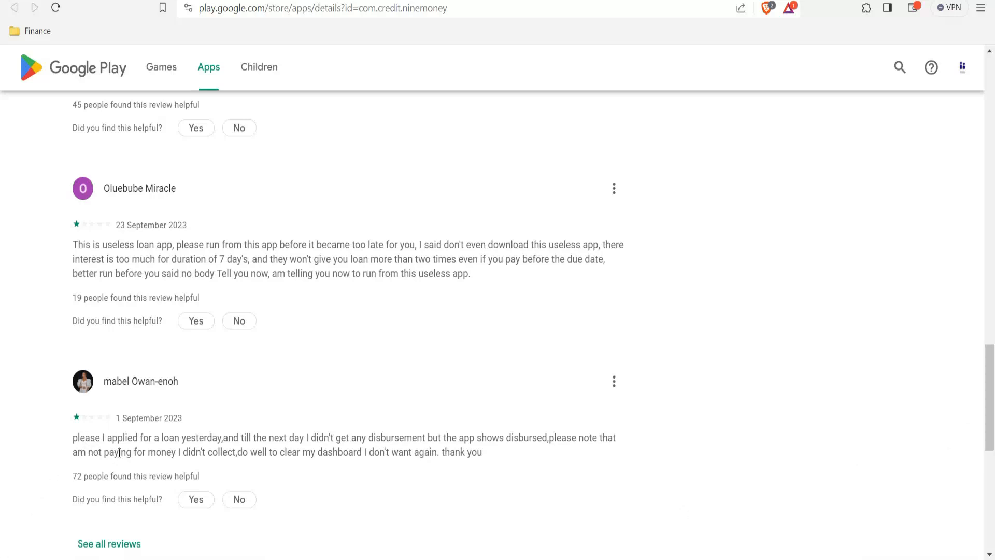
mouse_move(229, 442)
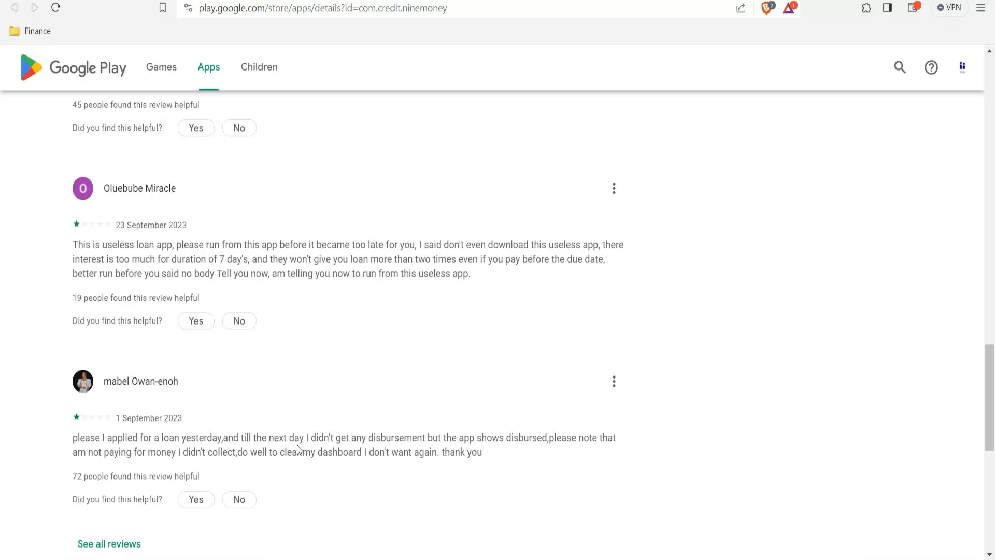
mouse_move(494, 451)
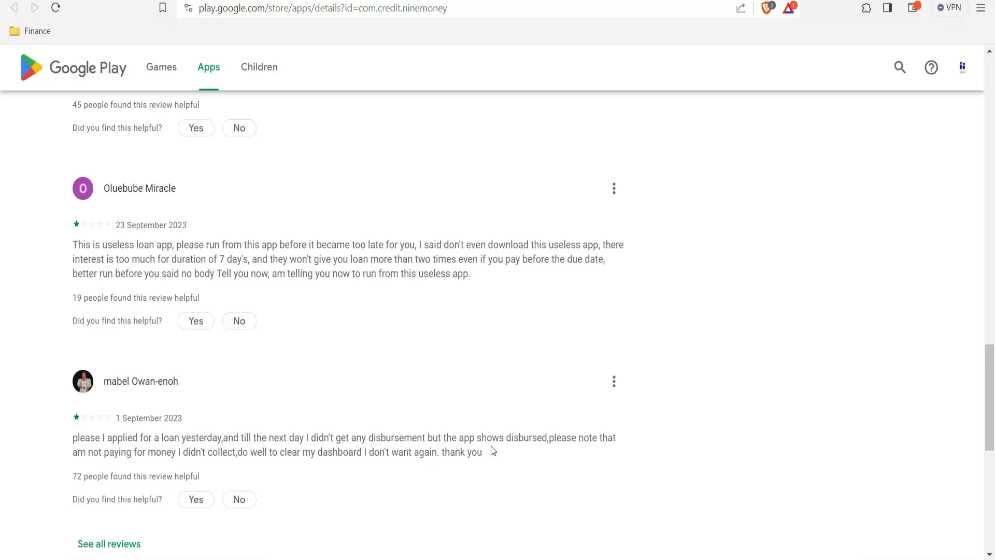
mouse_move(605, 452)
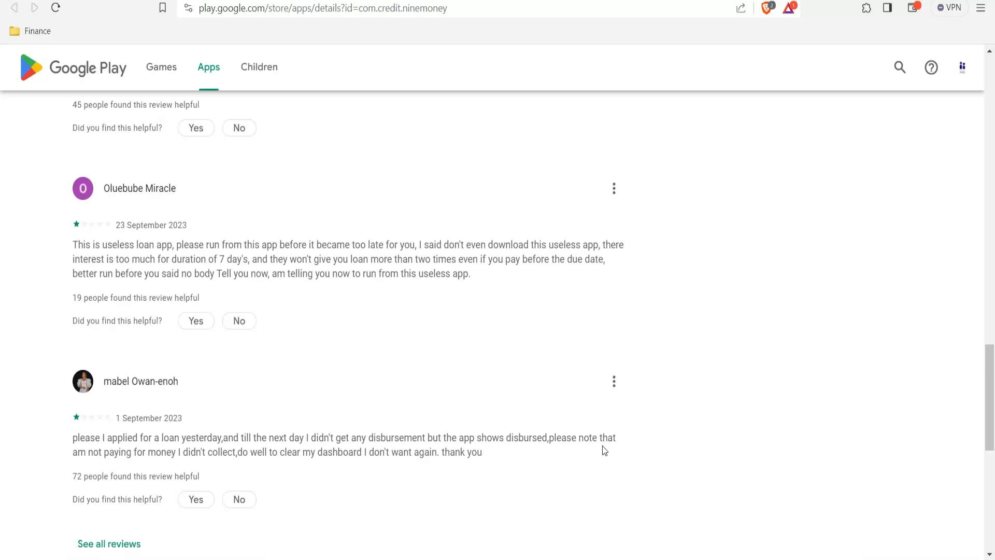
mouse_move(164, 457)
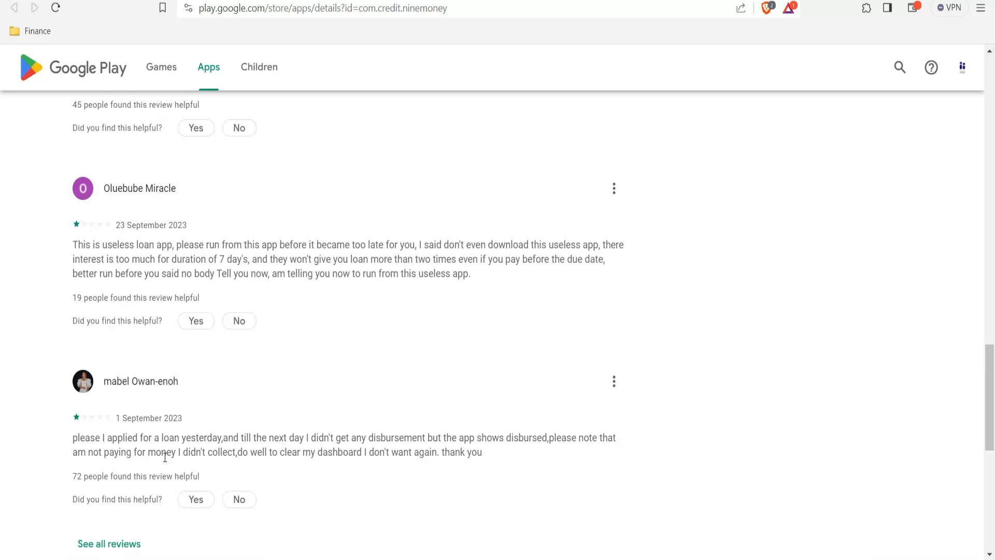
mouse_move(255, 466)
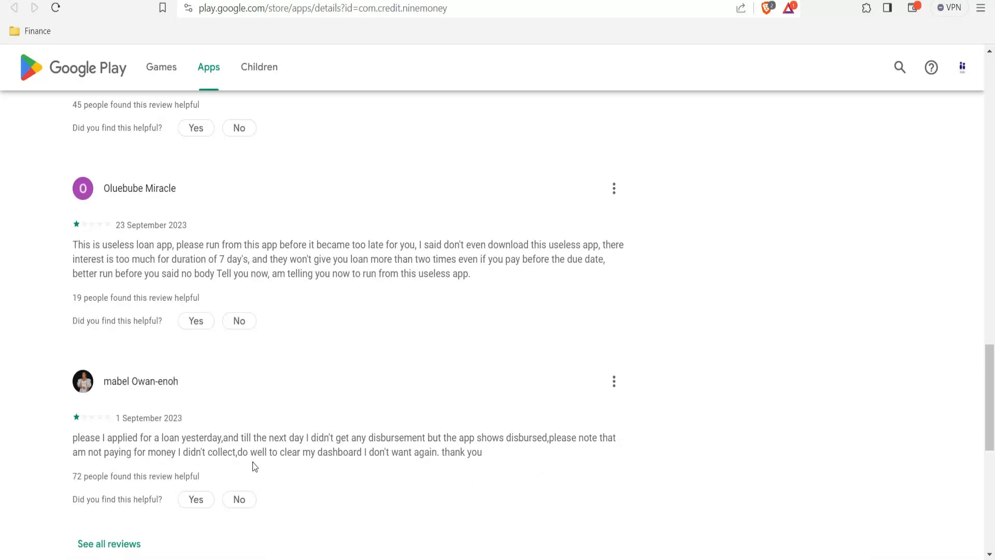
mouse_move(364, 464)
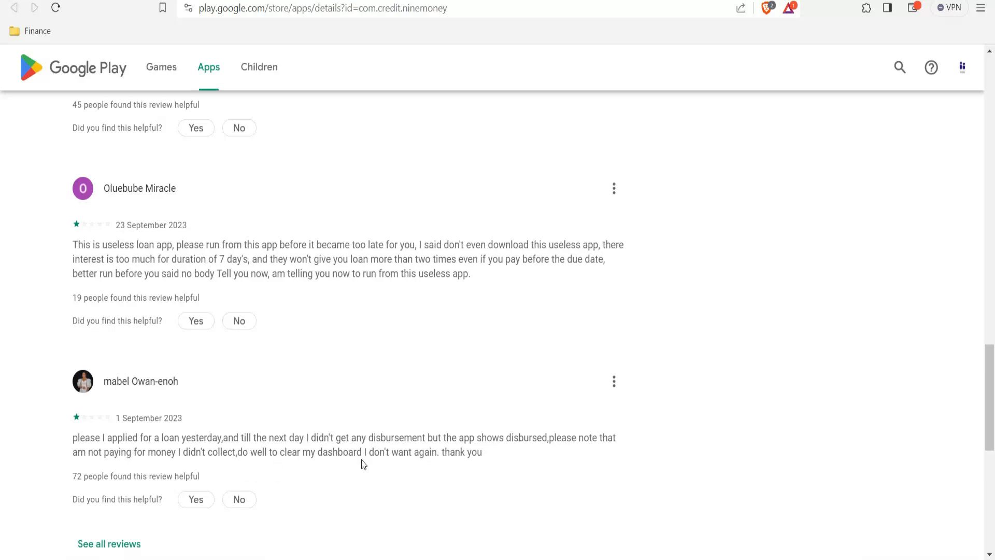
mouse_move(502, 465)
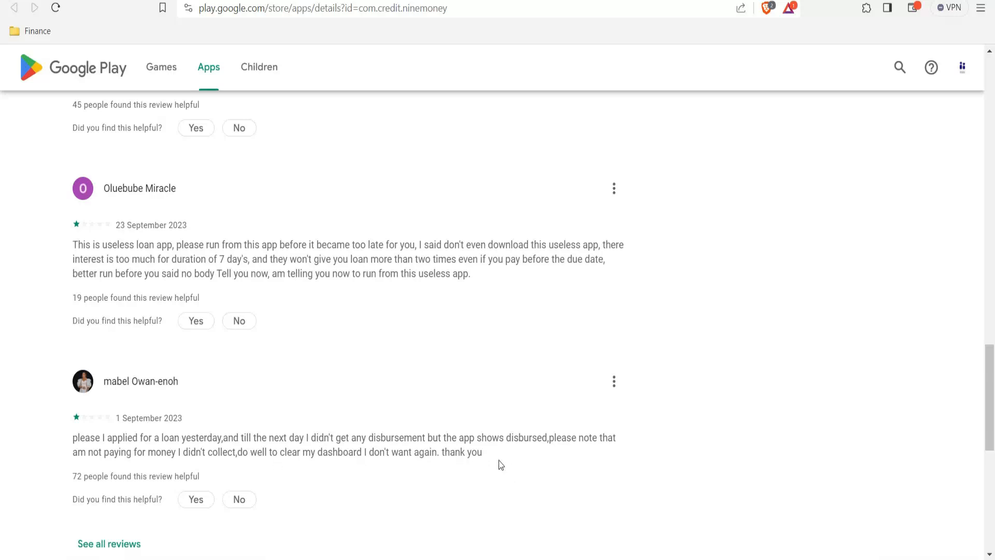
mouse_move(512, 437)
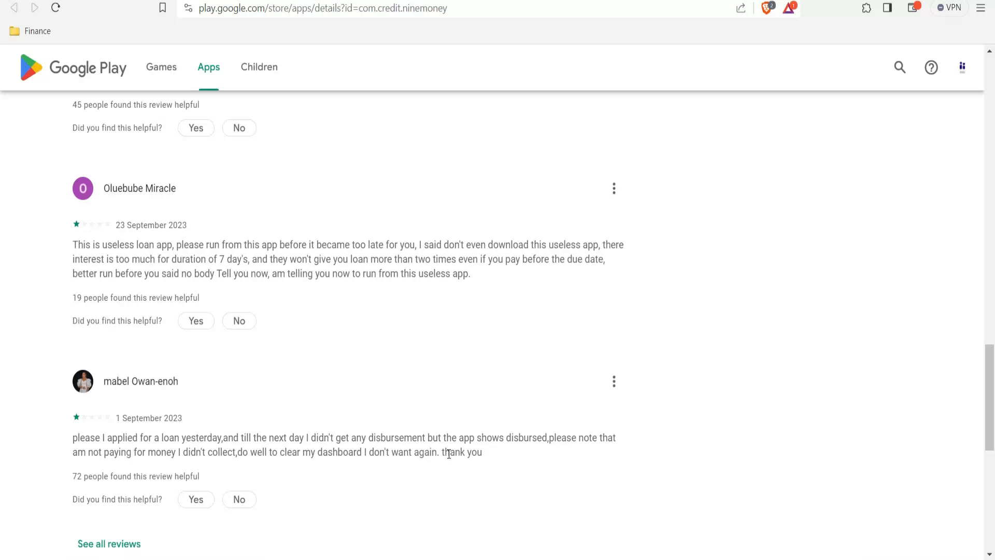
mouse_move(464, 457)
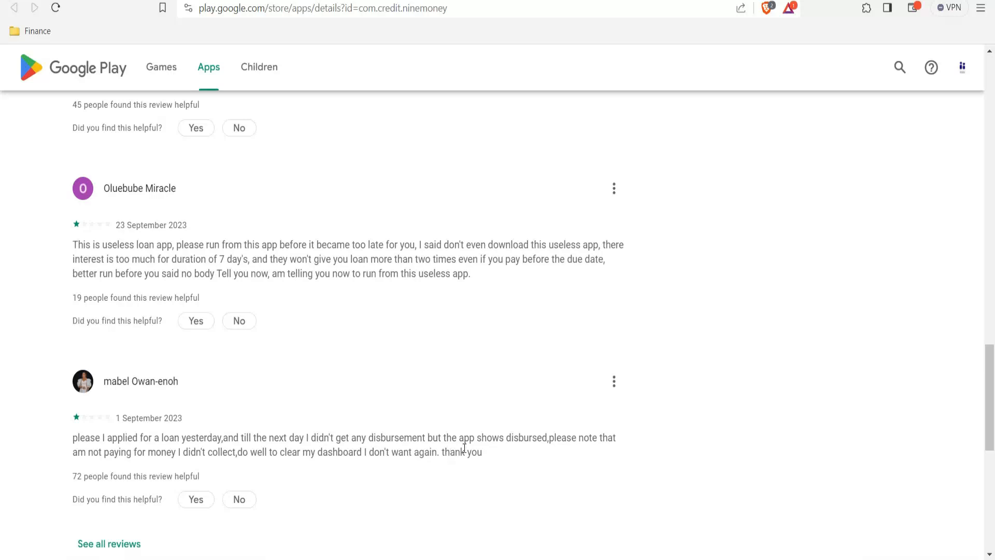
mouse_move(419, 347)
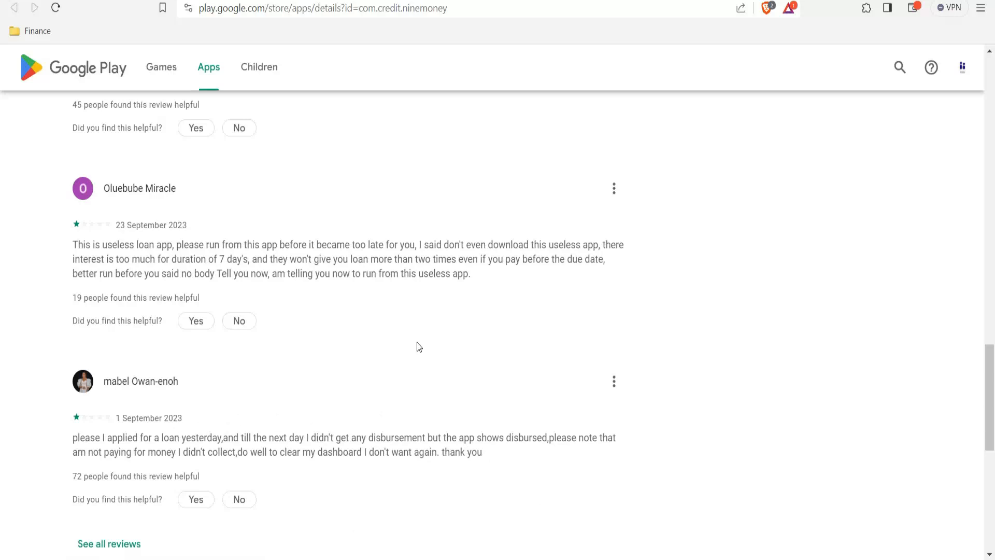
mouse_move(409, 352)
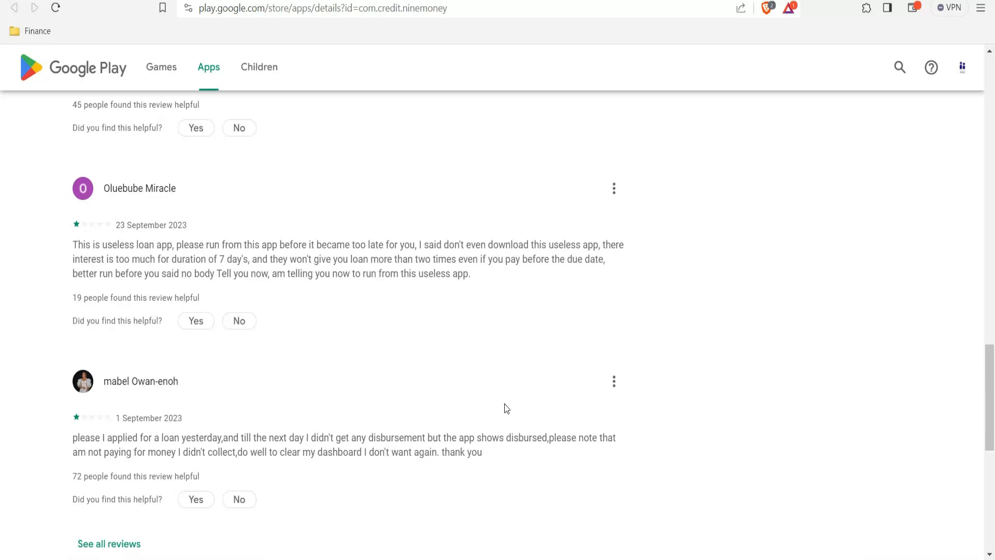
mouse_move(283, 214)
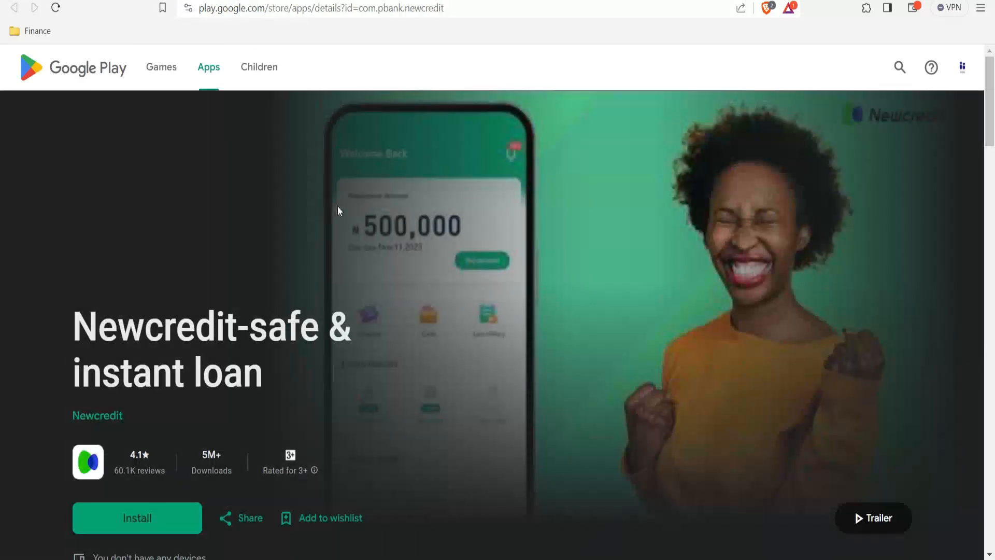
scroll("down", 3)
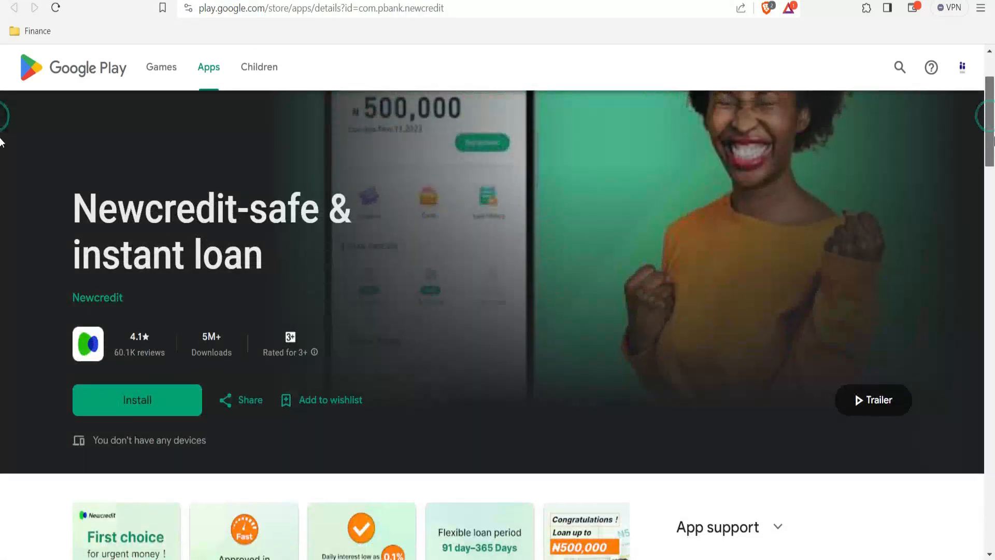
scroll("down", 3)
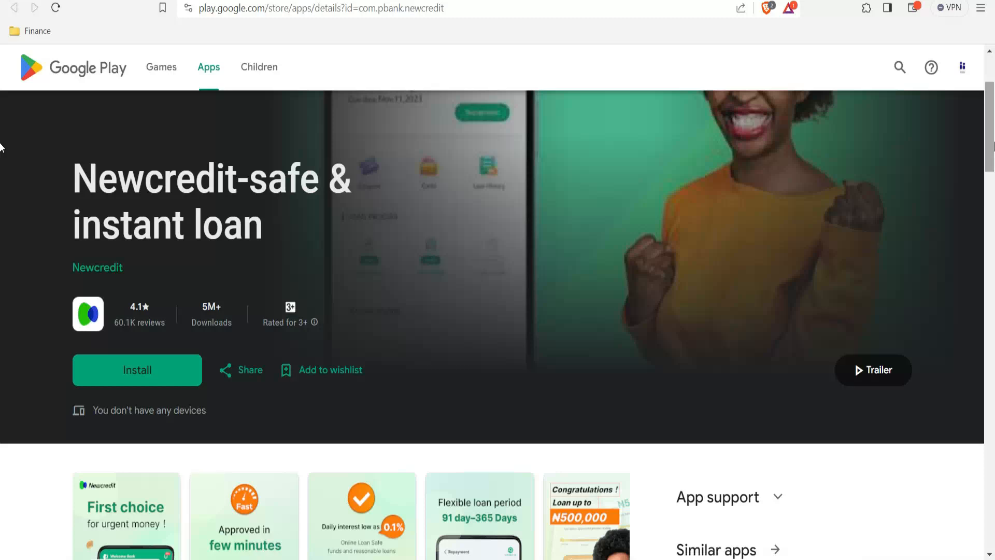
mouse_move(646, 213)
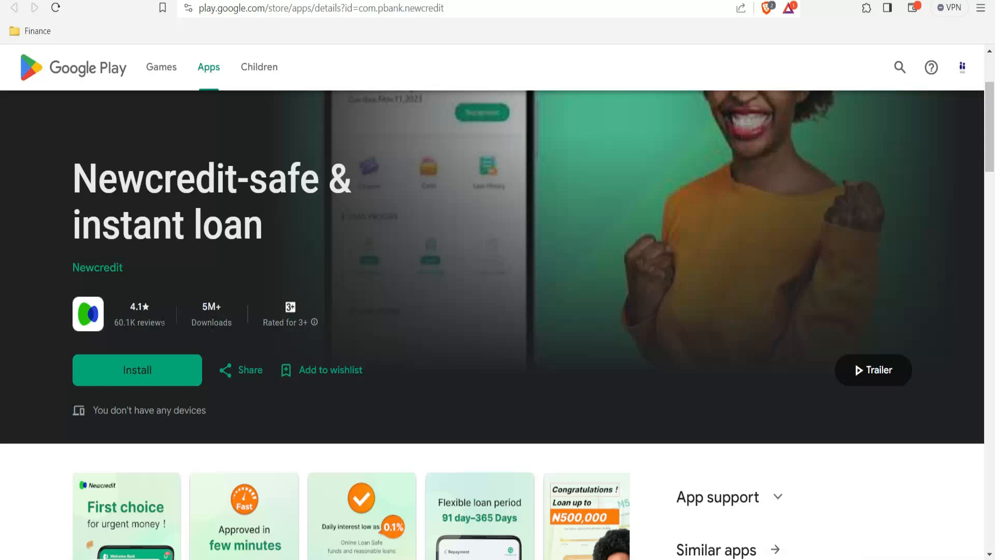
mouse_move(144, 333)
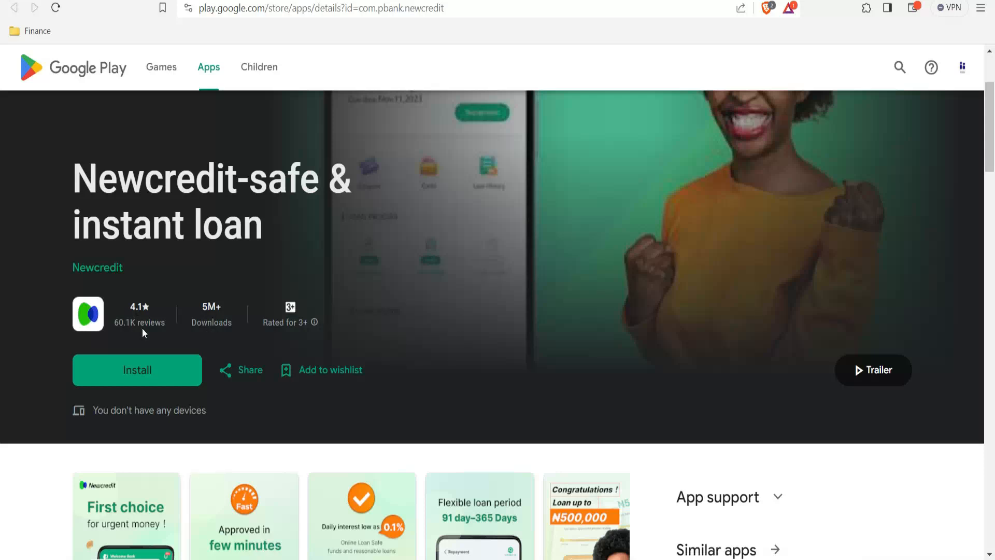
mouse_move(130, 337)
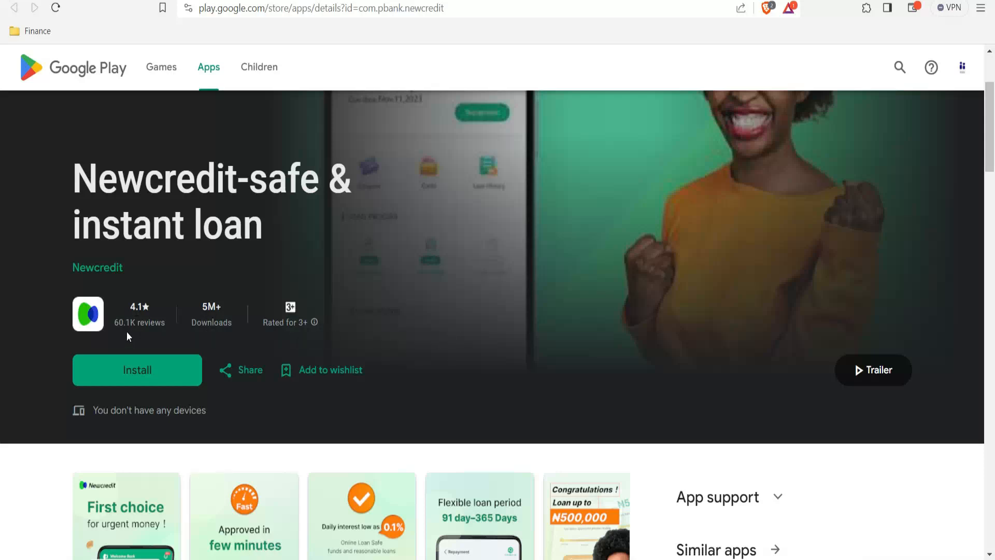
mouse_move(970, 198)
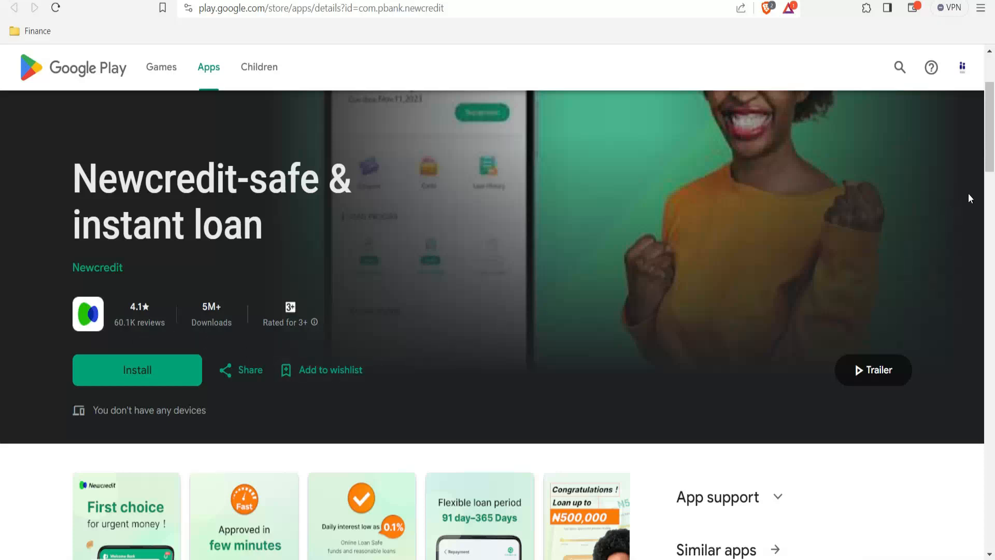
mouse_move(4, 134)
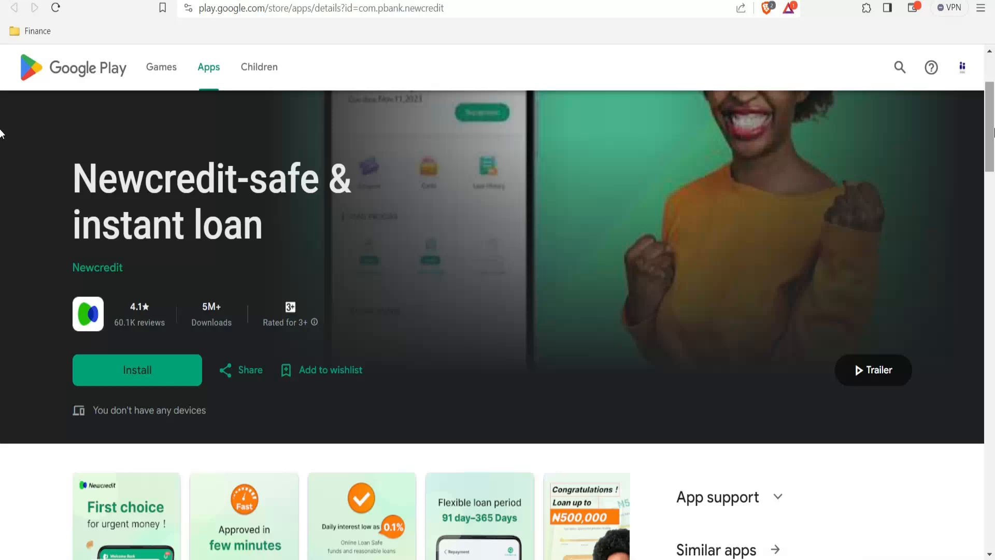
mouse_move(117, 518)
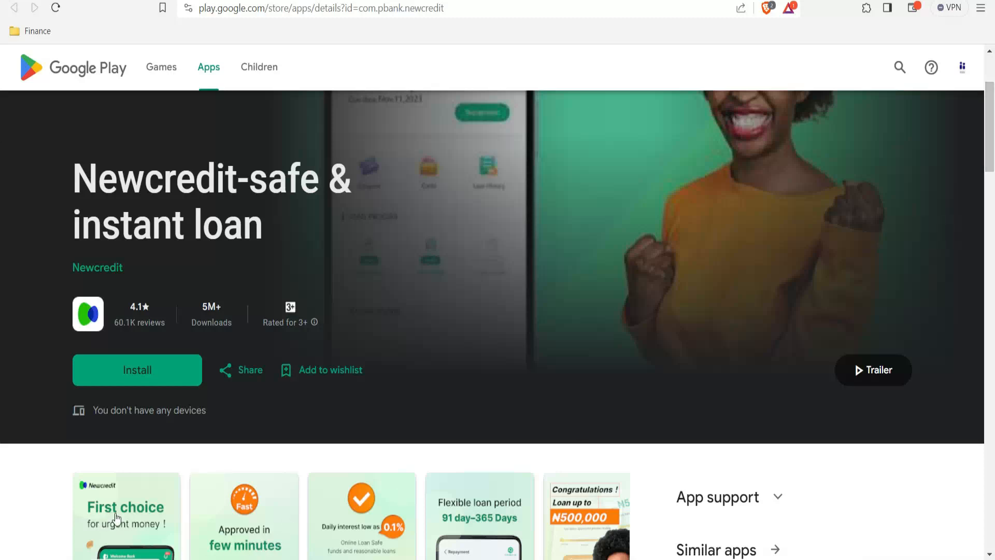
mouse_move(213, 487)
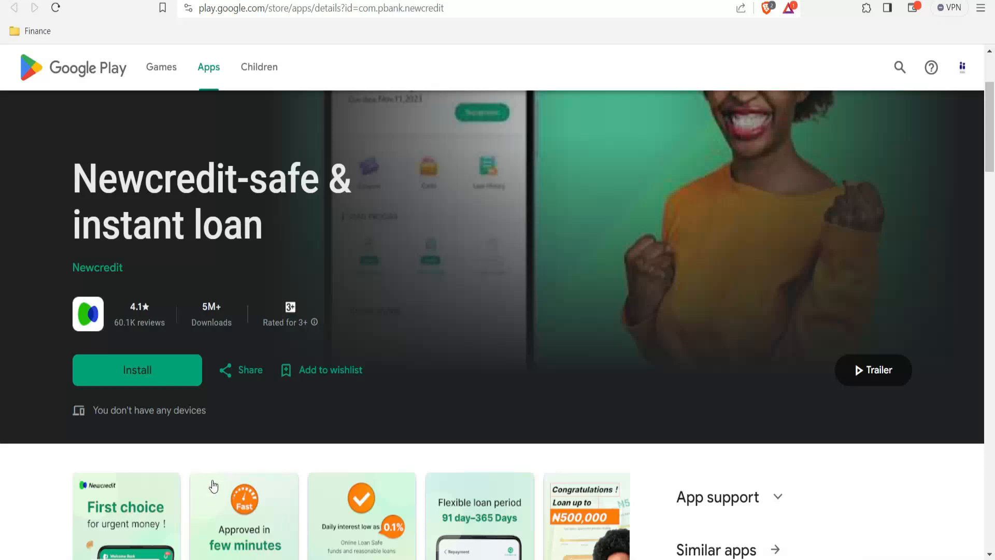
mouse_move(311, 492)
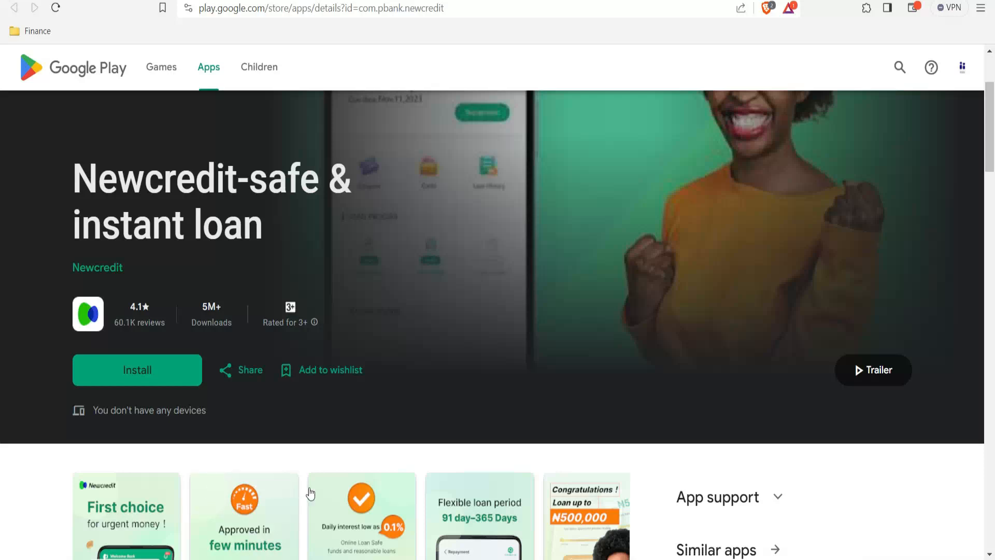
mouse_move(386, 495)
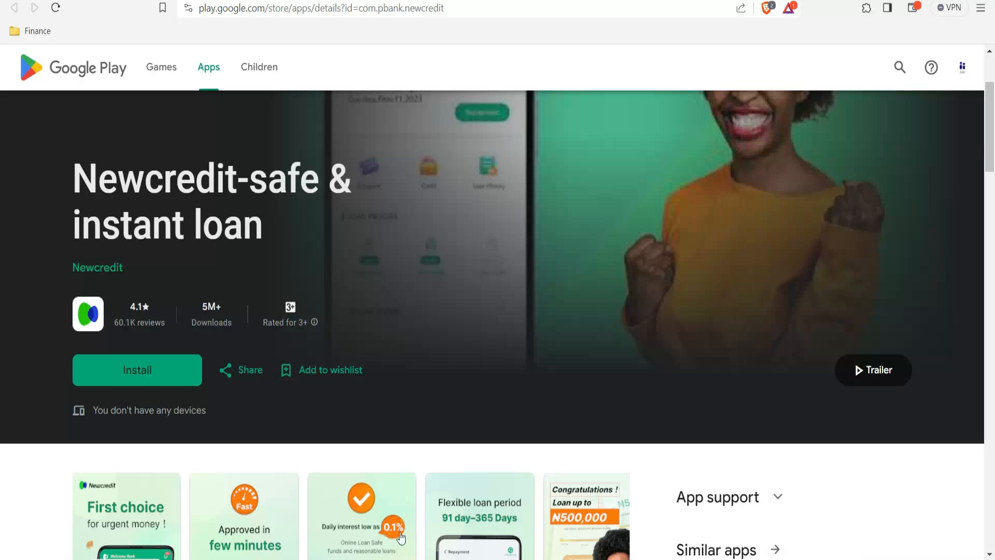
mouse_move(469, 516)
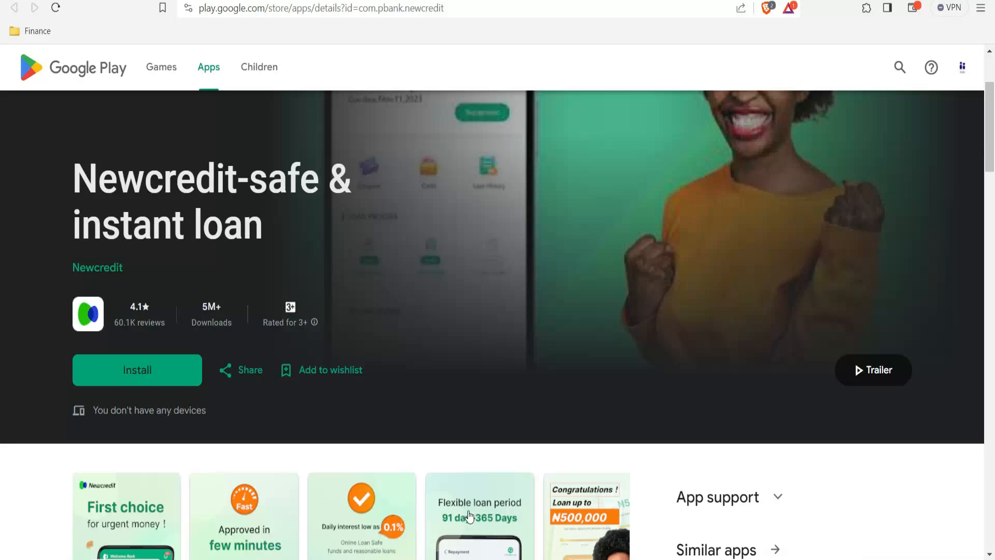
mouse_move(459, 525)
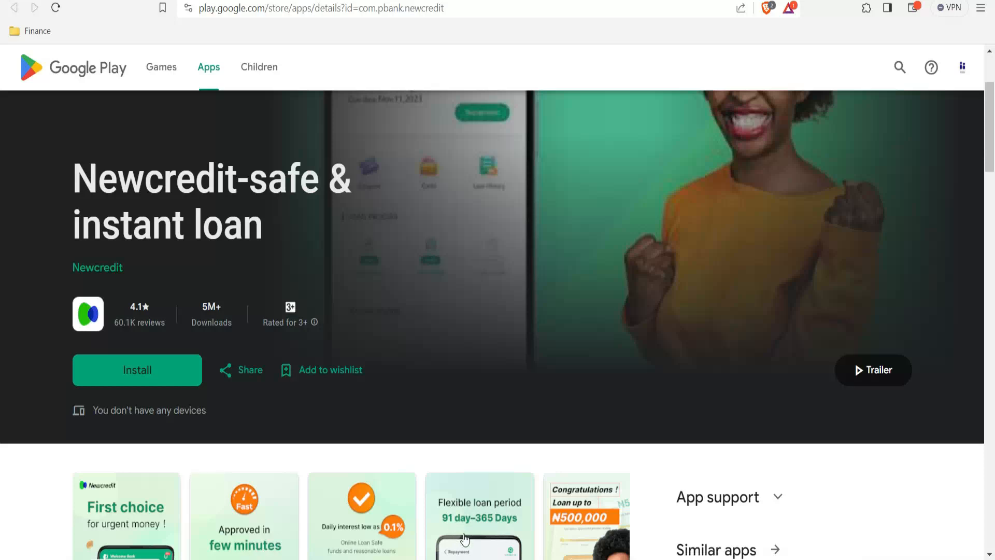
mouse_move(534, 517)
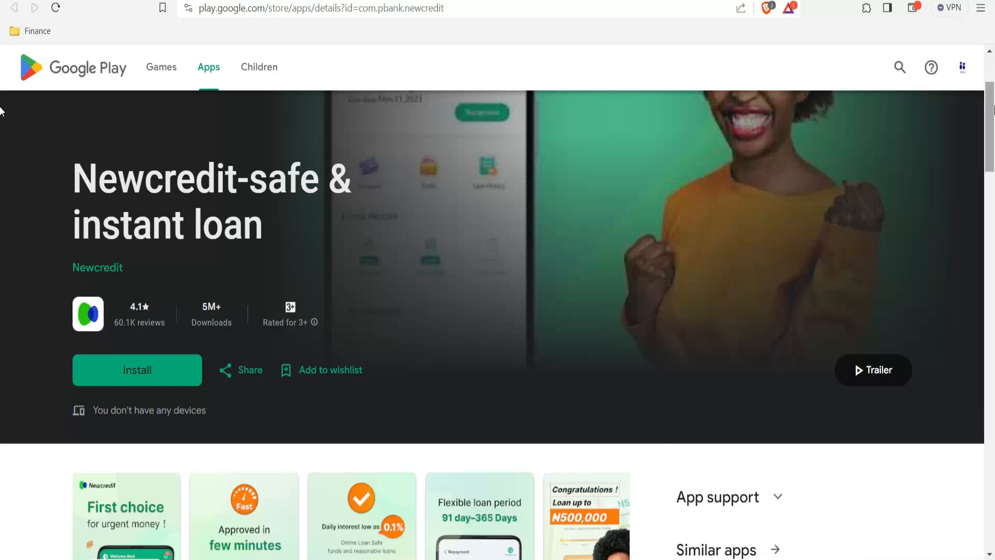
Step: Scroll past Data safety to Newcredit's 4.1 rating bars and first one-star reviews with developer replies
scroll("down", 3)
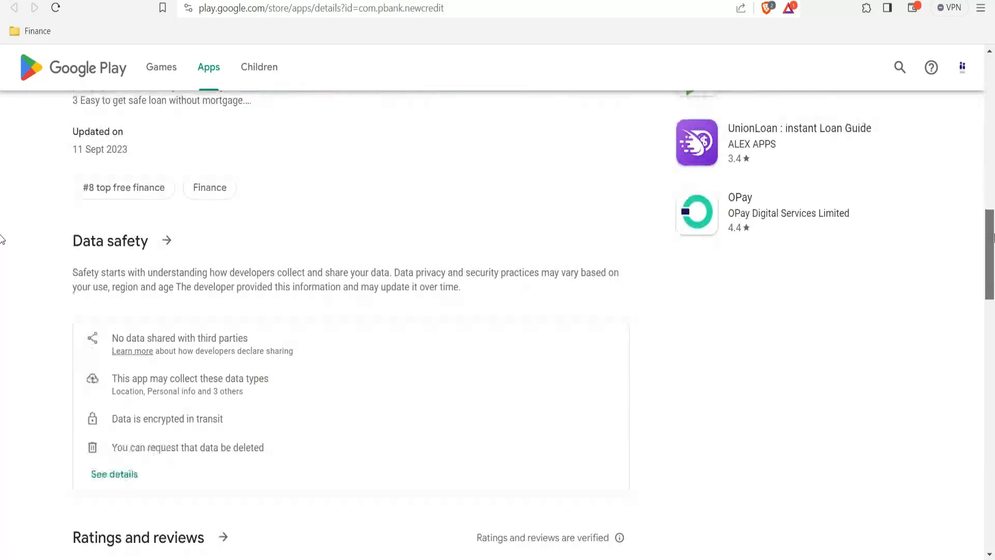
scroll("down", 3)
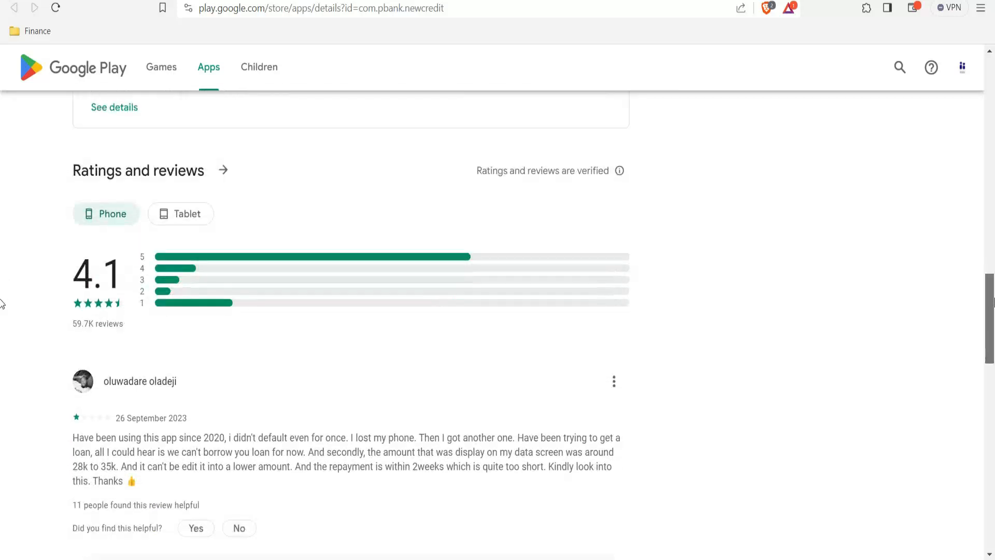
scroll("down", 3)
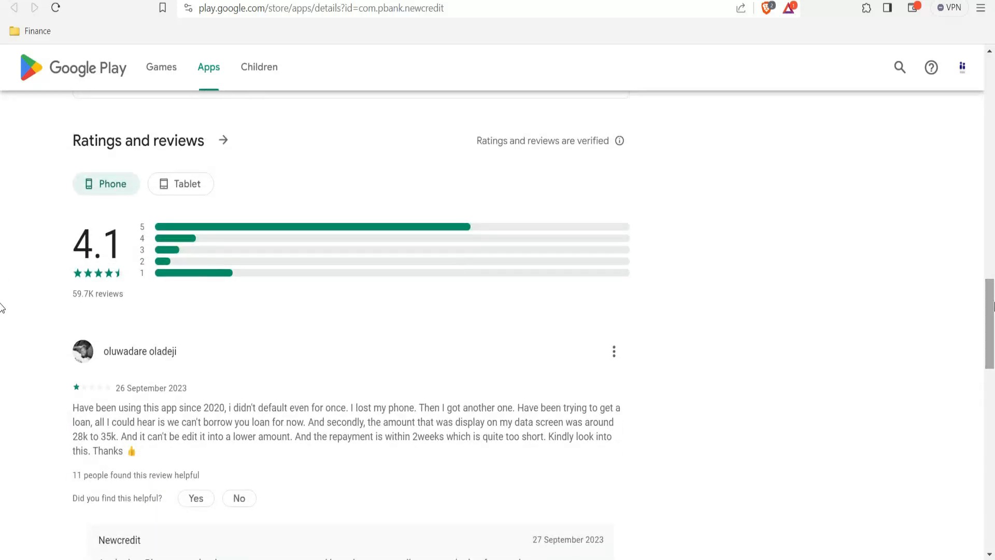
scroll("down", 3)
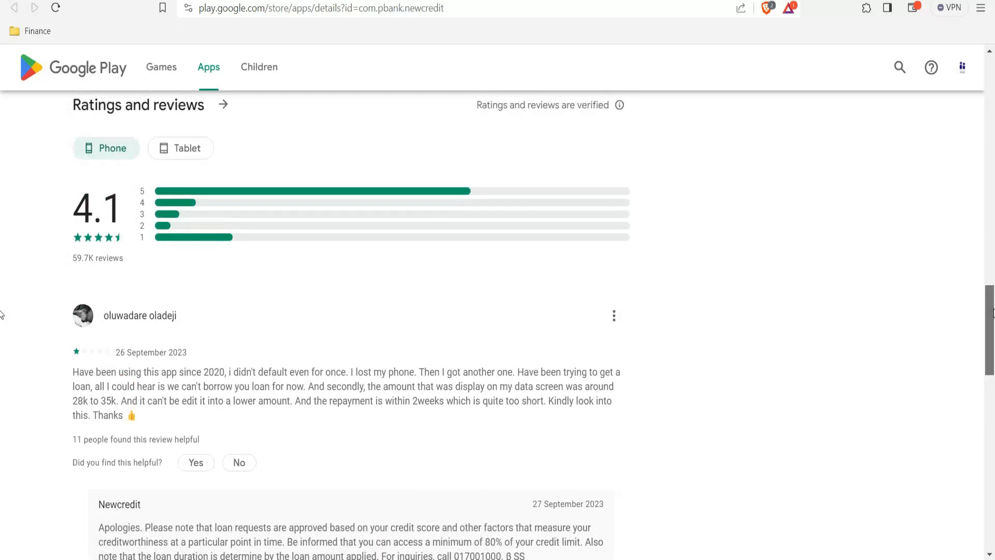
scroll("down", 3)
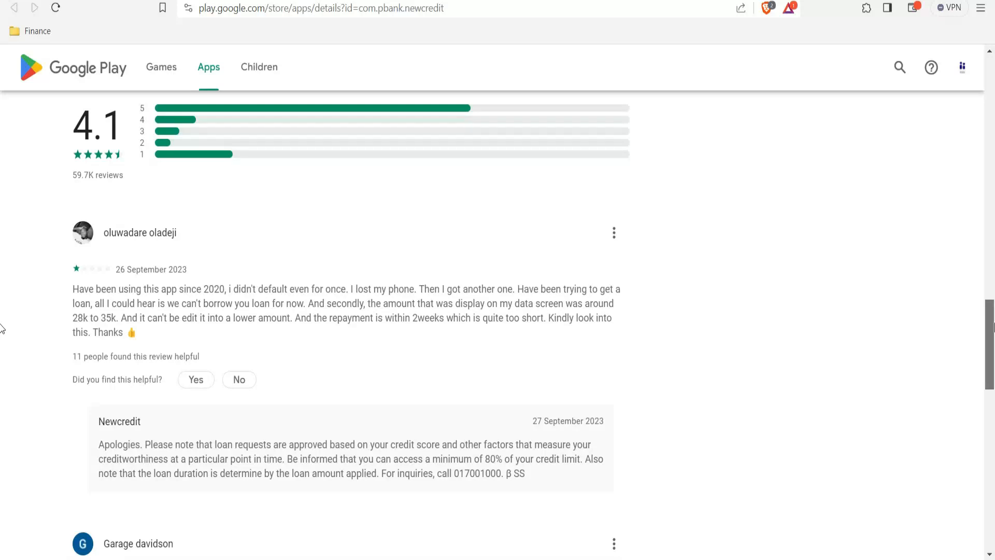
scroll("down", 3)
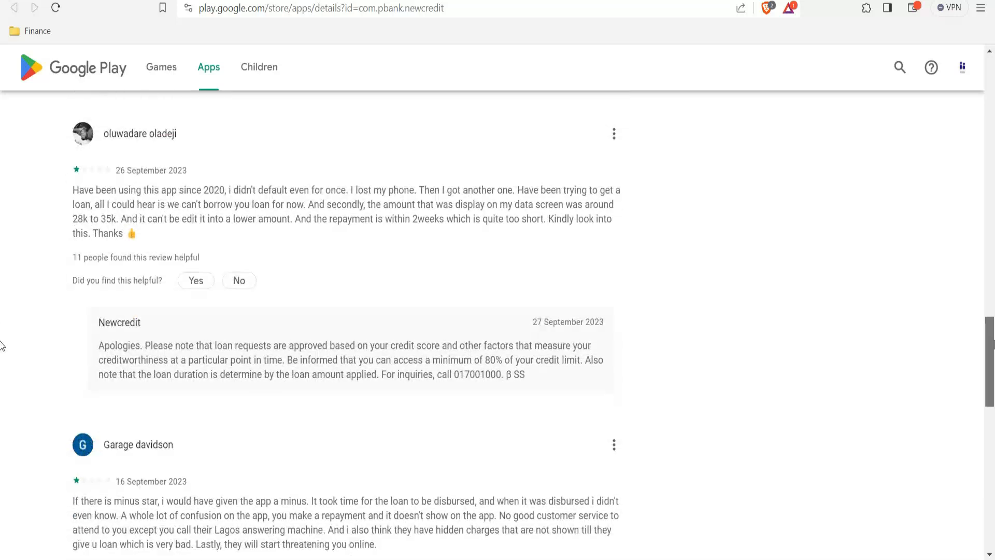
scroll("down", 3)
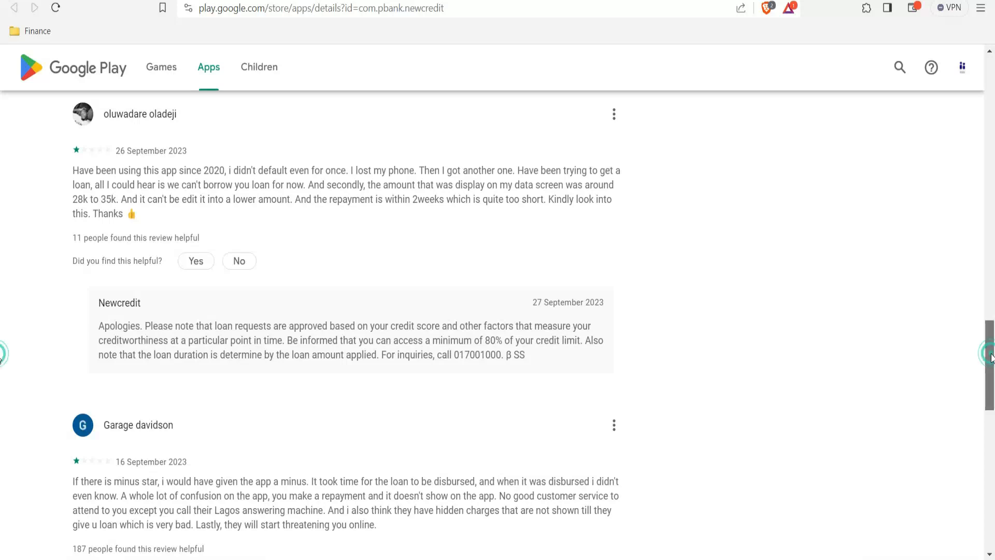
Step: Glance back at Newcredit's star breakdown, then scroll to two more one-star reviews with developer replies
scroll("up", 3)
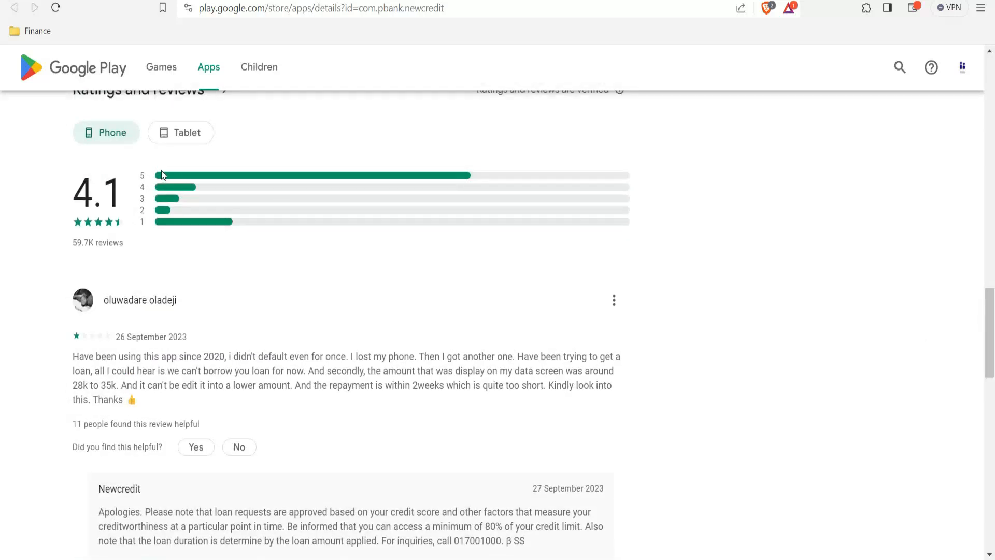
mouse_move(180, 196)
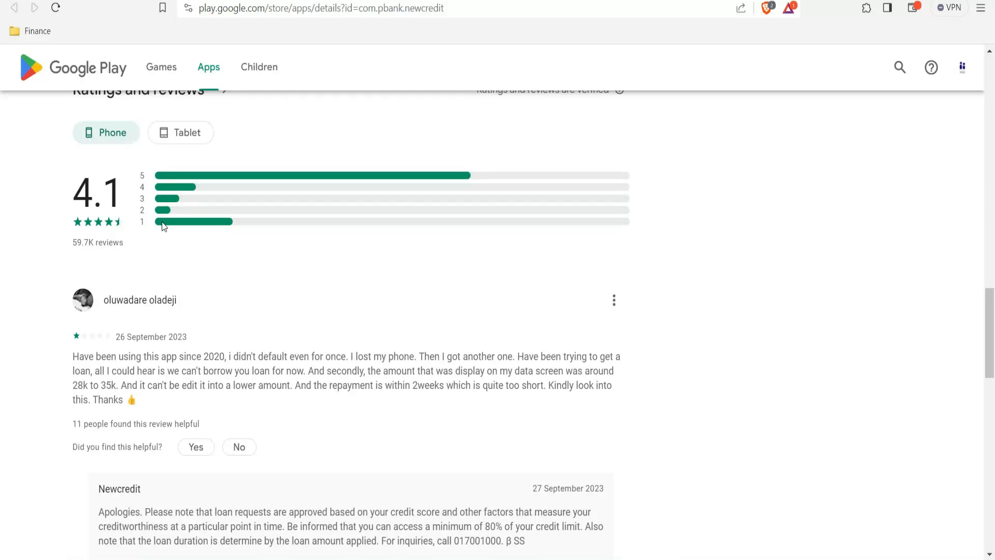
mouse_move(192, 204)
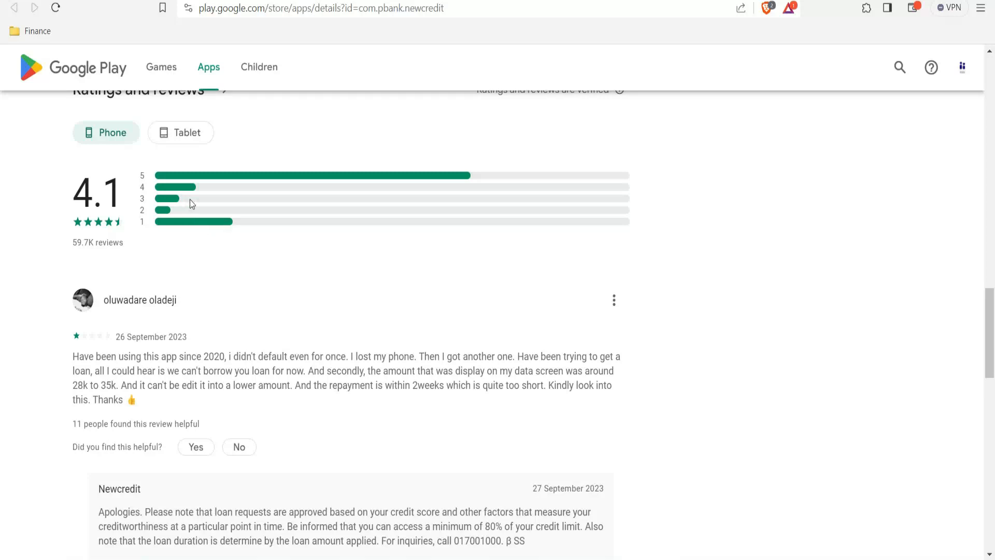
mouse_move(874, 355)
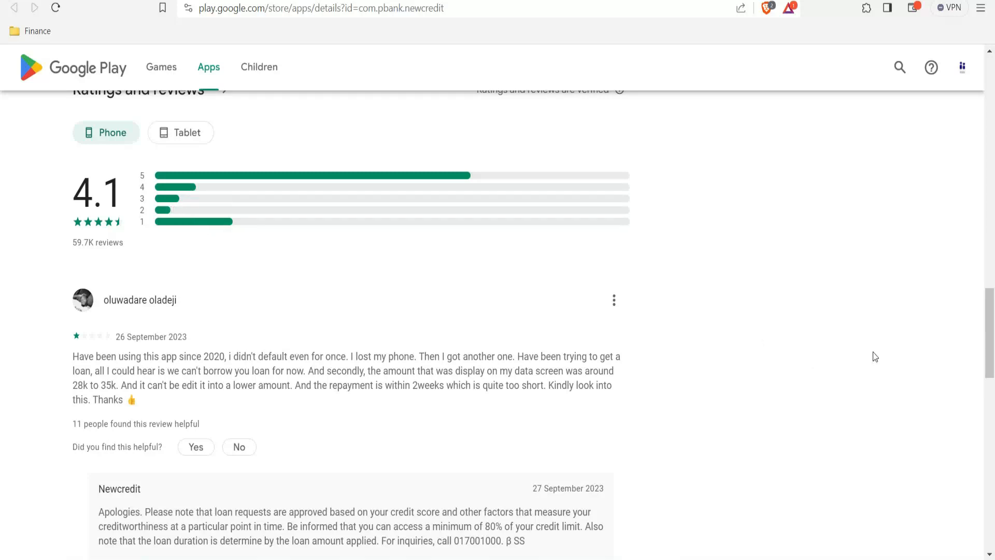
mouse_move(2, 337)
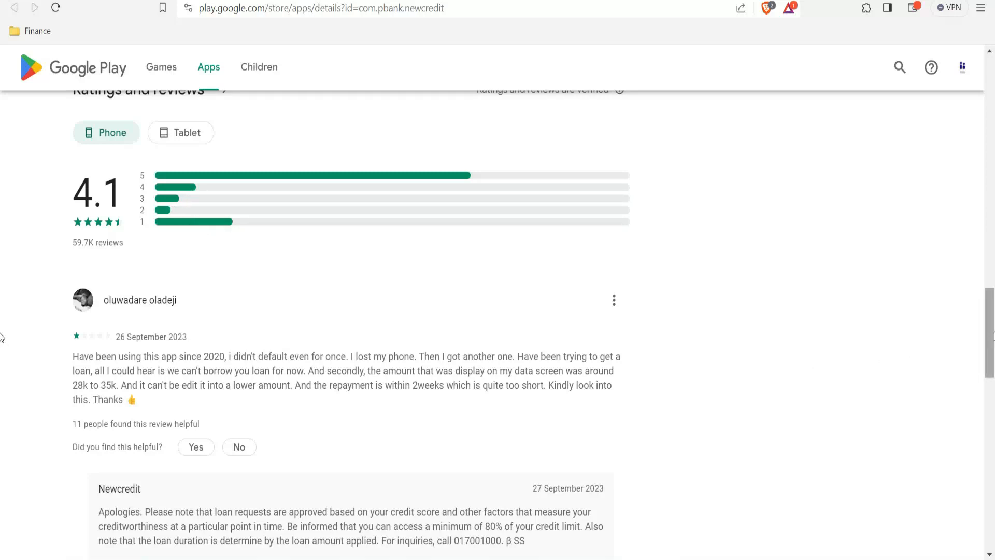
scroll("down", 3)
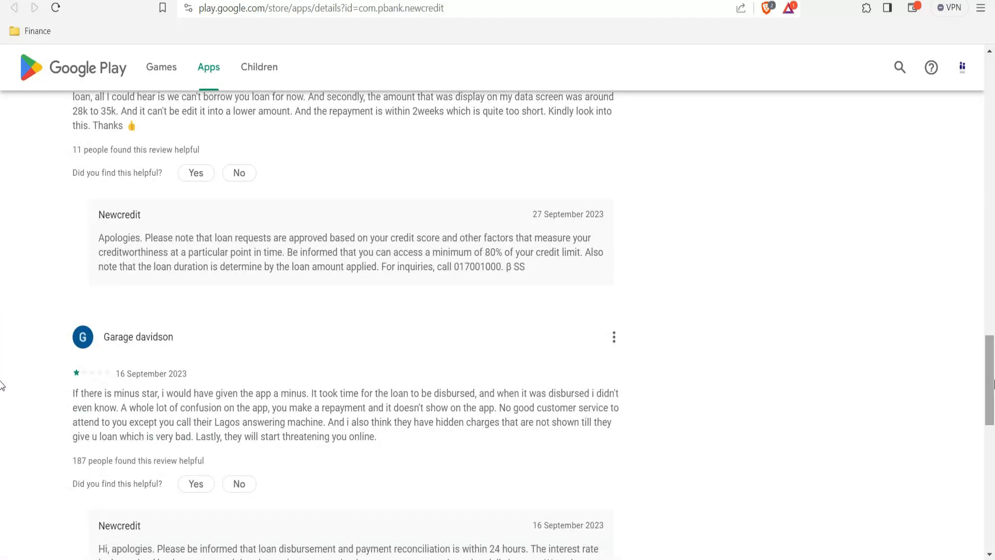
scroll("down", 3)
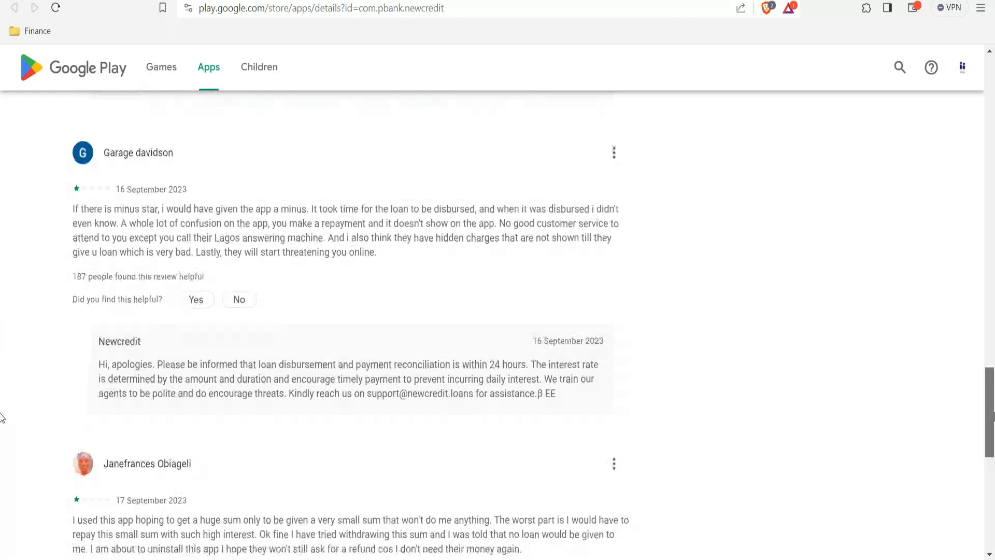
scroll("down", 3)
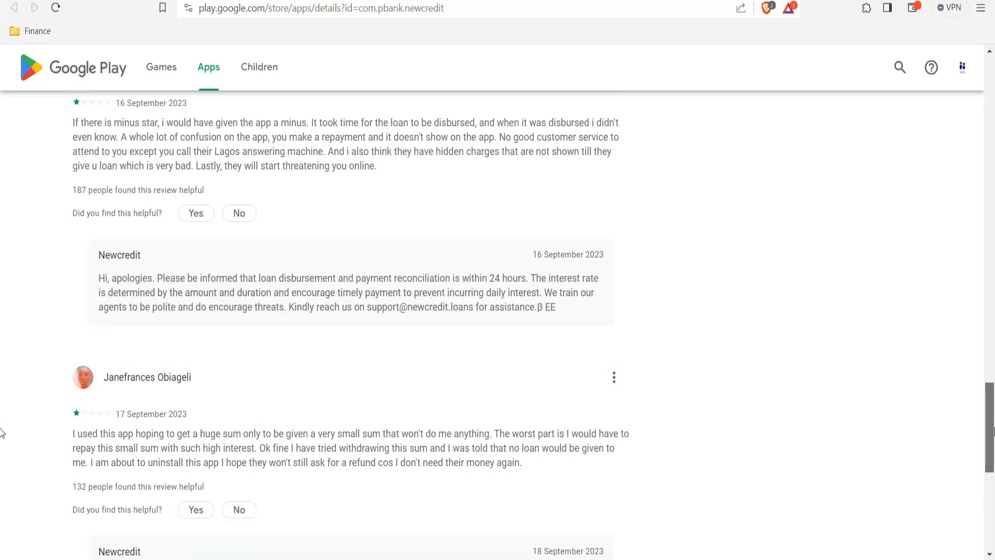